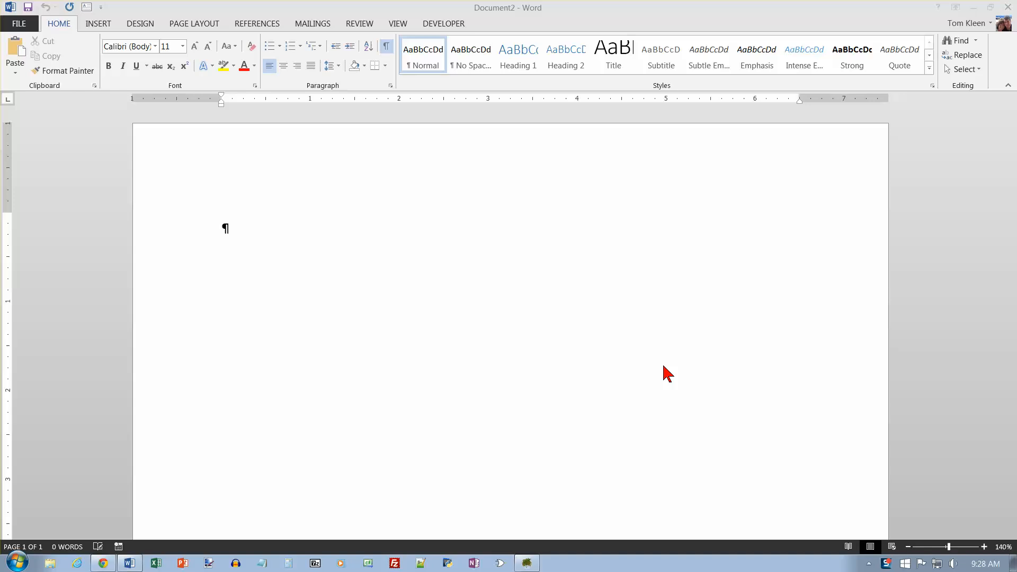
{"action": "mouse_move", "coordinate": [685, 355]}
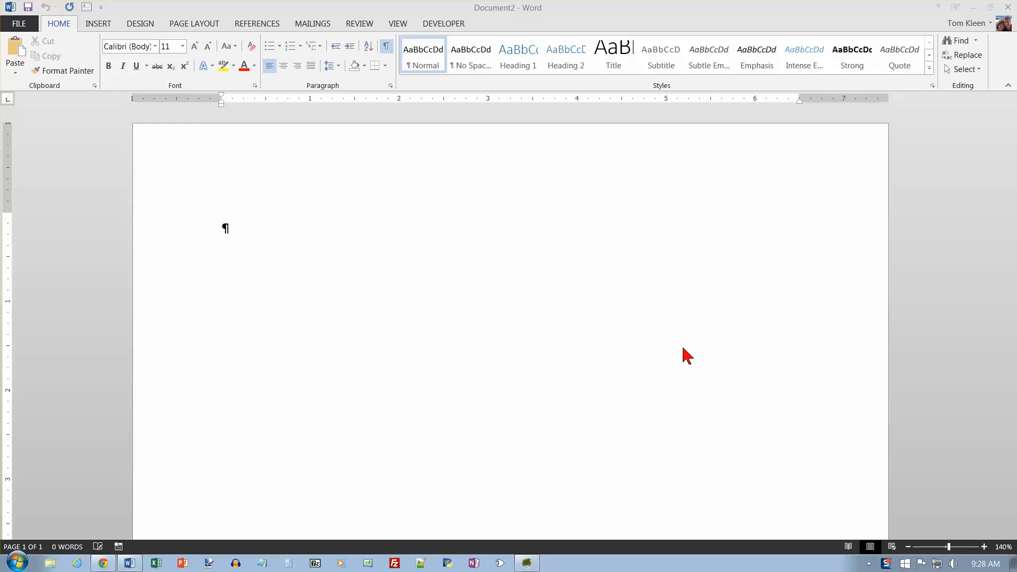
{"action": "mouse_move", "coordinate": [580, 320]}
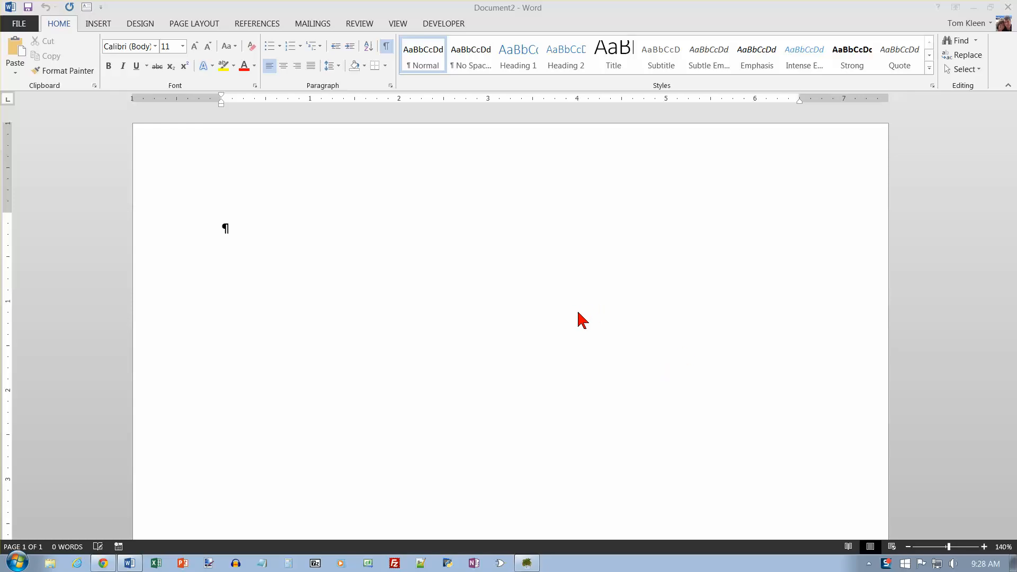
{"action": "mouse_move", "coordinate": [485, 250]}
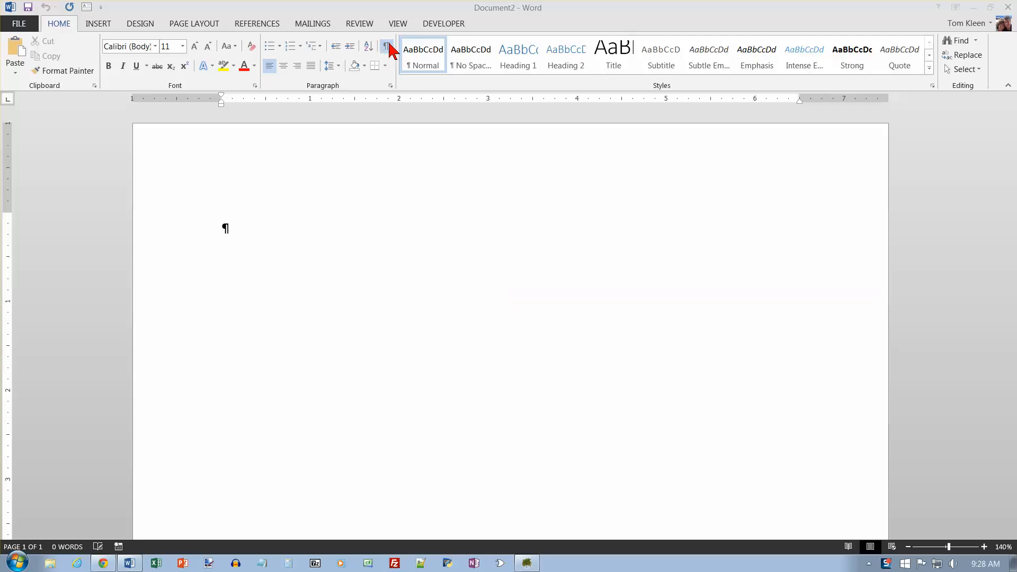
{"action": "mouse_move", "coordinate": [395, 58]}
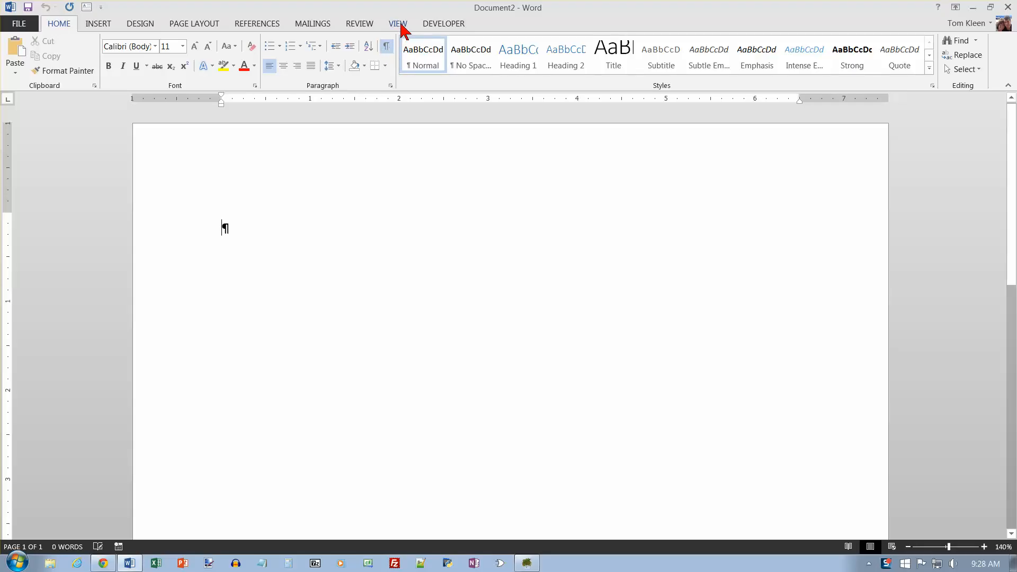
Switch the ribbon to the View settings for the blank document.
{"action": "left_click", "coordinate": [397, 23]}
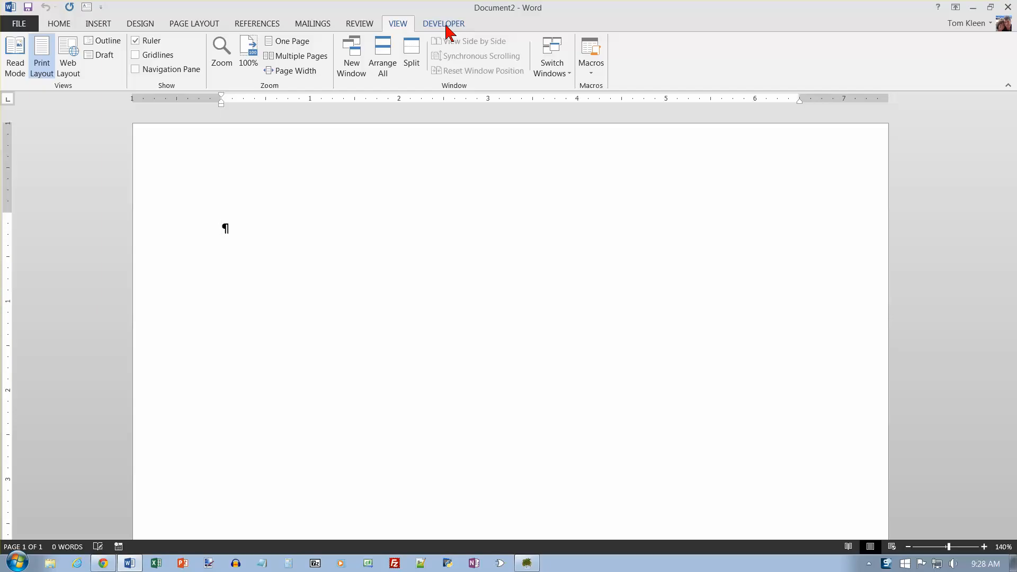
{"action": "mouse_move", "coordinate": [275, 34]}
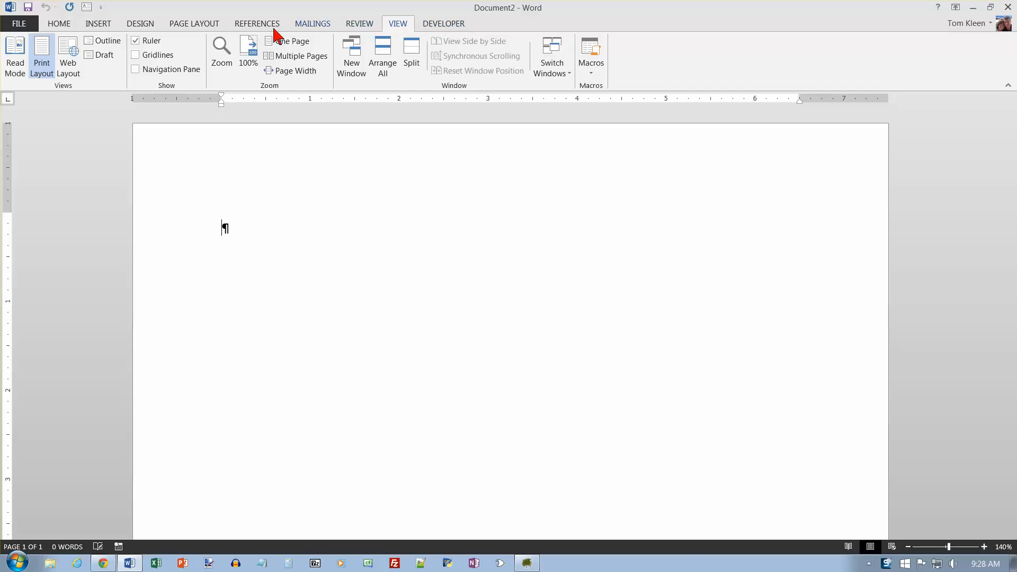
{"action": "mouse_move", "coordinate": [383, 55]}
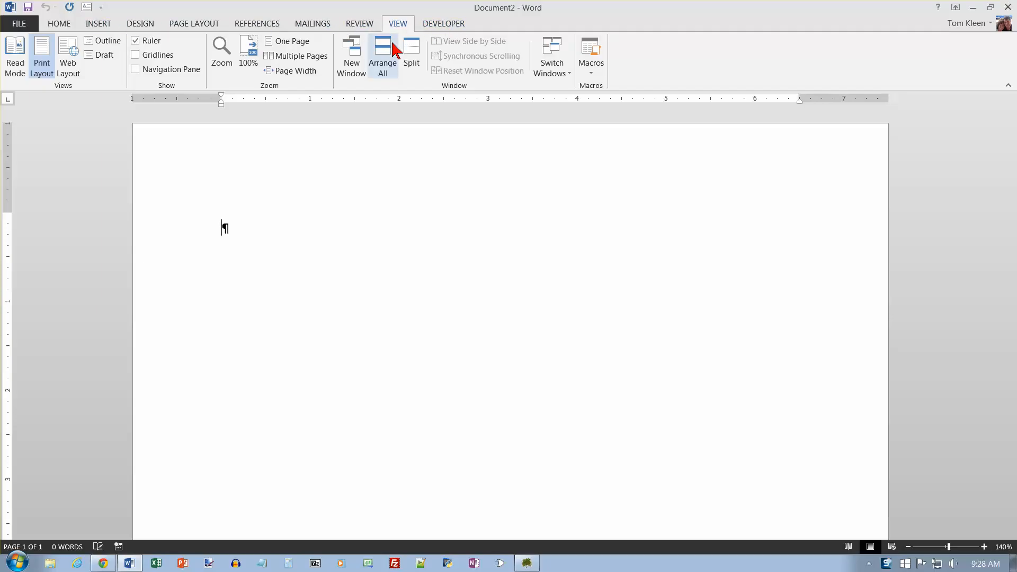
{"action": "mouse_move", "coordinate": [347, 232]}
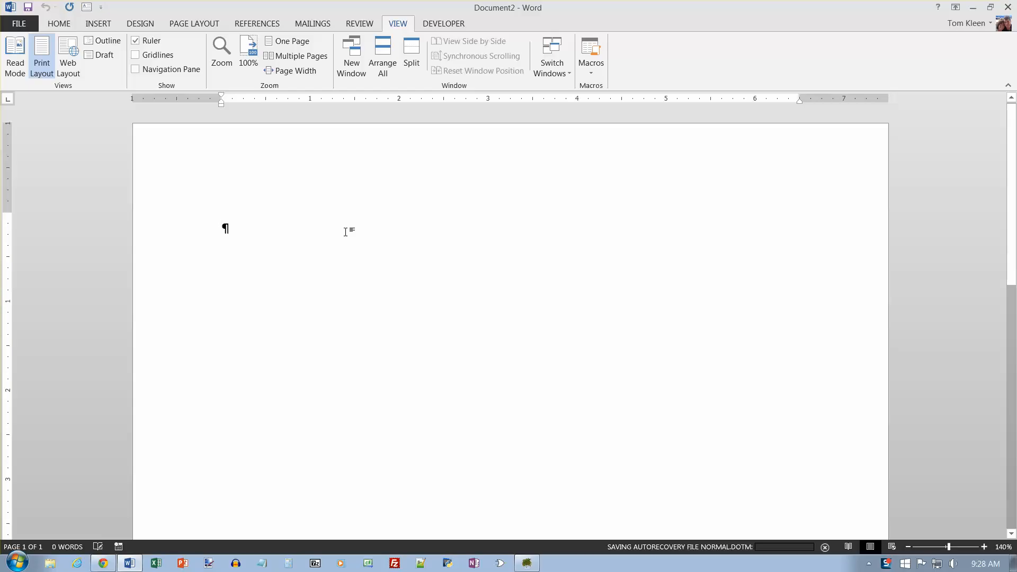
Write the heading 'Internships Available', recapitalising 'Available'.
{"action": "type", "text": "Internships available"}
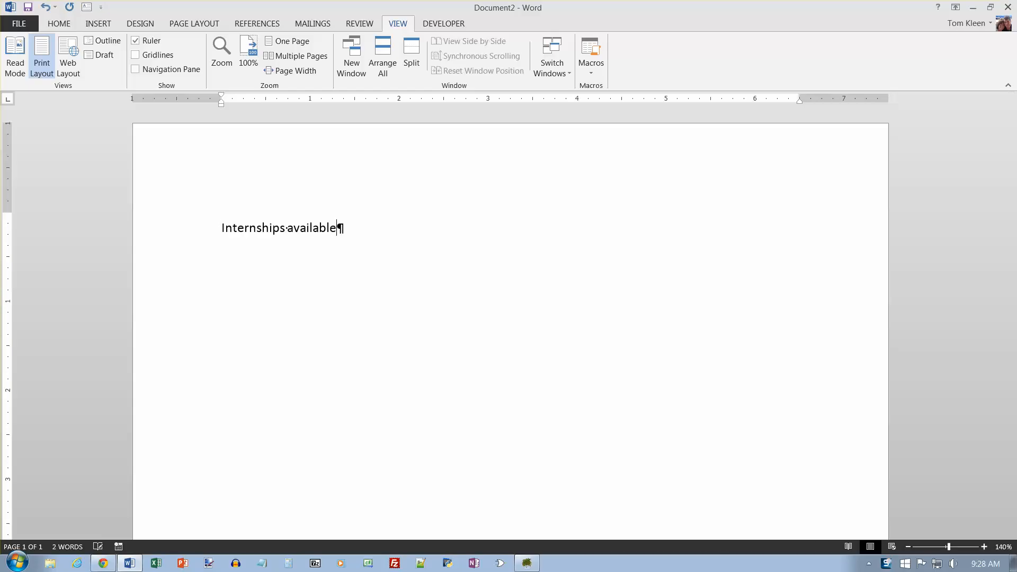
{"action": "left_click", "coordinate": [309, 227]}
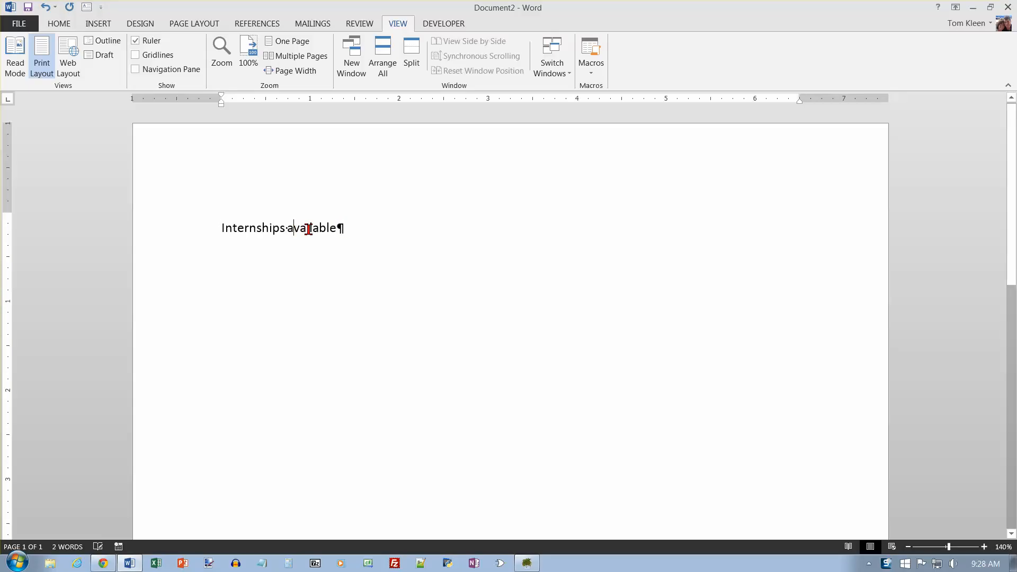
{"action": "type", "text": "Available"}
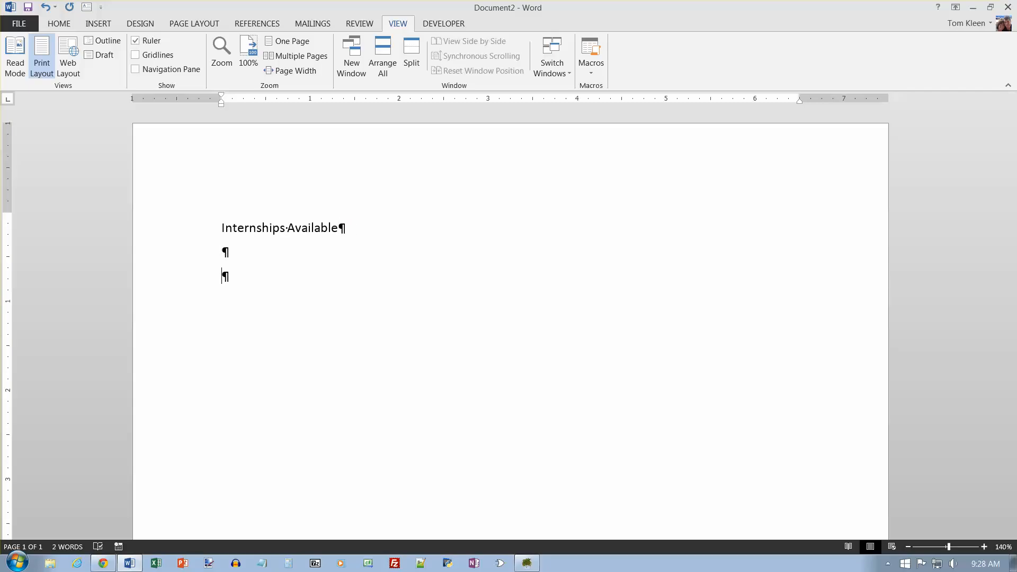
Write that Sturgeon Point Productions will film a short documentary in Costa Rica on its native birds.
{"action": "type", "text": "This summer"}
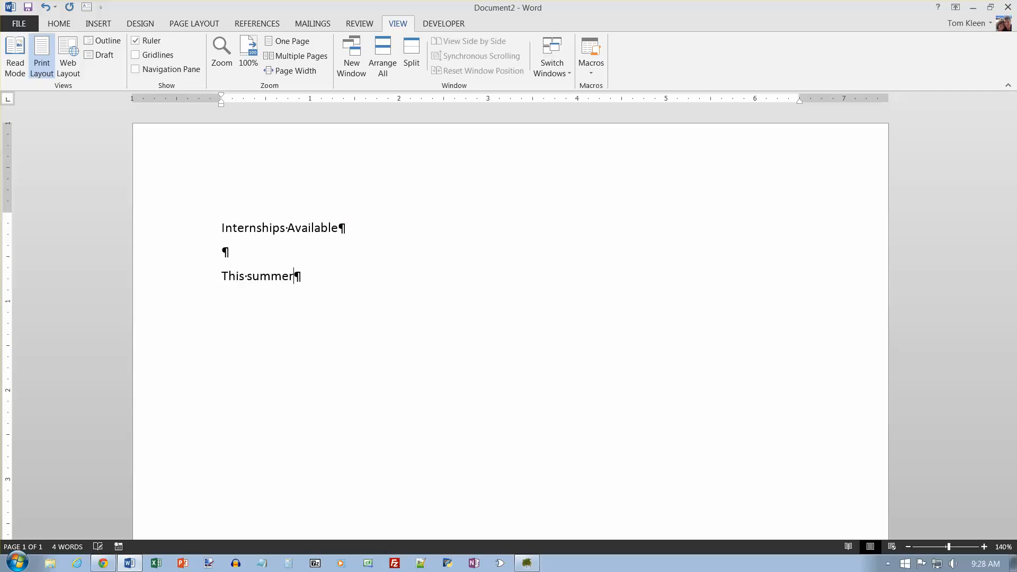
{"action": "type", "text": ","}
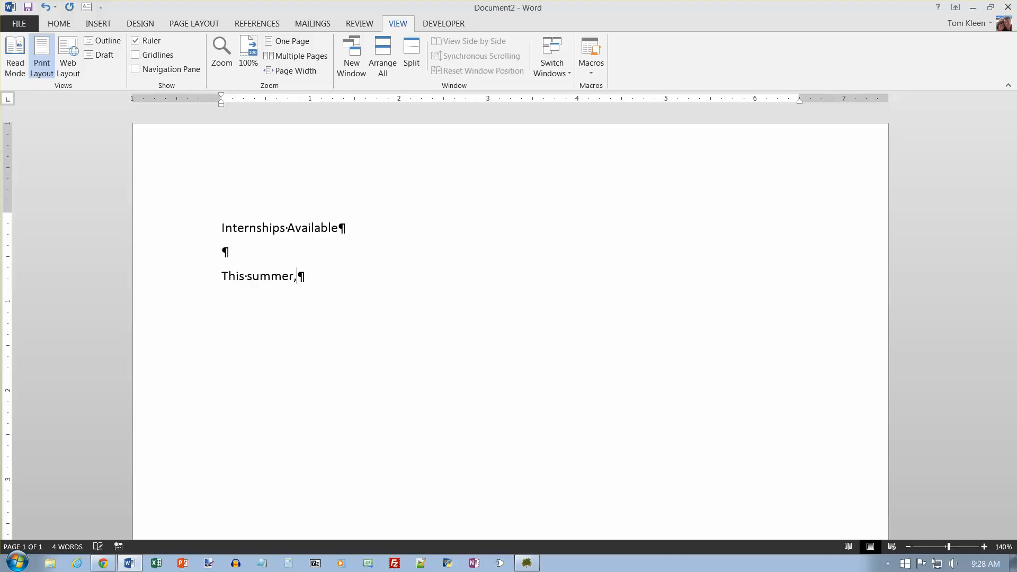
{"action": "type", "text": "Sturgeon Point Productions will be filmi"}
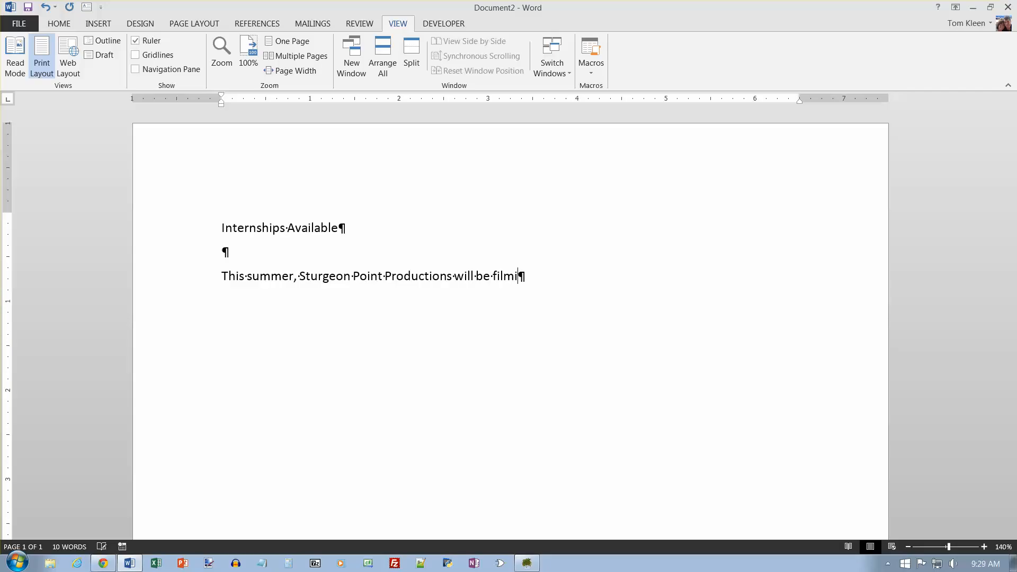
{"action": "type", "text": "ng a short docume"}
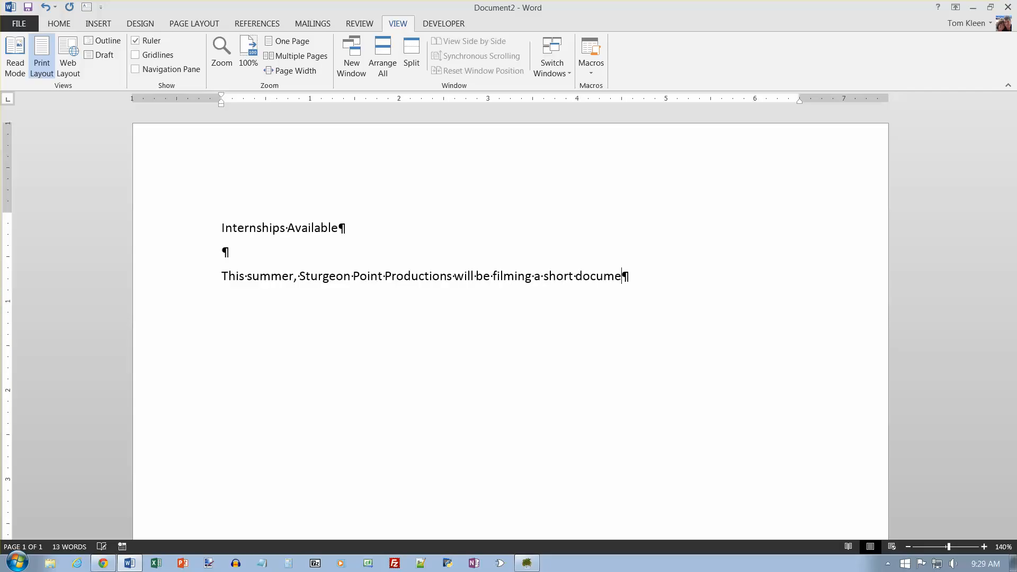
{"action": "type", "text": "ntary in Costa Rica about"}
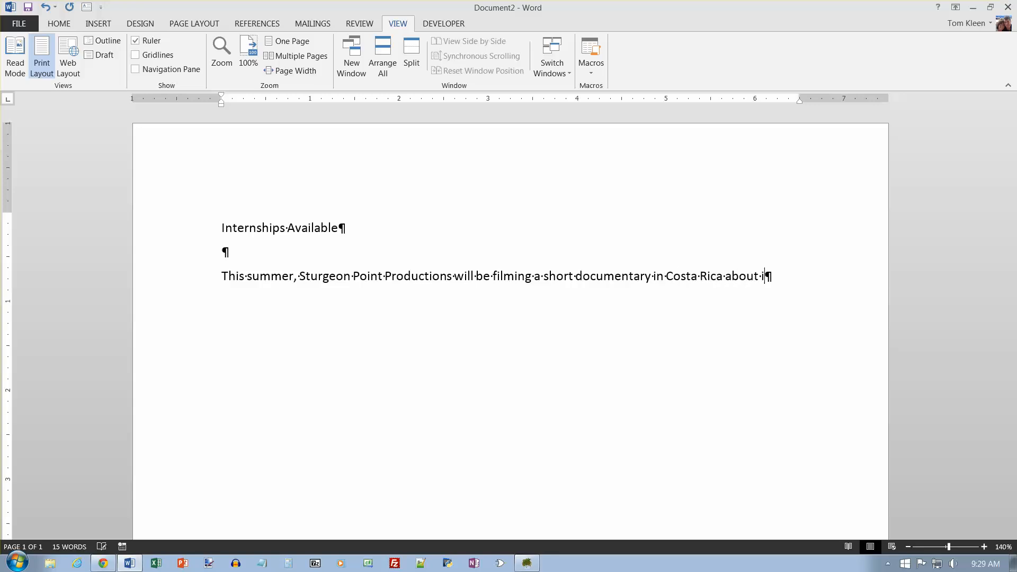
{"action": "type", "text": "its native birds a"}
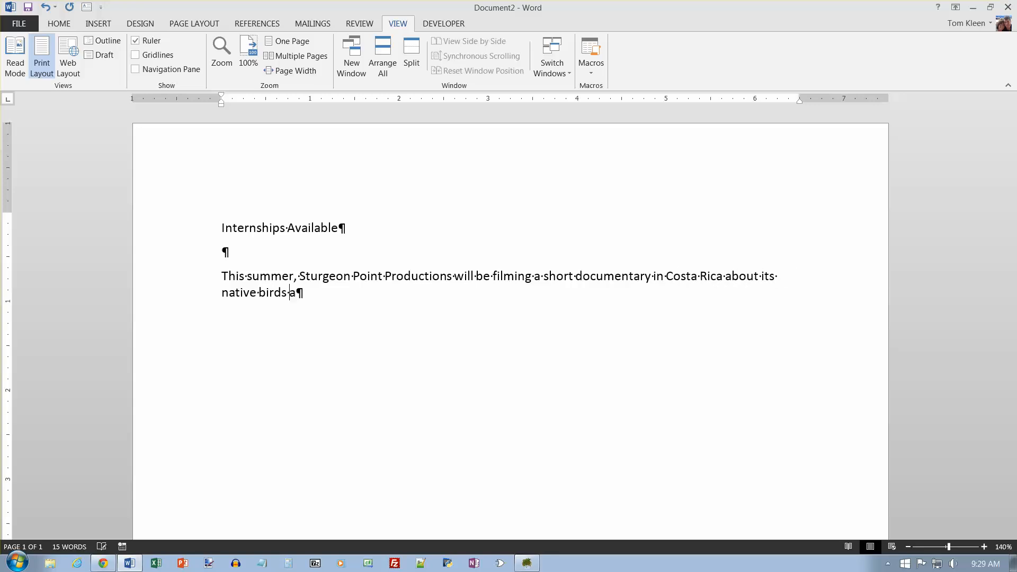
{"action": "type", "text": "nd has positions available for two inte"}
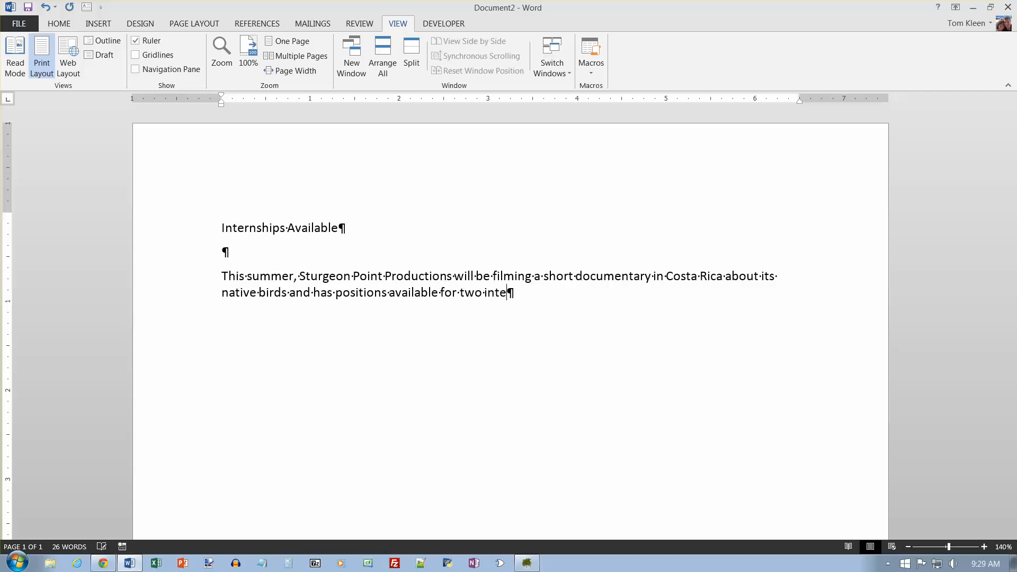
Finish the paragraph: looking for a First Assistant Director and a Script Supervisor.
{"action": "type", "text": "rns. W"}
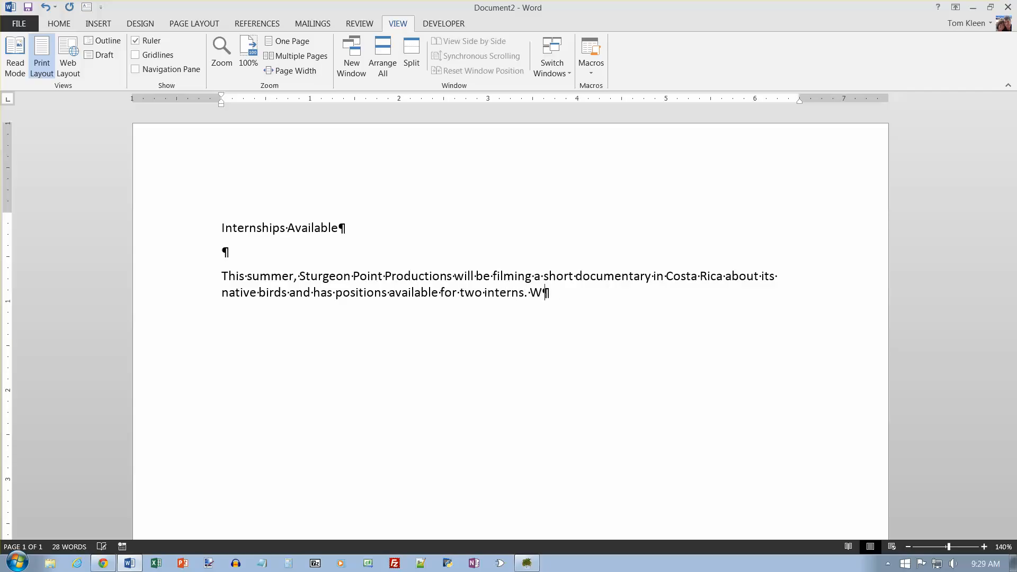
{"action": "type", "text": "e are looking"}
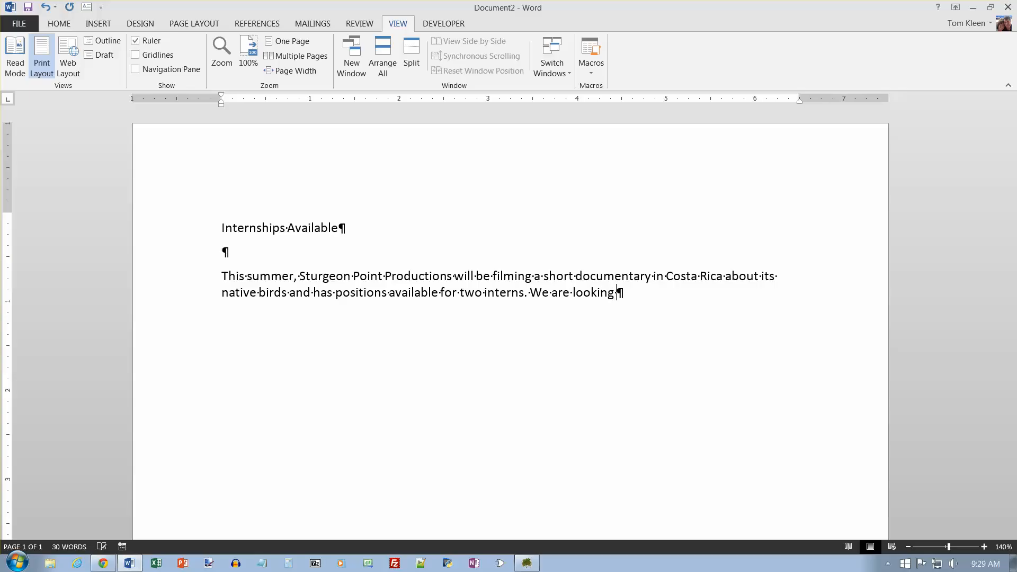
{"action": "type", "text": "for a First Assistant Director and an Assistant"}
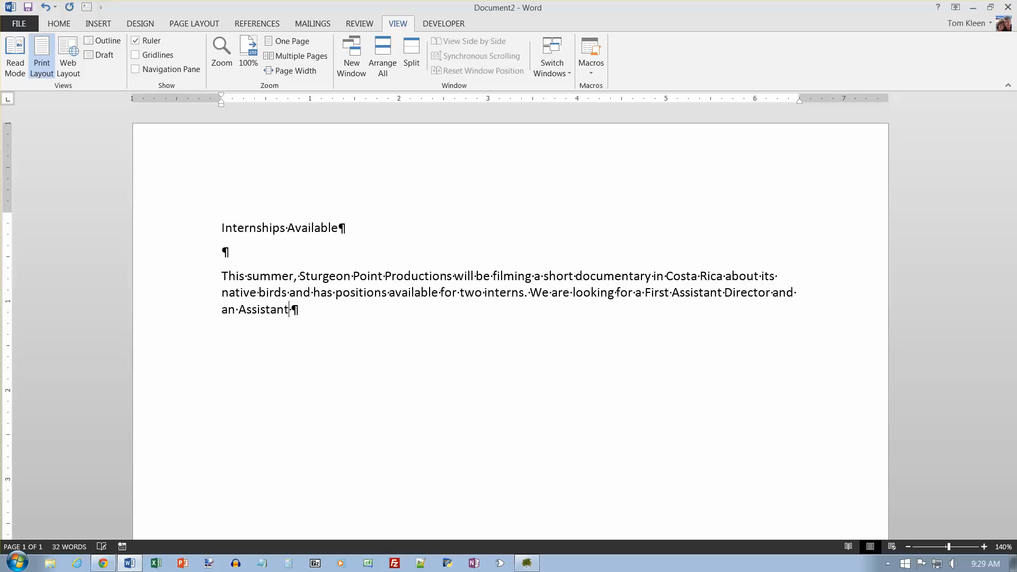
{"action": "type", "text": "Script Su"}
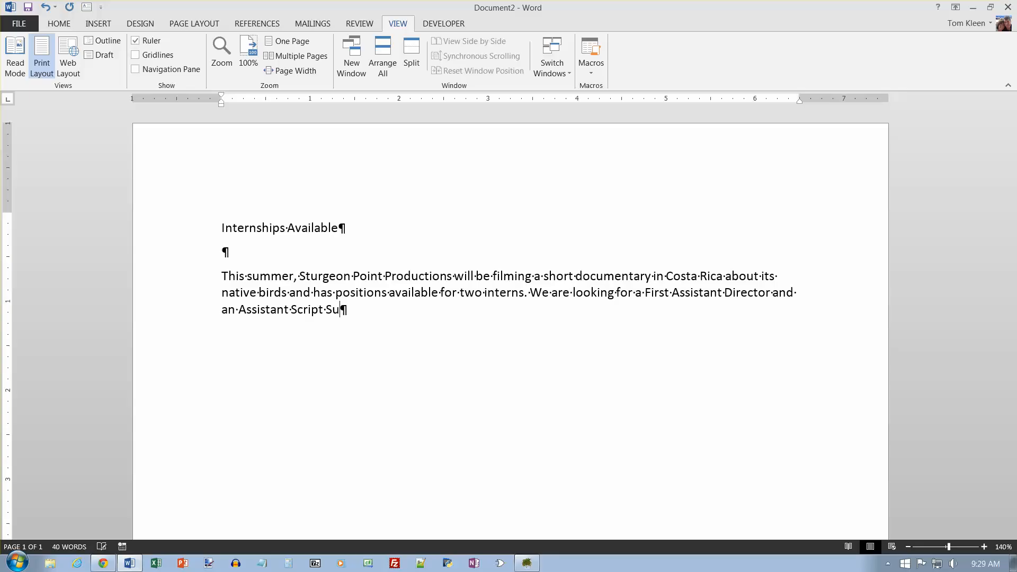
{"action": "type", "text": "pervisor."}
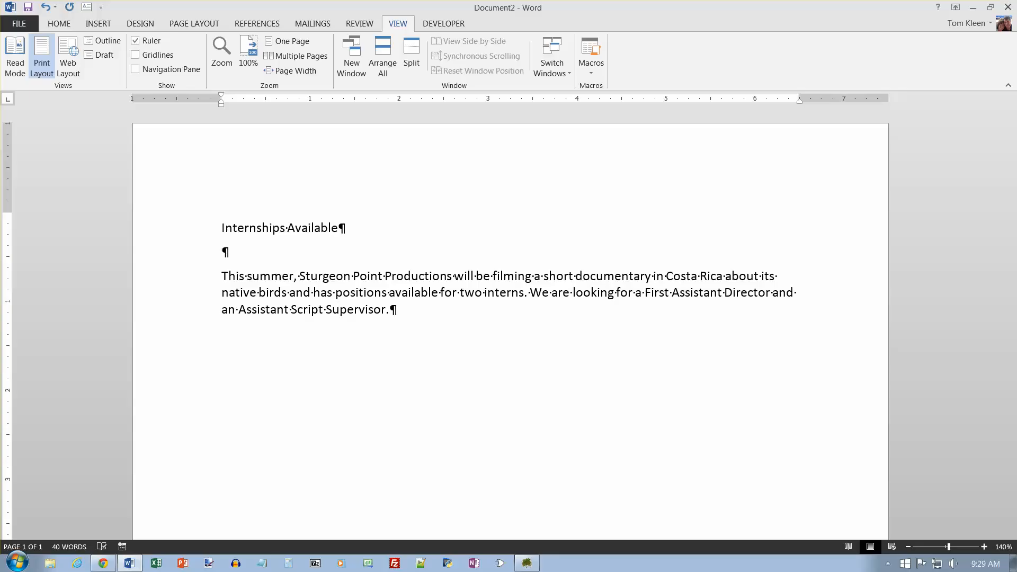
{"action": "mouse_move", "coordinate": [274, 188]}
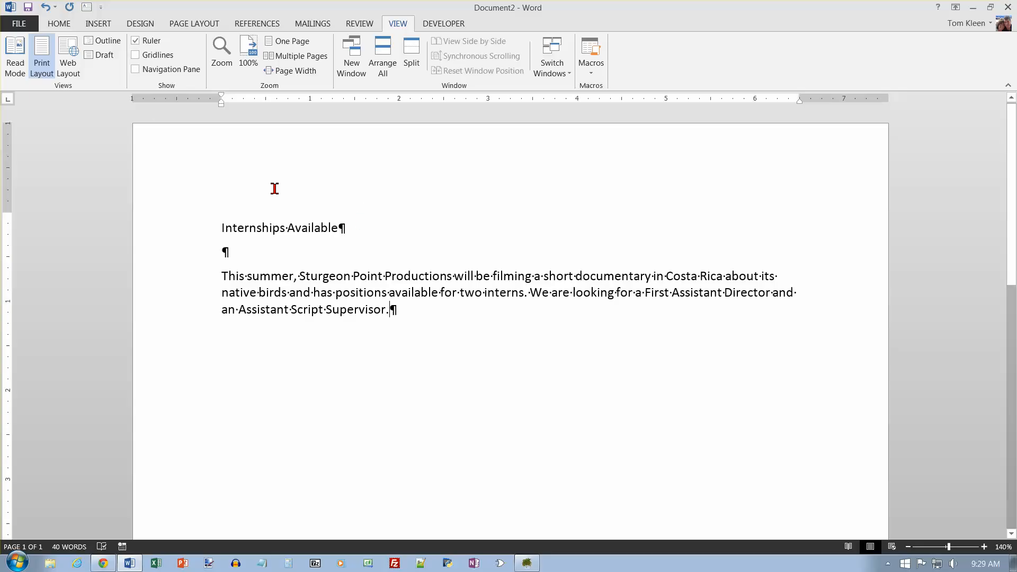
Add a new empty paragraph after the internship text and place the insertion point there.
{"action": "left_click", "coordinate": [58, 24]}
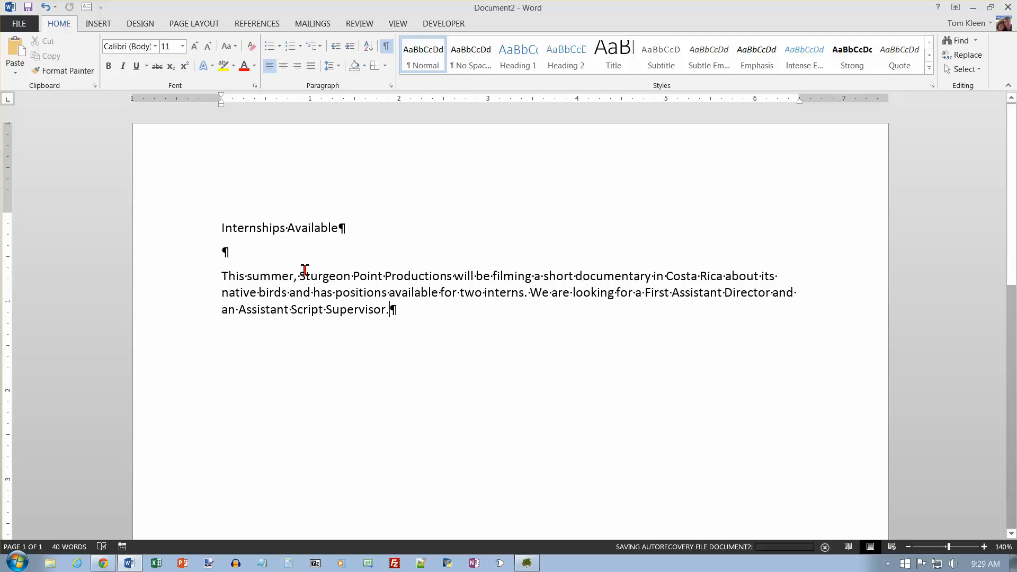
{"action": "key", "text": "Return"}
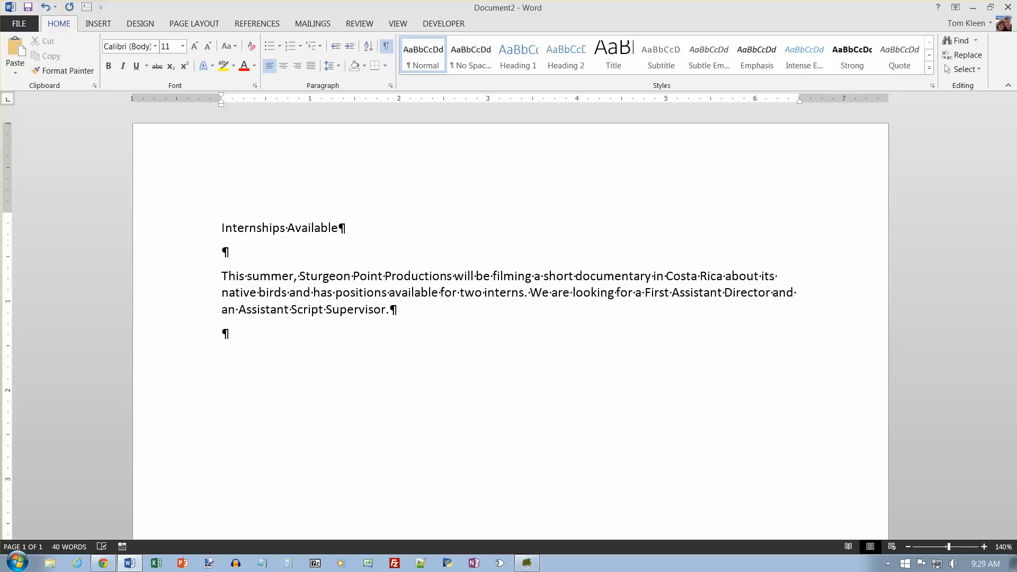
{"action": "left_click", "coordinate": [223, 334]}
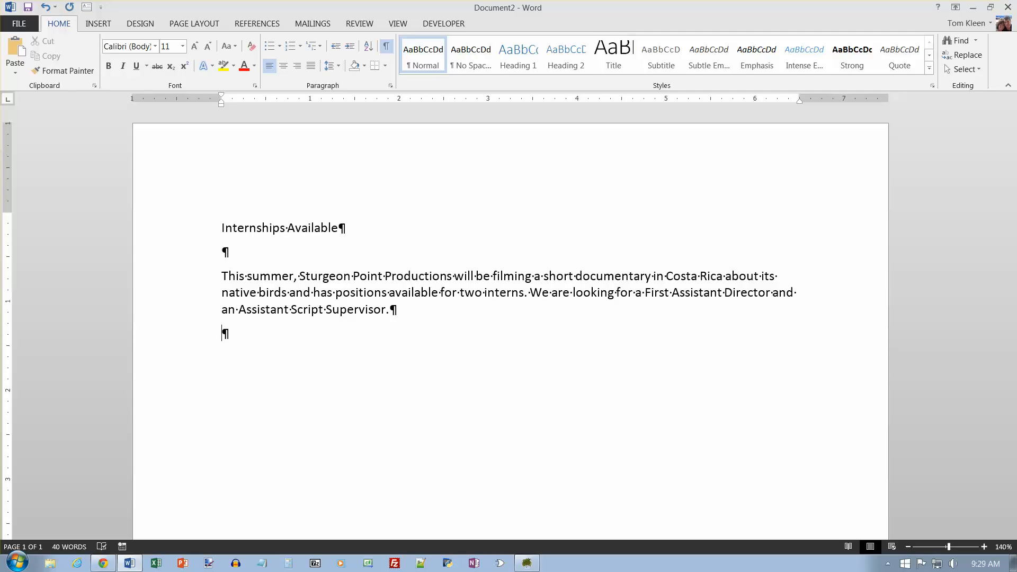
{"action": "mouse_move", "coordinate": [255, 351]}
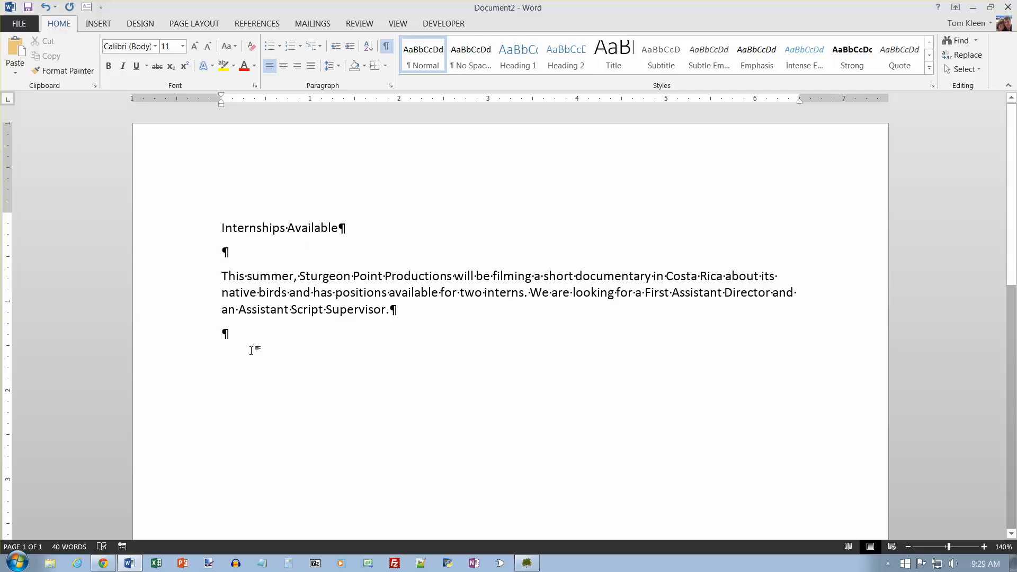
Bring up the Insert ribbon's Object choices in the Text group.
{"action": "left_click", "coordinate": [97, 24]}
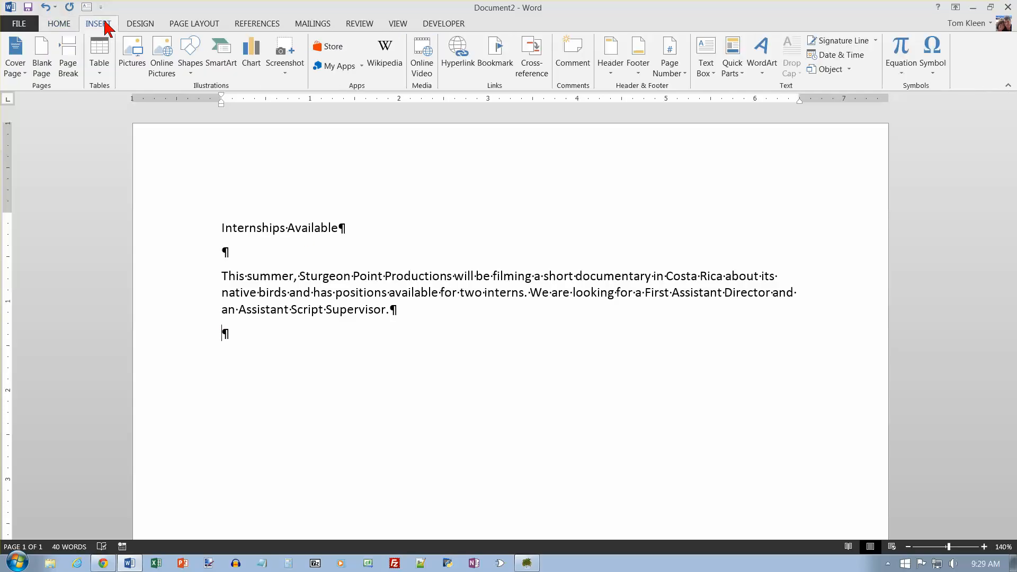
{"action": "mouse_move", "coordinate": [792, 94]}
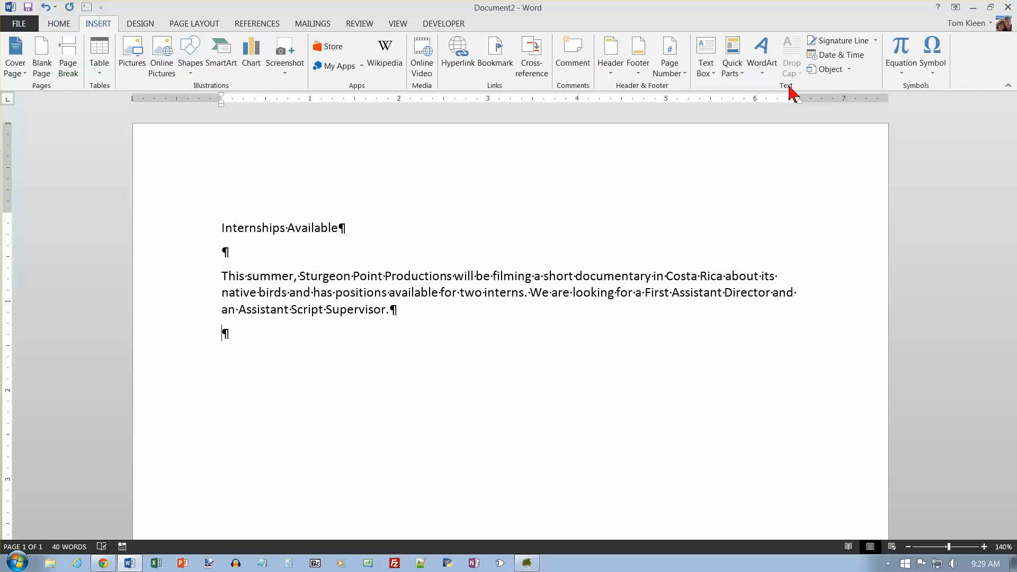
{"action": "left_click", "coordinate": [848, 69]}
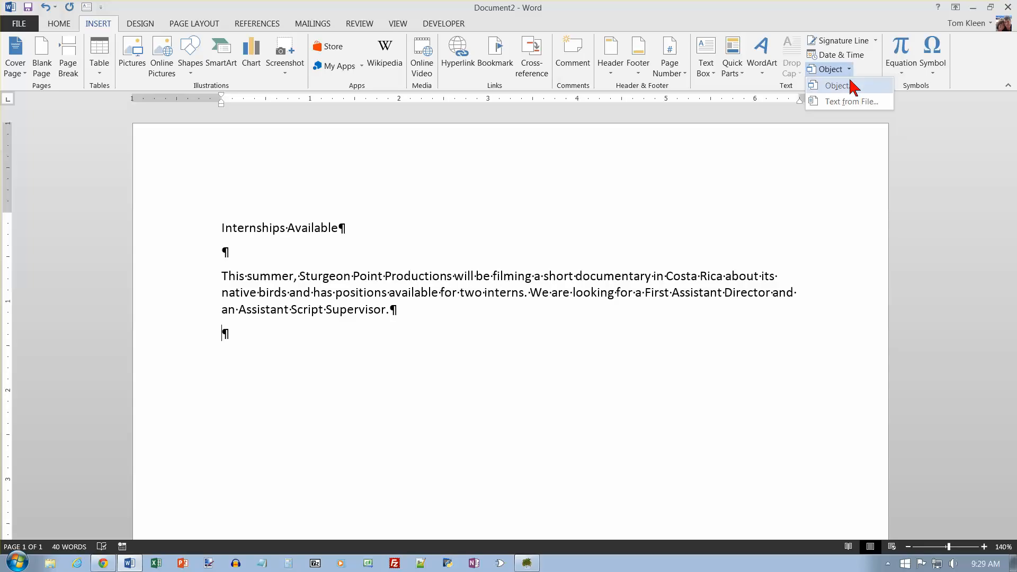
Choose Text from File and select w01A_Text.docx in the student data files folder.
{"action": "left_click", "coordinate": [851, 102]}
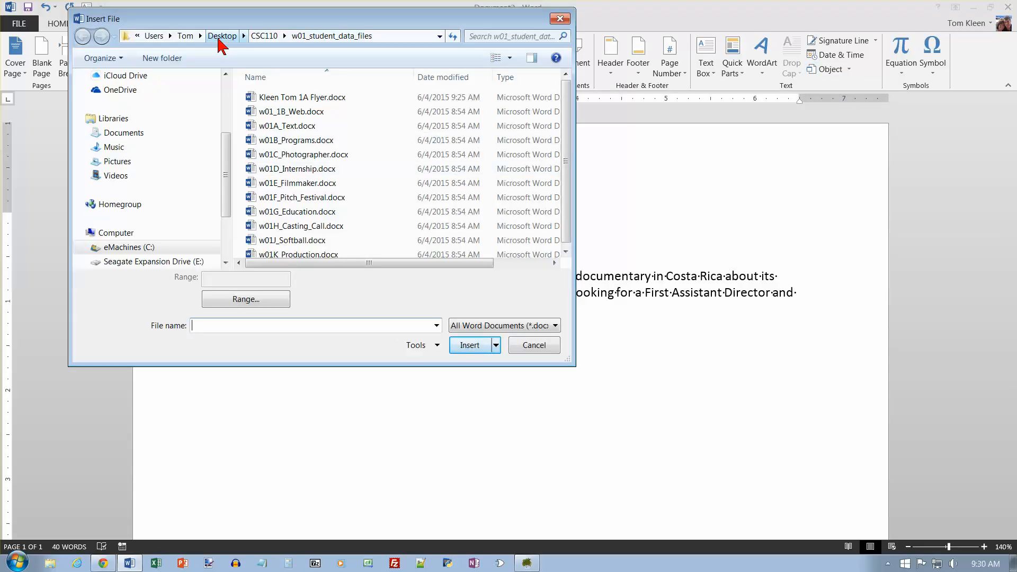
{"action": "mouse_move", "coordinate": [265, 36]}
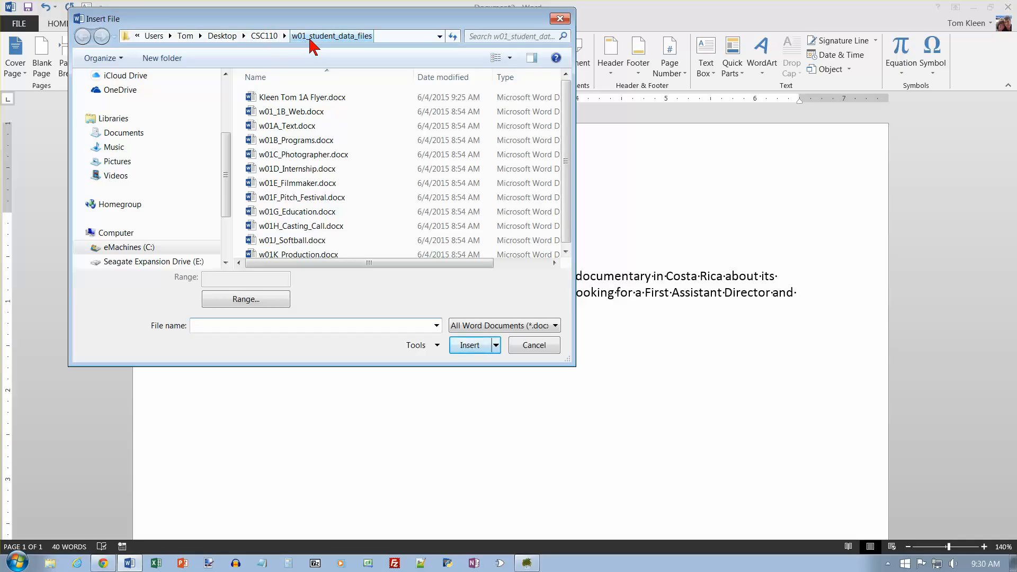
{"action": "mouse_move", "coordinate": [287, 125]}
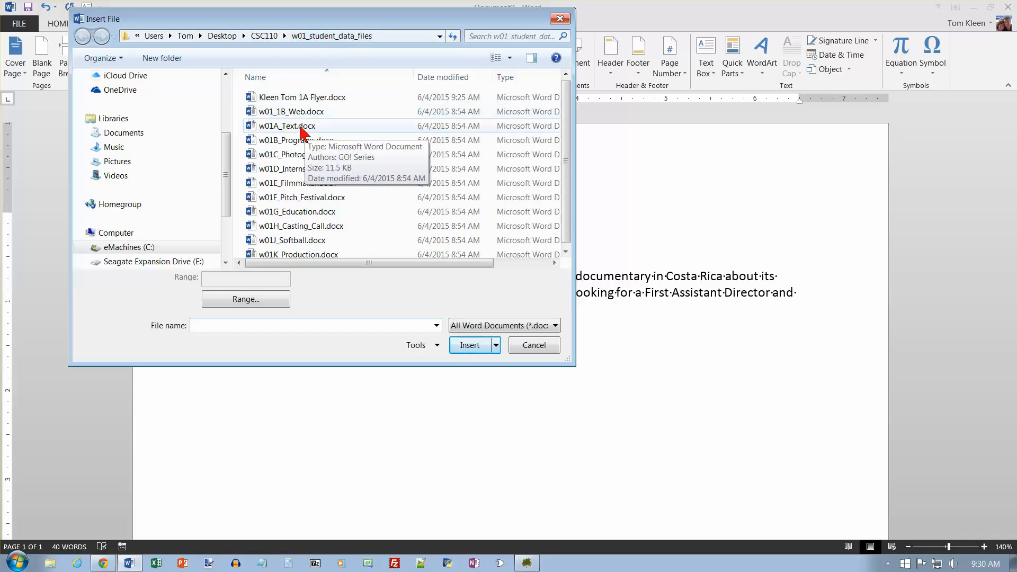
{"action": "mouse_move", "coordinate": [275, 134]}
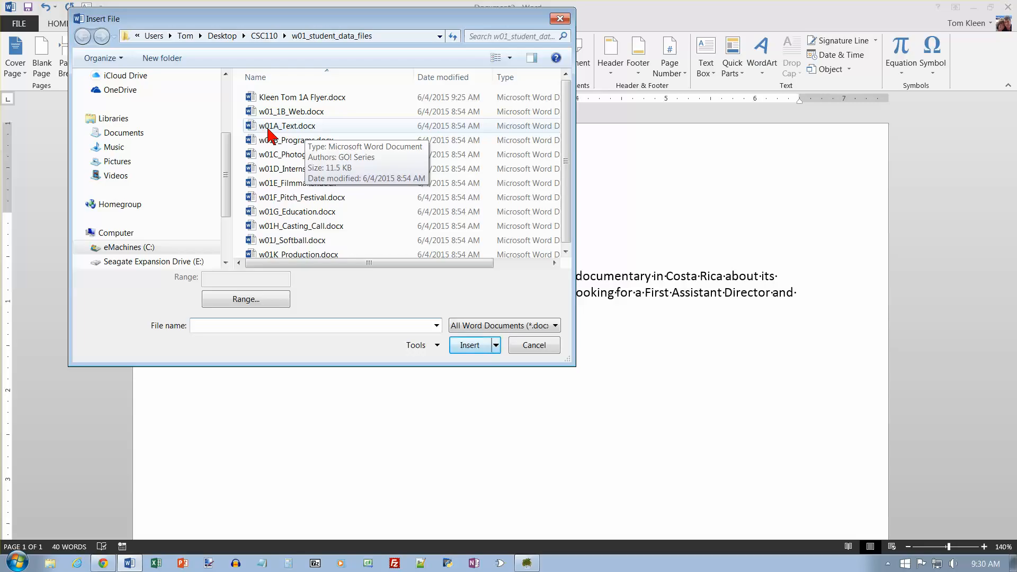
{"action": "left_click", "coordinate": [287, 126]}
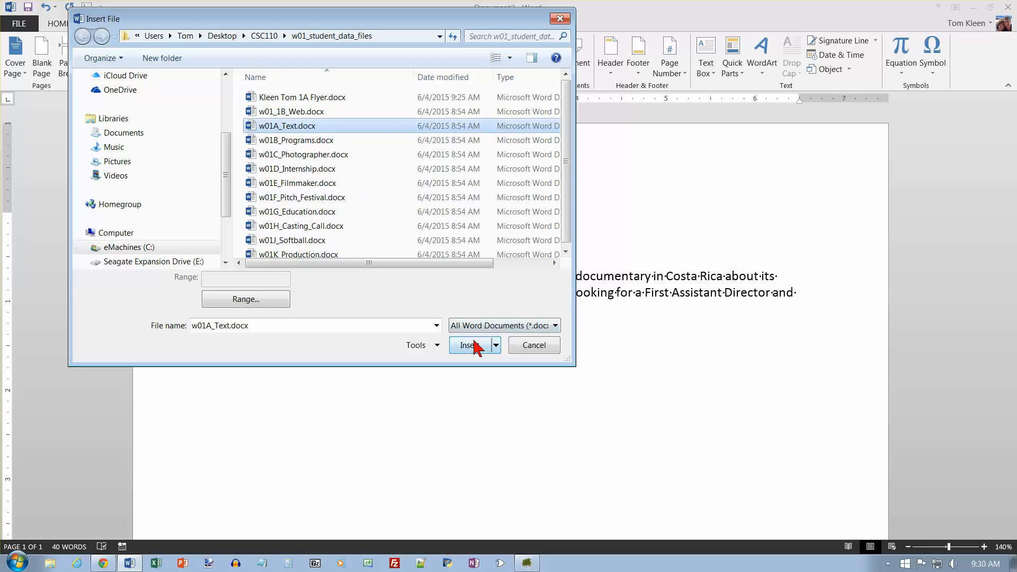
Insert the w01A_Text.docx paragraphs into the flyer.
{"action": "left_click", "coordinate": [468, 344]}
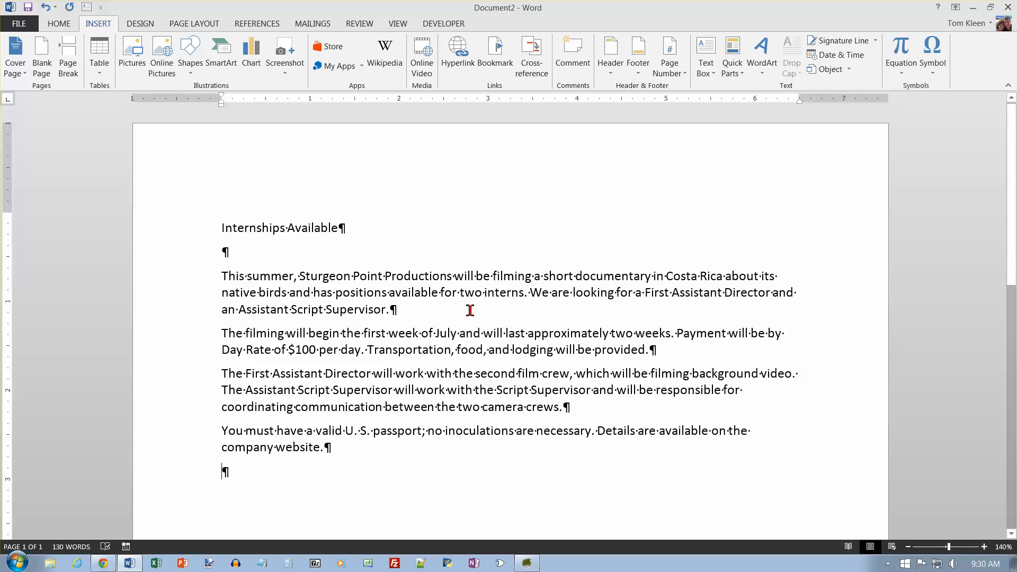
{"action": "mouse_move", "coordinate": [461, 305]}
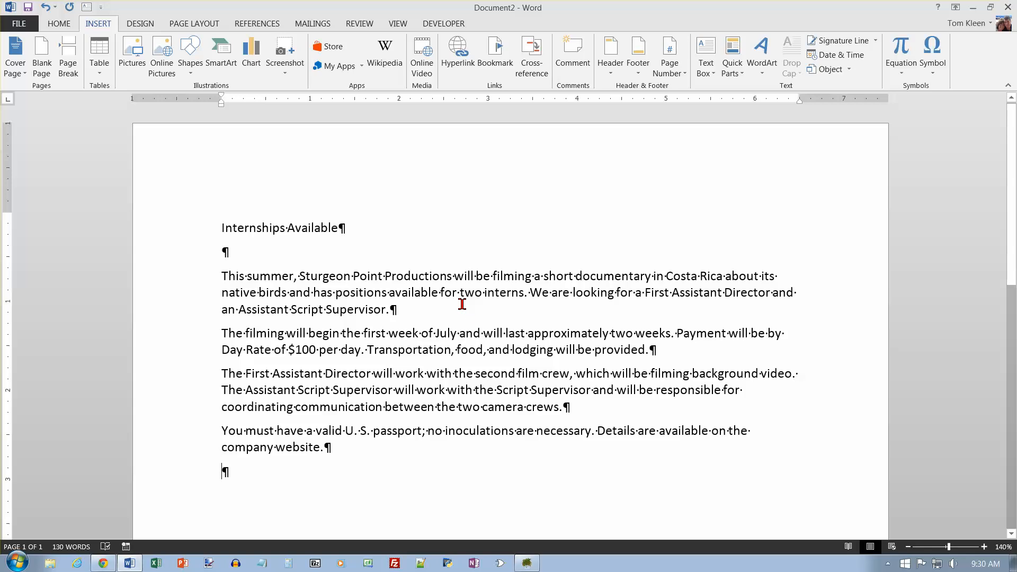
{"action": "mouse_move", "coordinate": [99, 53]}
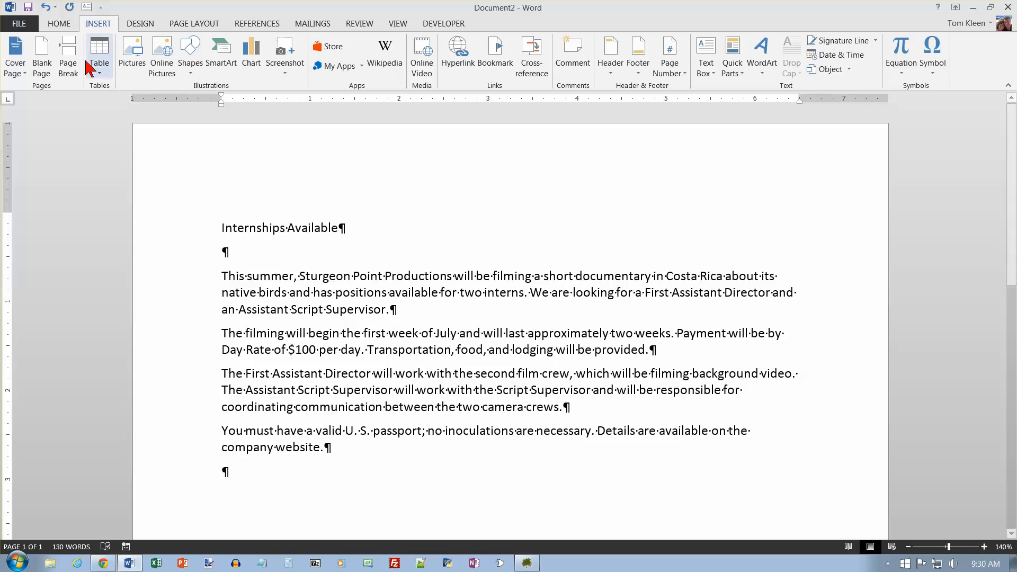
{"action": "mouse_move", "coordinate": [28, 8]}
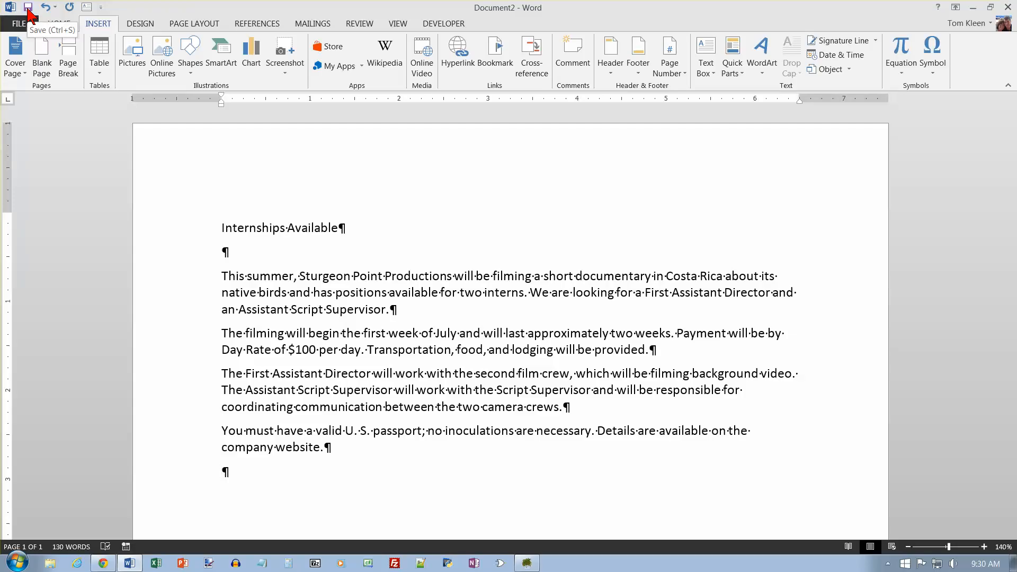
Save the flyer as Kleen Tom 1A Flyer.docx, replacing the existing file.
{"action": "left_click", "coordinate": [28, 7]}
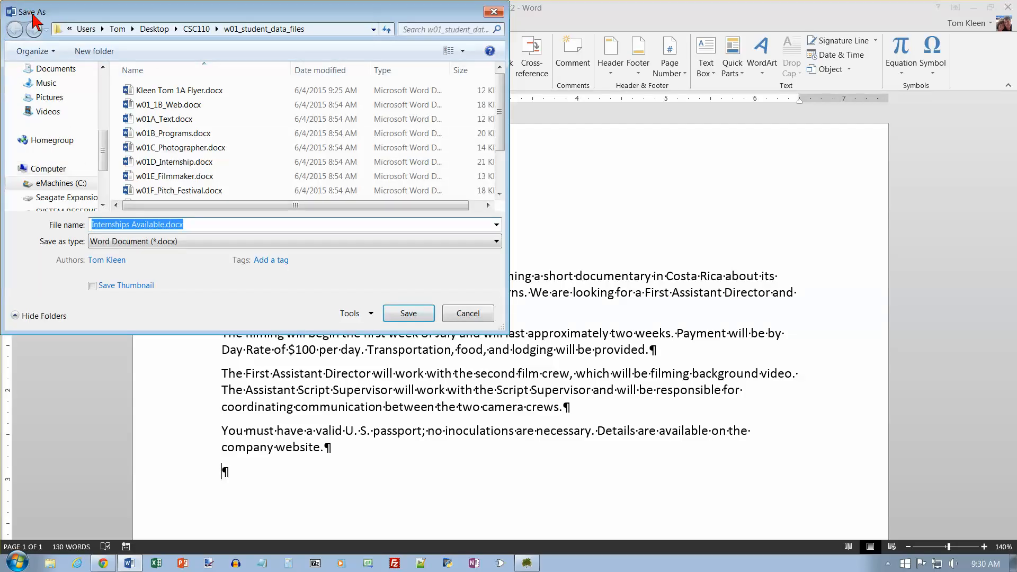
{"action": "mouse_move", "coordinate": [189, 90]}
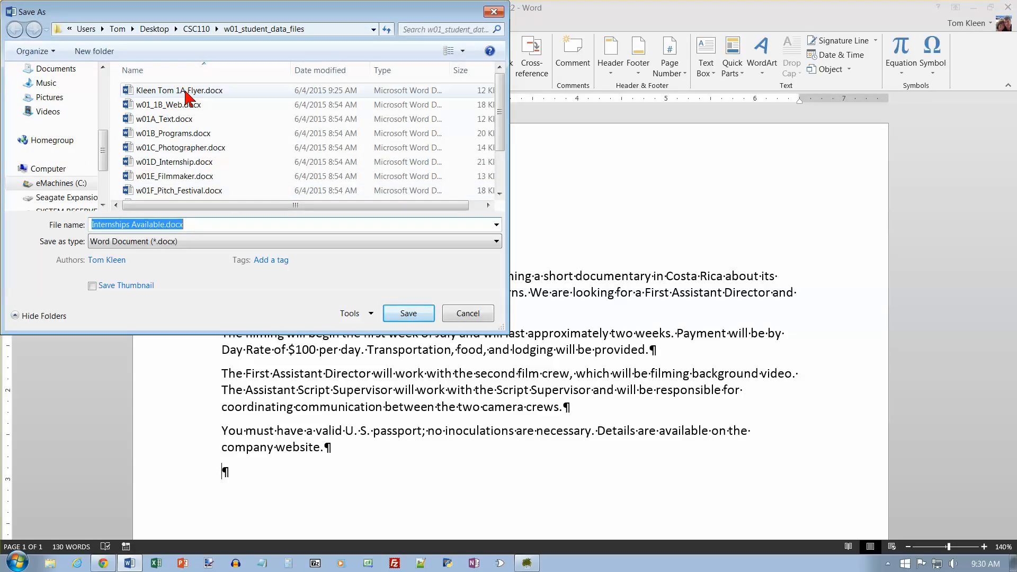
{"action": "left_click", "coordinate": [179, 90]}
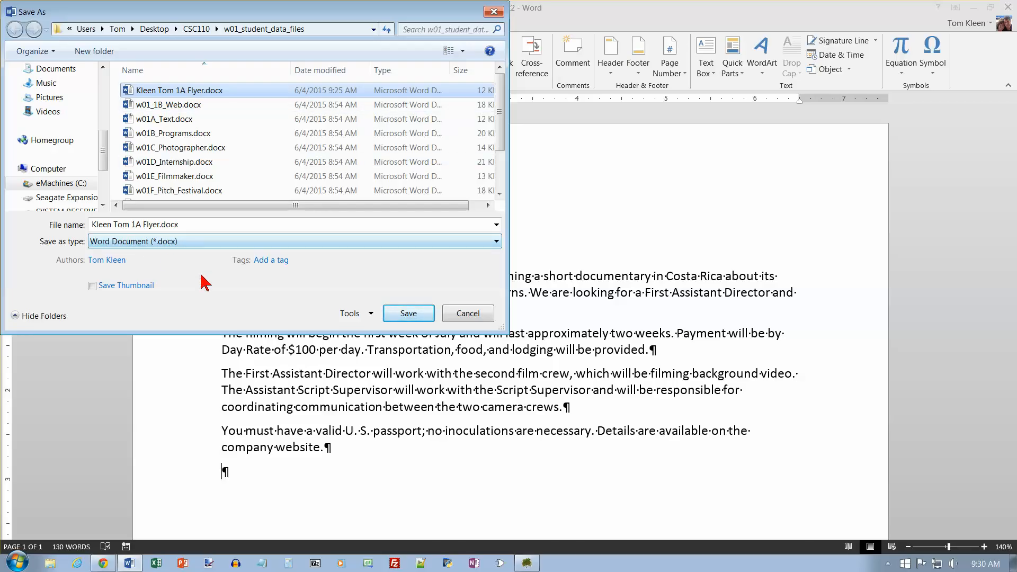
{"action": "left_click", "coordinate": [408, 313]}
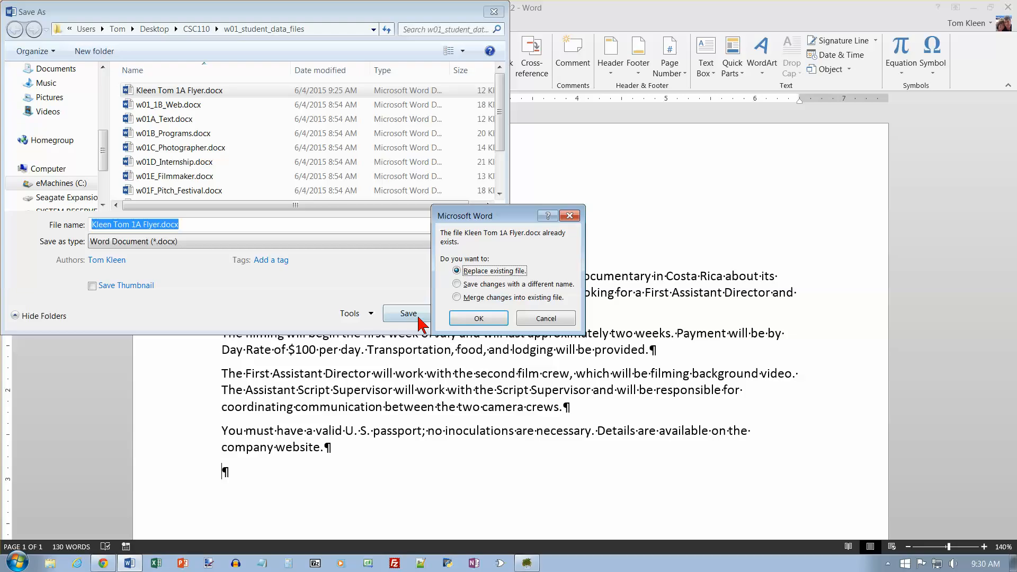
{"action": "left_click", "coordinate": [479, 318]}
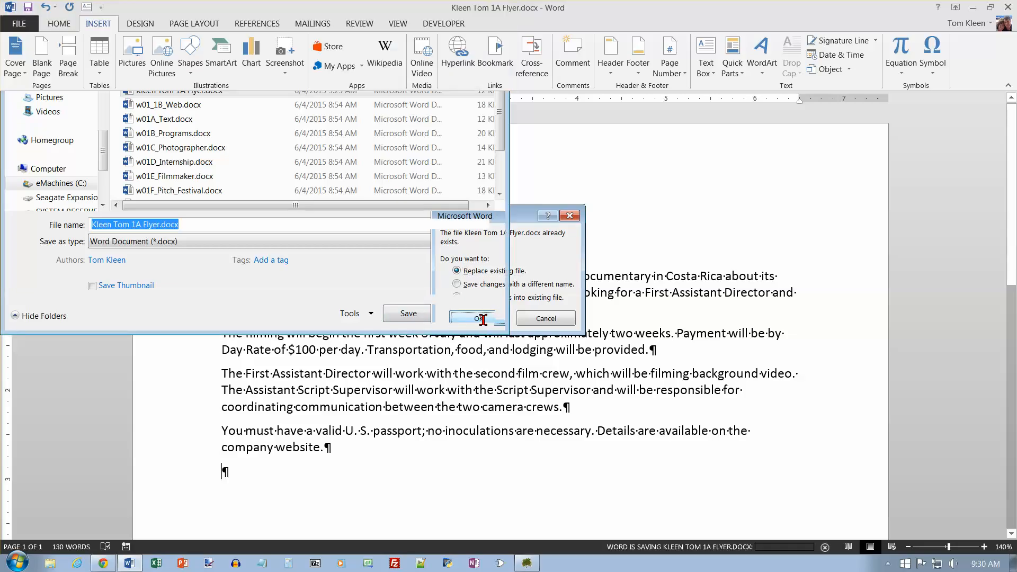
{"action": "left_click", "coordinate": [471, 318]}
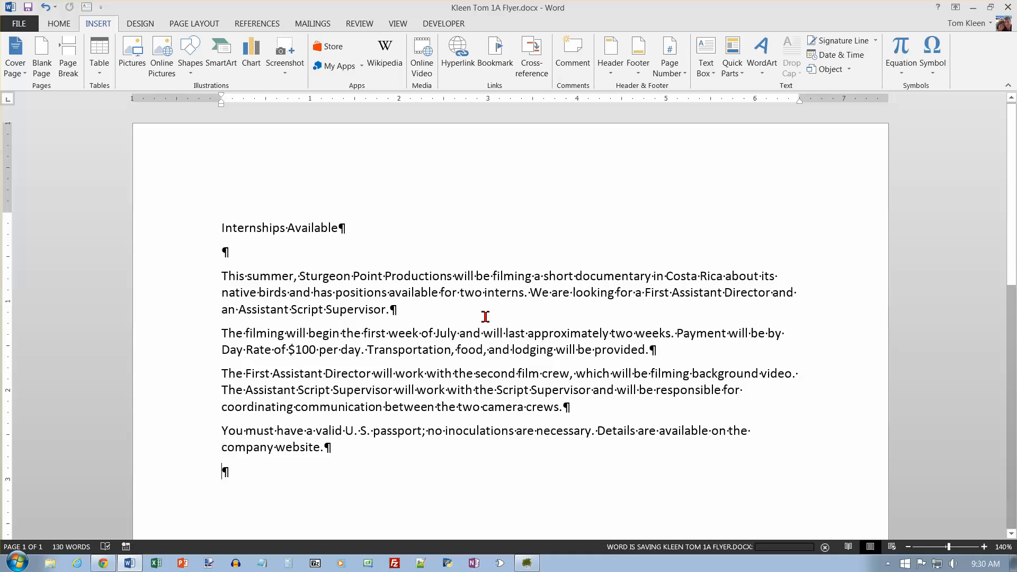
{"action": "mouse_move", "coordinate": [476, 321]}
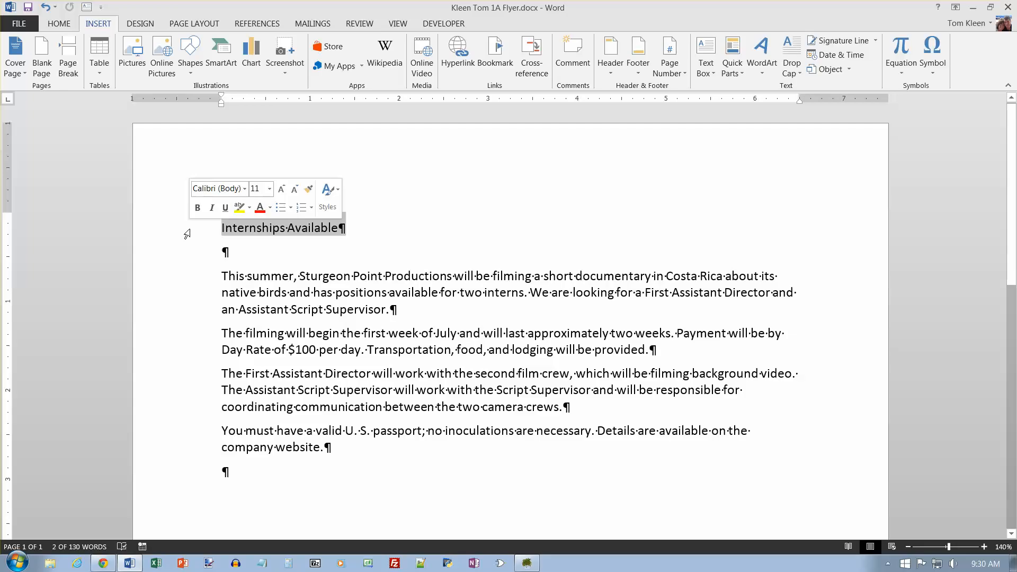
Apply a bold shadowed Text Effects style to the 'Internships Available' heading.
{"action": "left_click", "coordinate": [58, 24]}
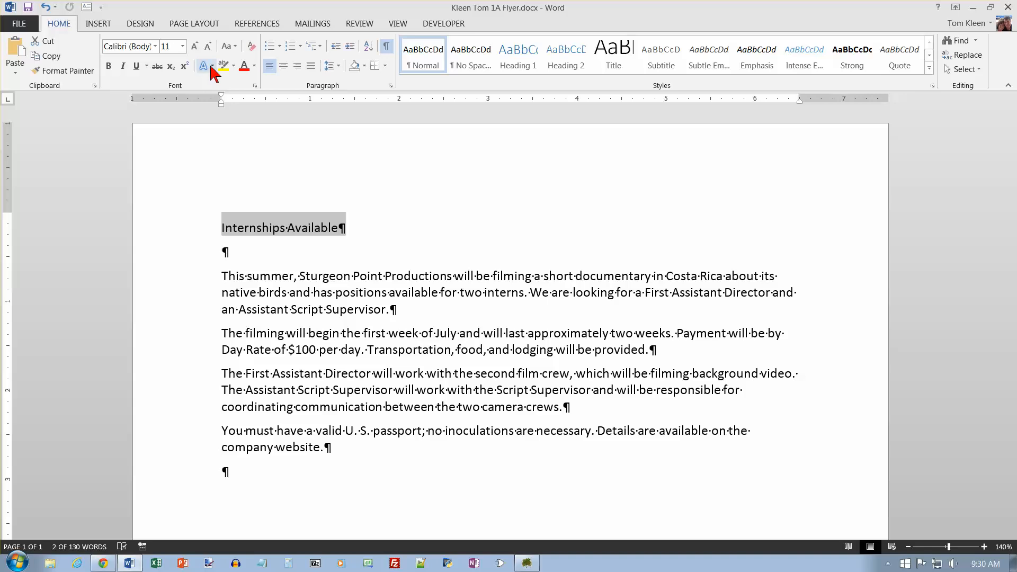
{"action": "left_click", "coordinate": [203, 66]}
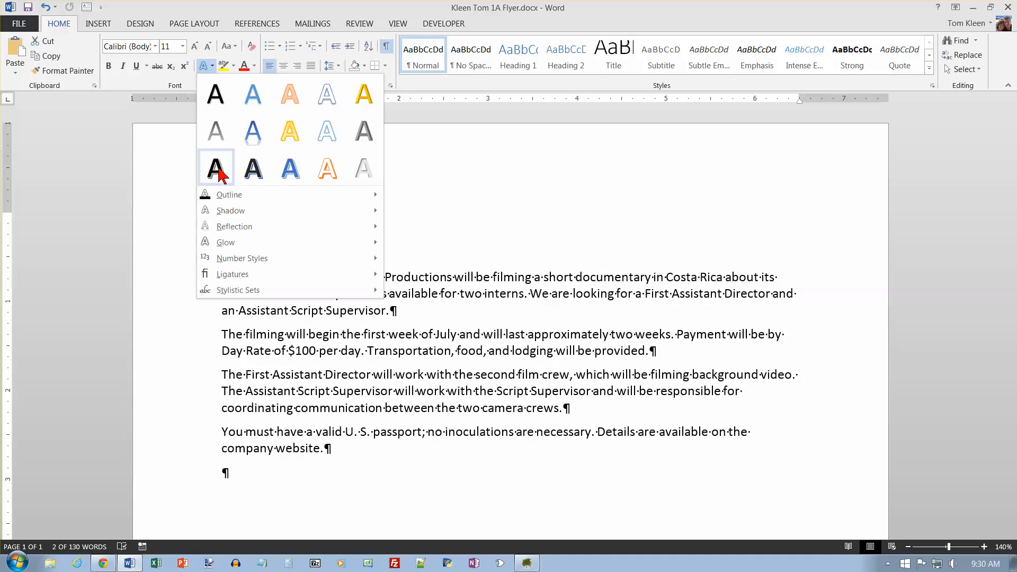
{"action": "left_click", "coordinate": [215, 167]}
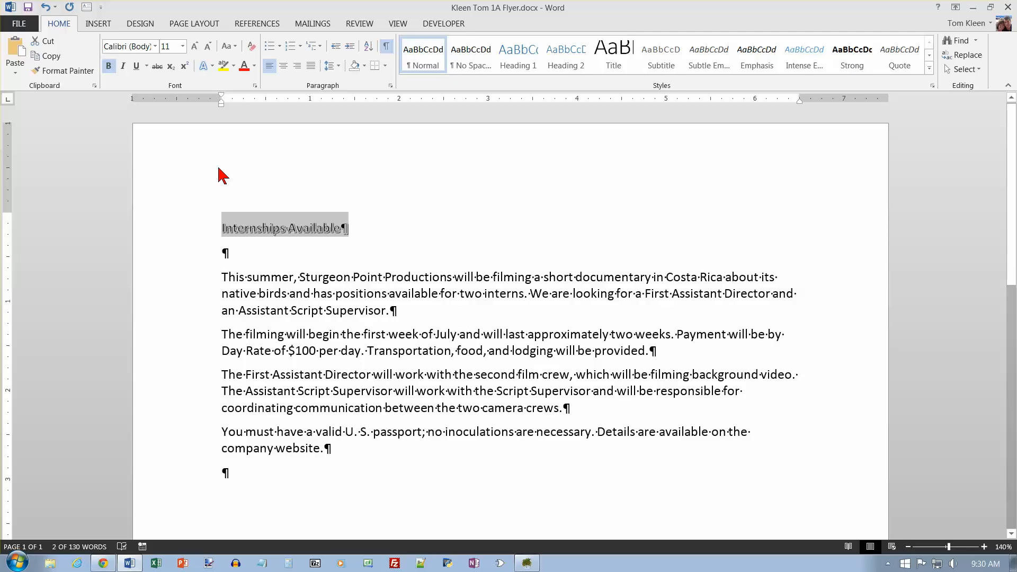
{"action": "mouse_move", "coordinate": [251, 130]}
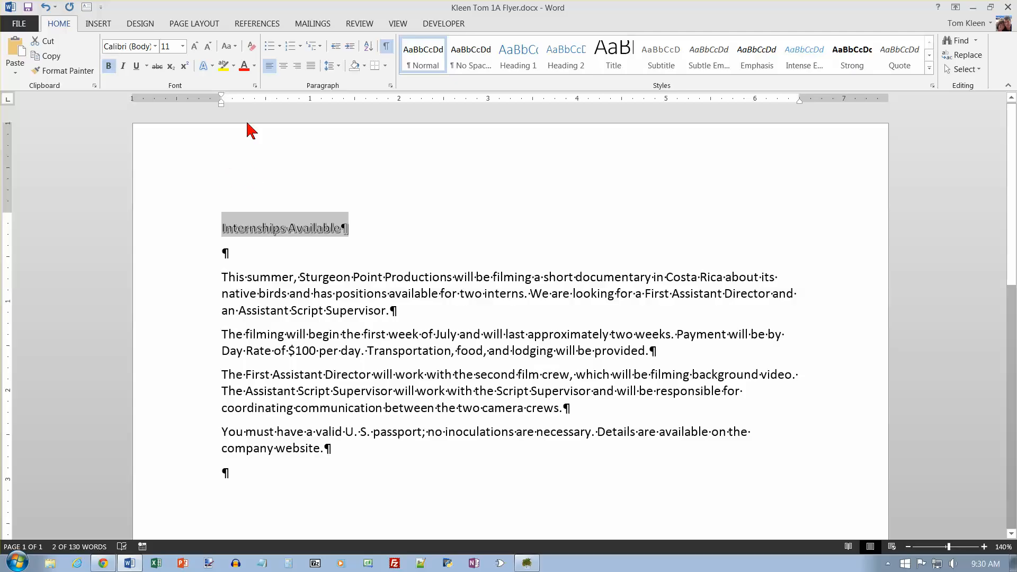
Set the heading's font size to 52 pt.
{"action": "left_click", "coordinate": [180, 46]}
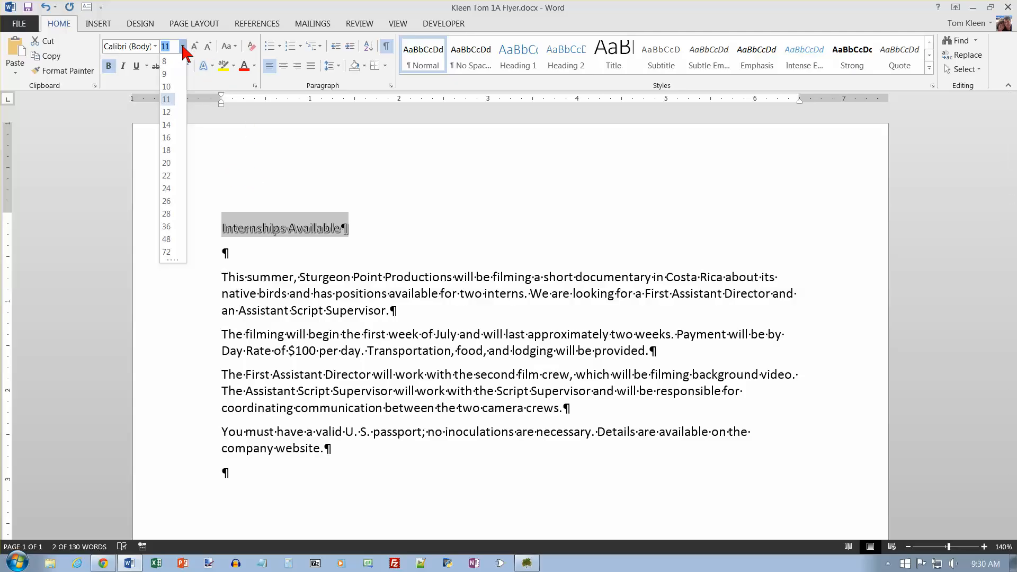
{"action": "left_click", "coordinate": [166, 238]}
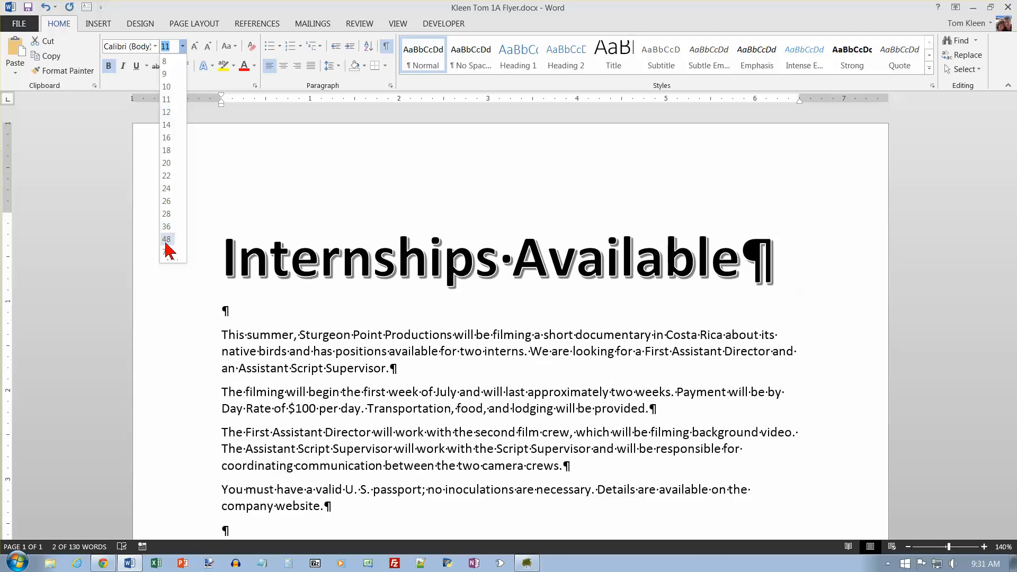
{"action": "left_click", "coordinate": [166, 239]}
{"action": "type", "text": "52"}
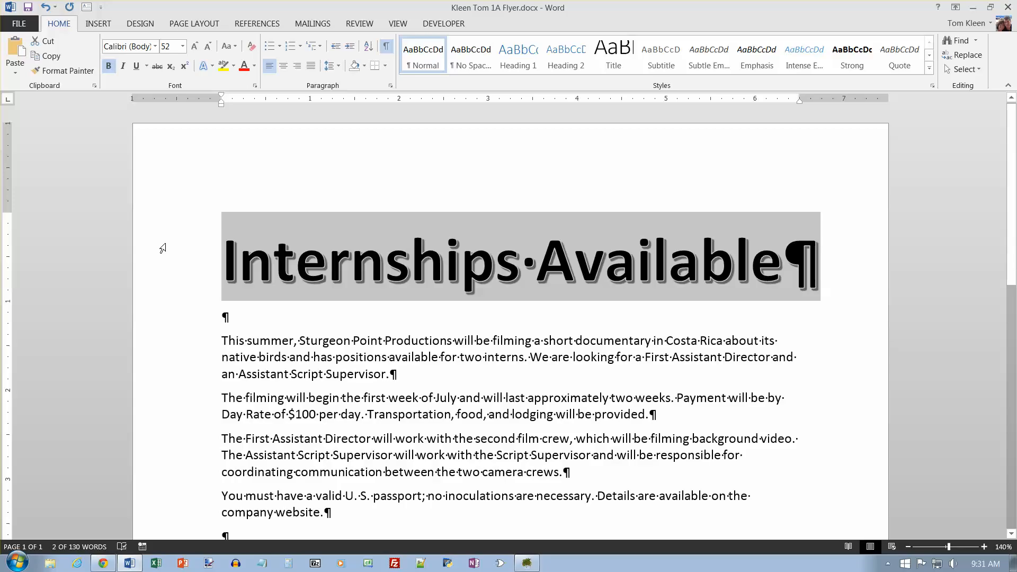
{"action": "mouse_move", "coordinate": [280, 77]}
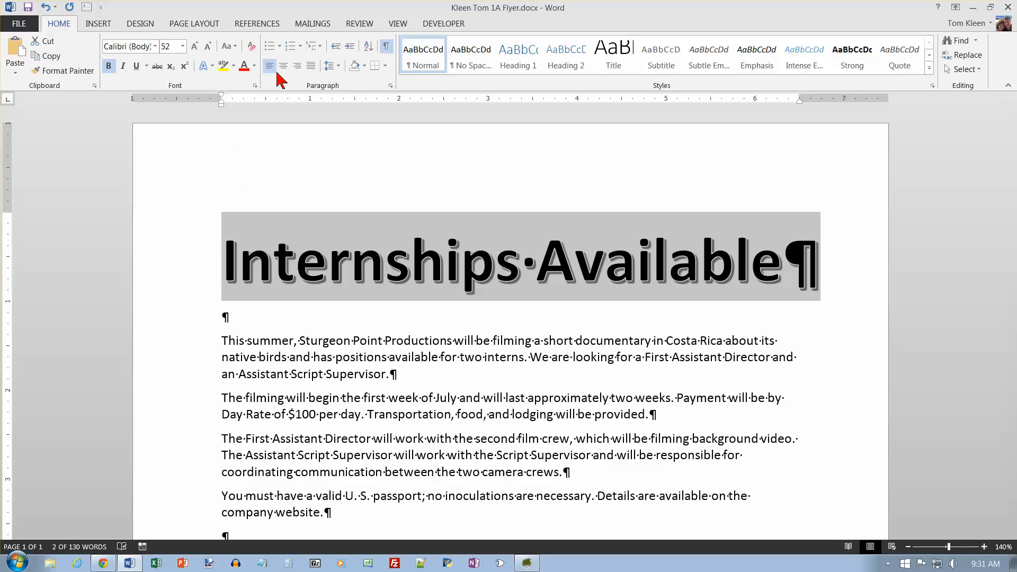
{"action": "mouse_move", "coordinate": [284, 66]}
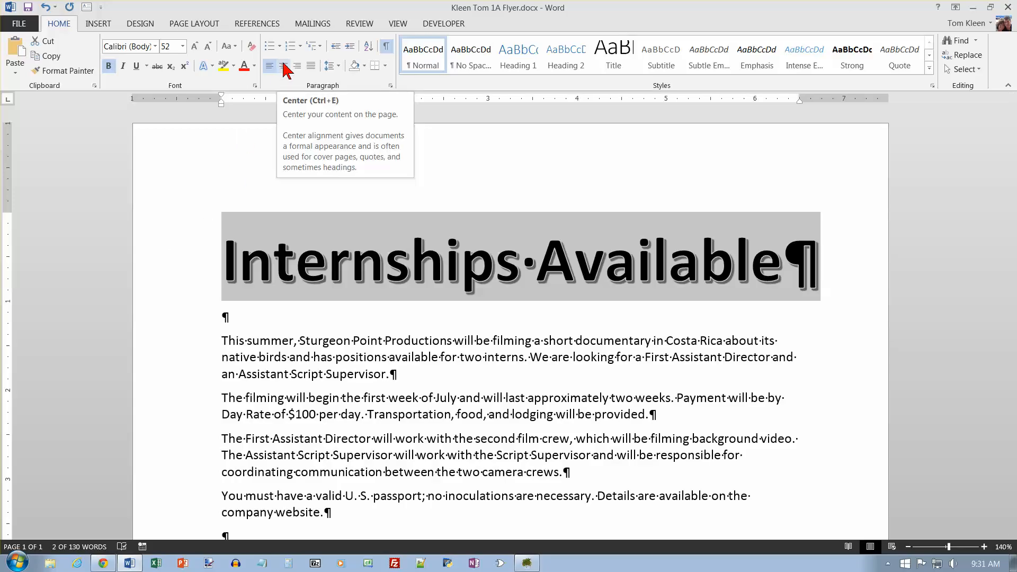
Center the 52-pt heading on the page and reopen its text effect choices.
{"action": "left_click", "coordinate": [284, 65]}
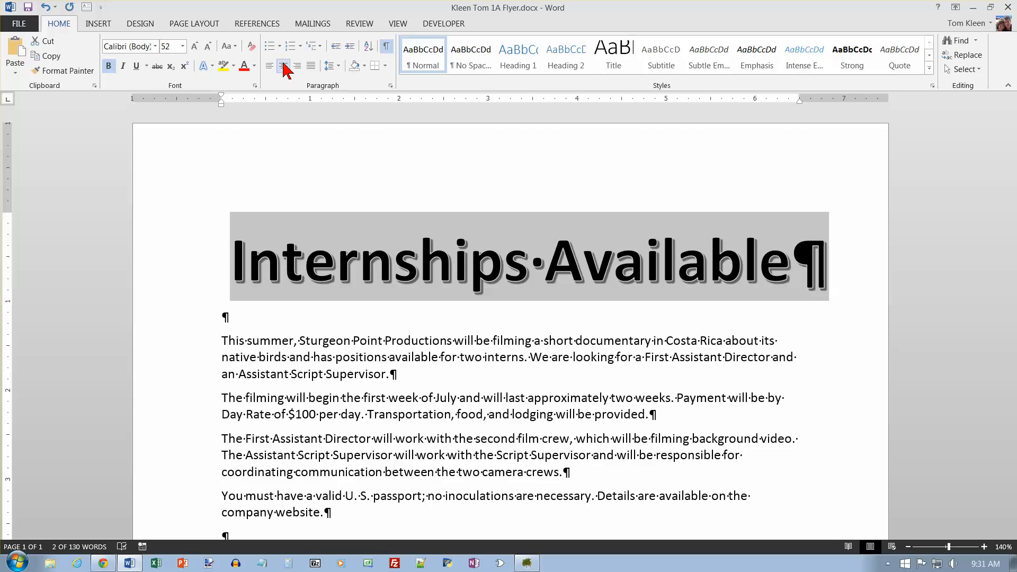
{"action": "left_click", "coordinate": [203, 66]}
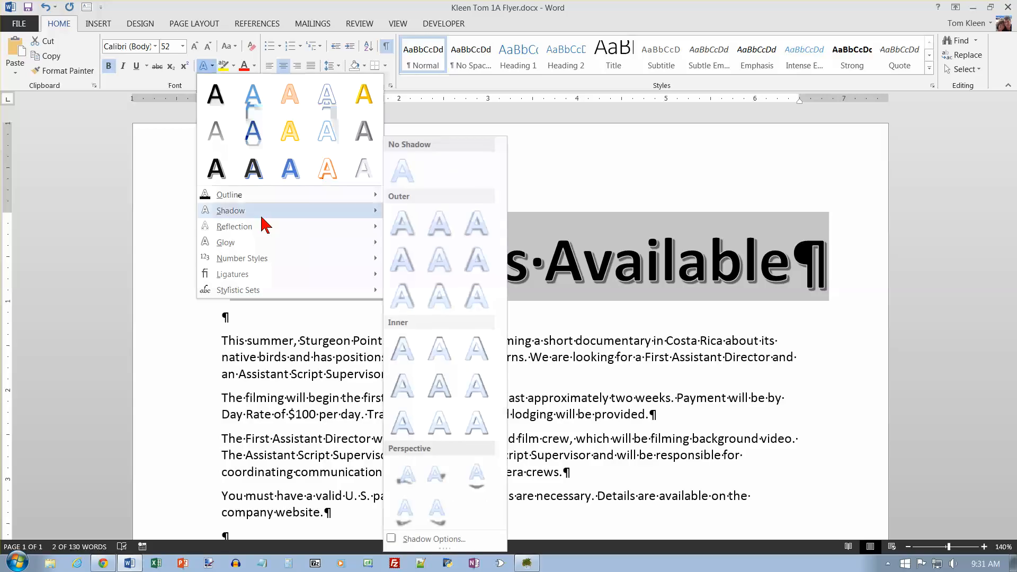
Give the heading an Outer > Offset Left shadow from the Shadow gallery.
{"action": "left_click", "coordinate": [477, 259]}
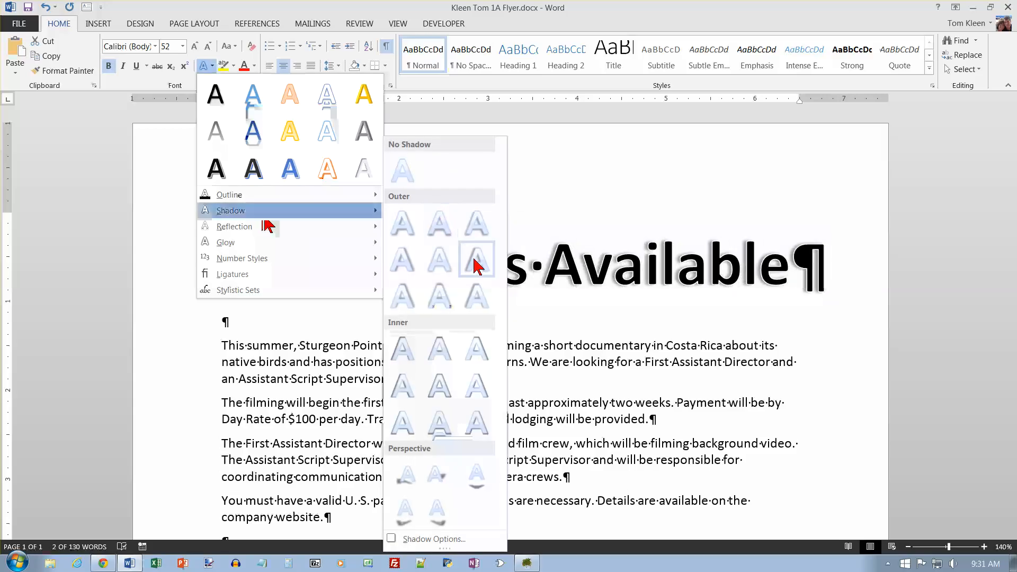
{"action": "mouse_move", "coordinate": [476, 257]}
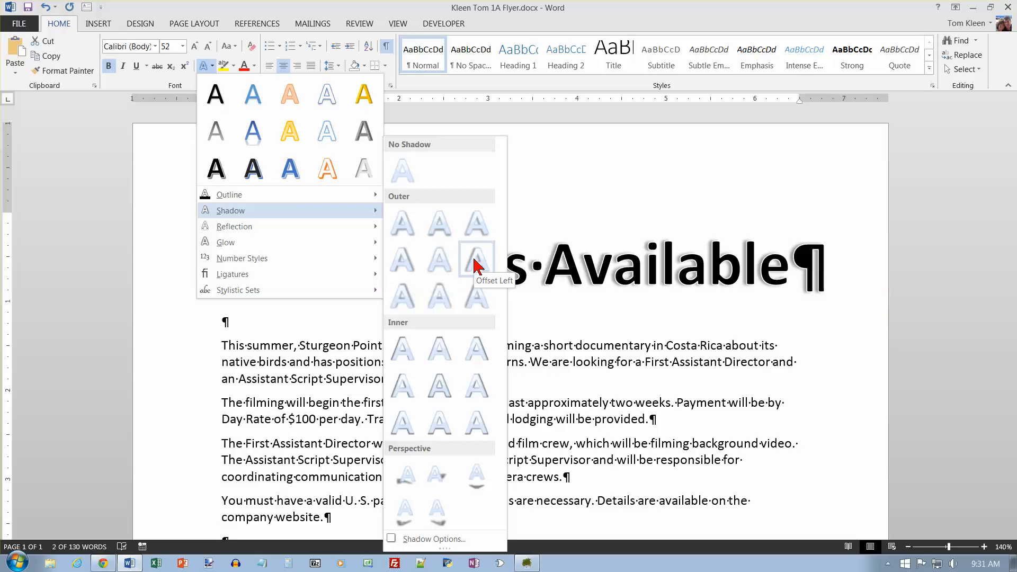
{"action": "mouse_move", "coordinate": [477, 258]}
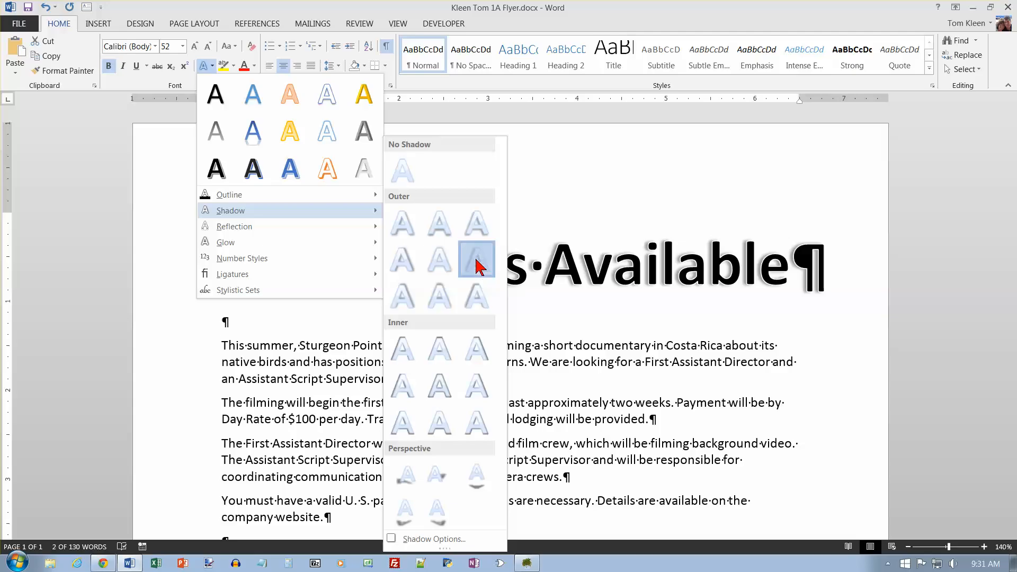
{"action": "left_click", "coordinate": [475, 259]}
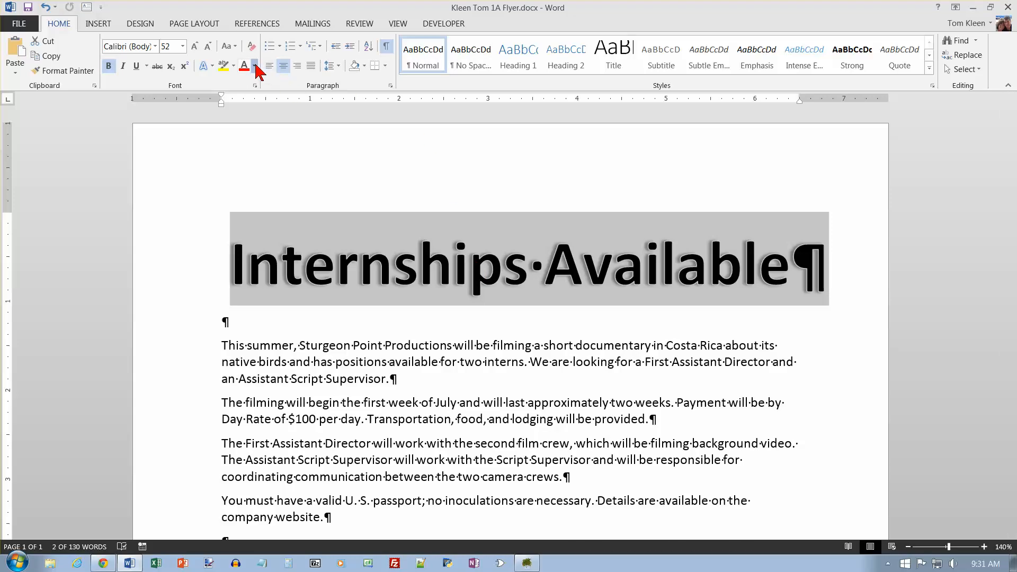
Colour the 'Internships Available' title orange and deselect it.
{"action": "left_click", "coordinate": [253, 66]}
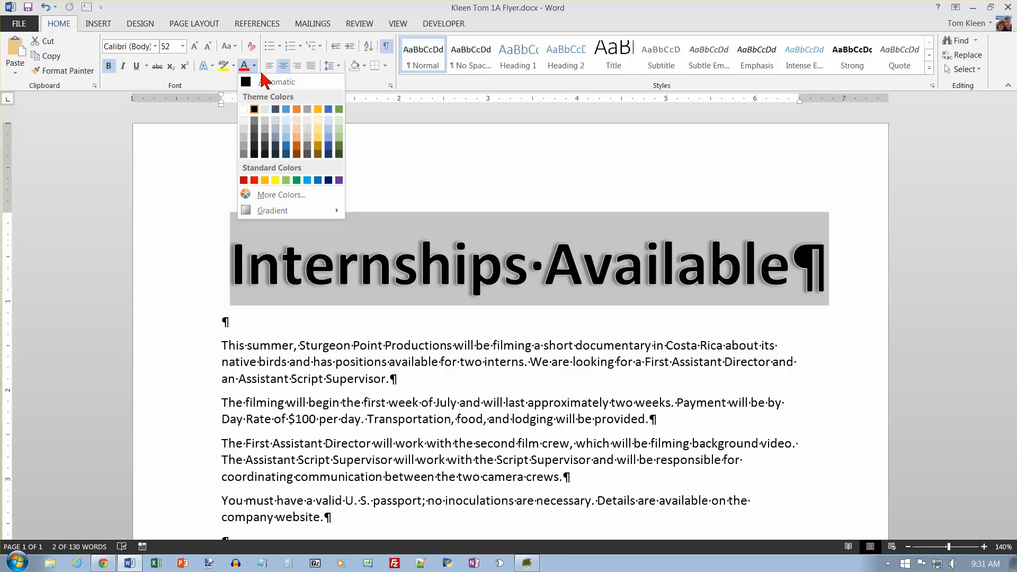
{"action": "left_click", "coordinate": [297, 109]}
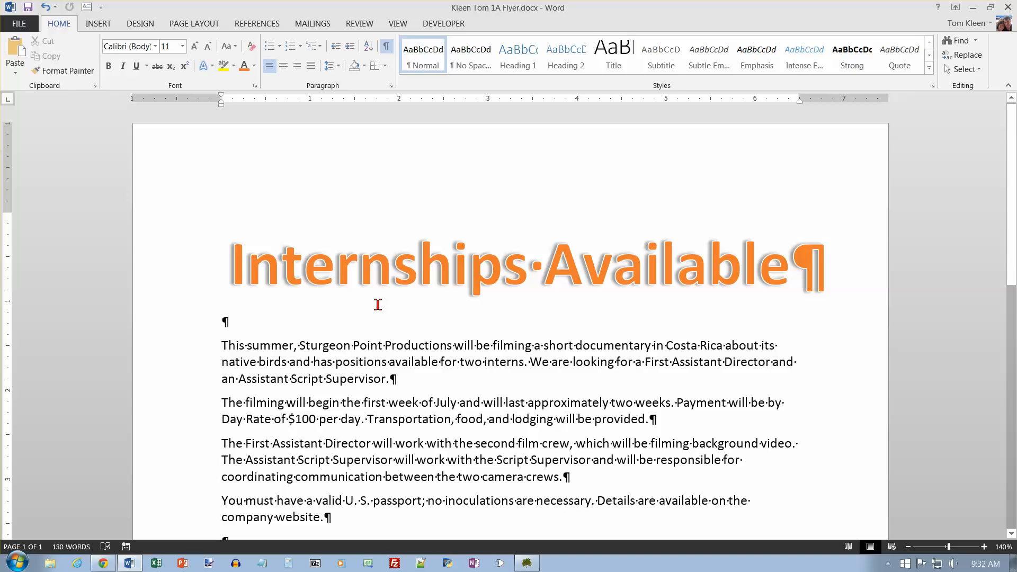
{"action": "left_click", "coordinate": [97, 23]}
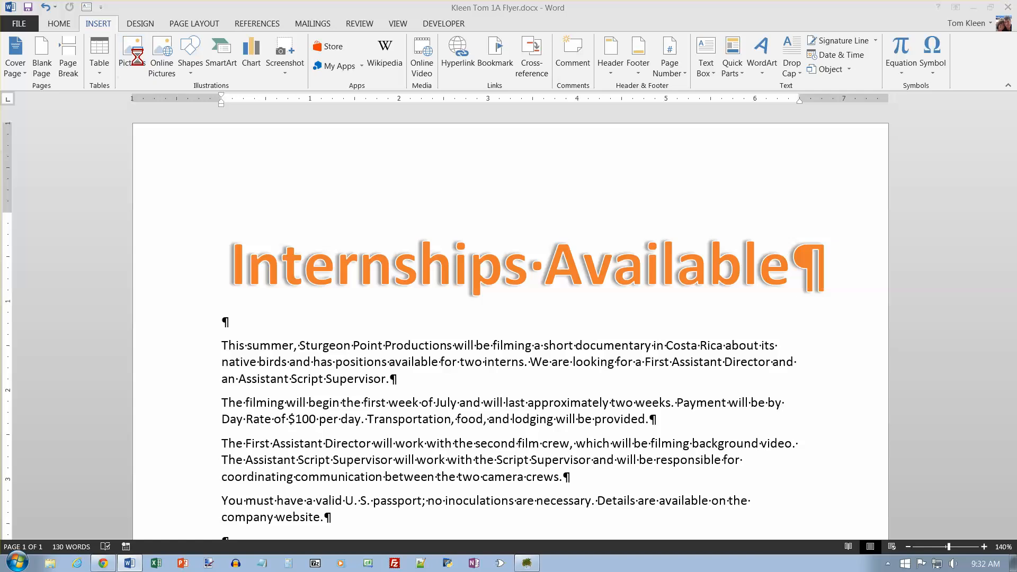
Insert w01A_Bird.jpg from Desktop > CSC110 > w01_student_data_files below the title.
{"action": "left_click", "coordinate": [134, 55]}
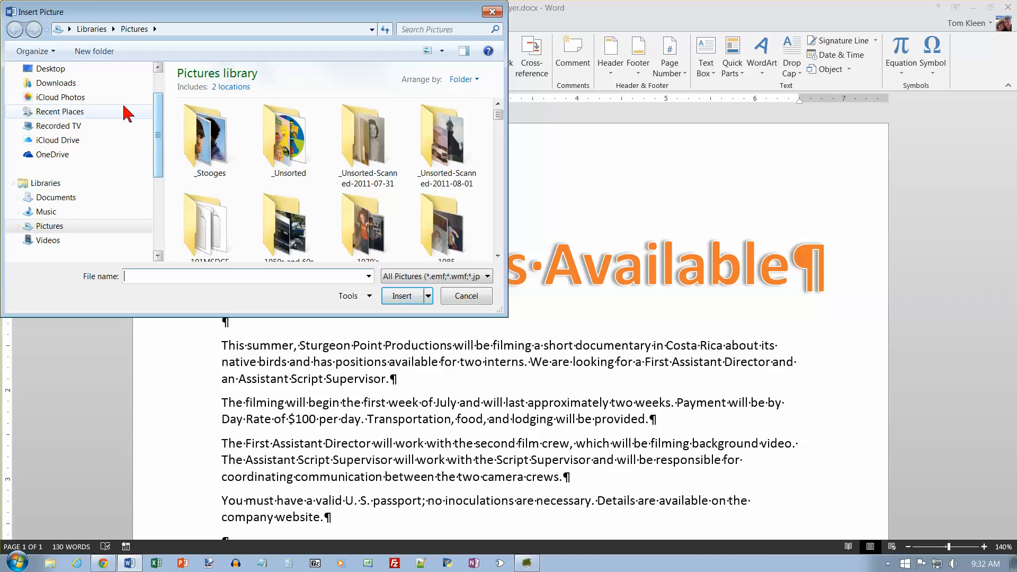
{"action": "left_click", "coordinate": [49, 68]}
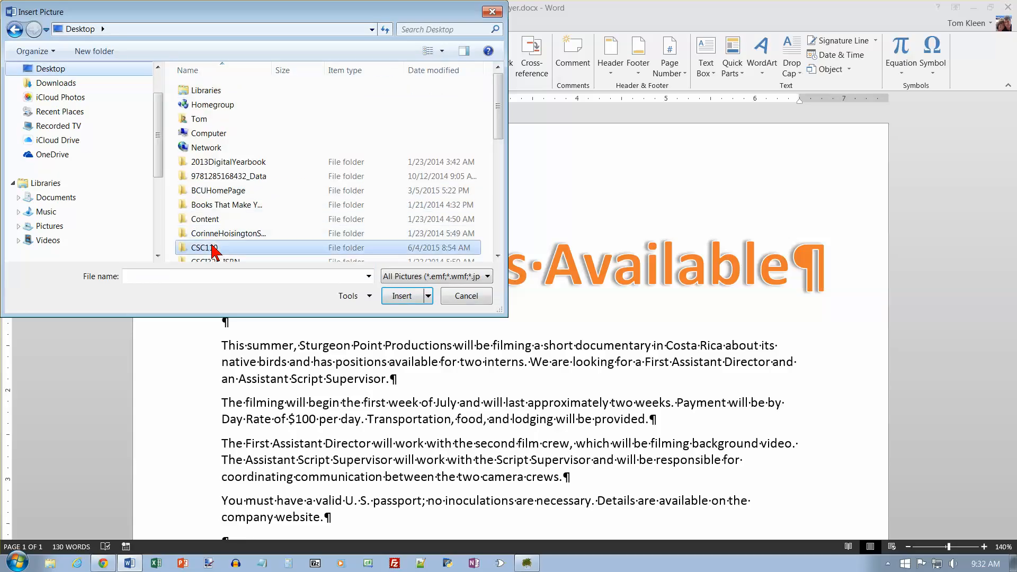
{"action": "double_click", "coordinate": [203, 247]}
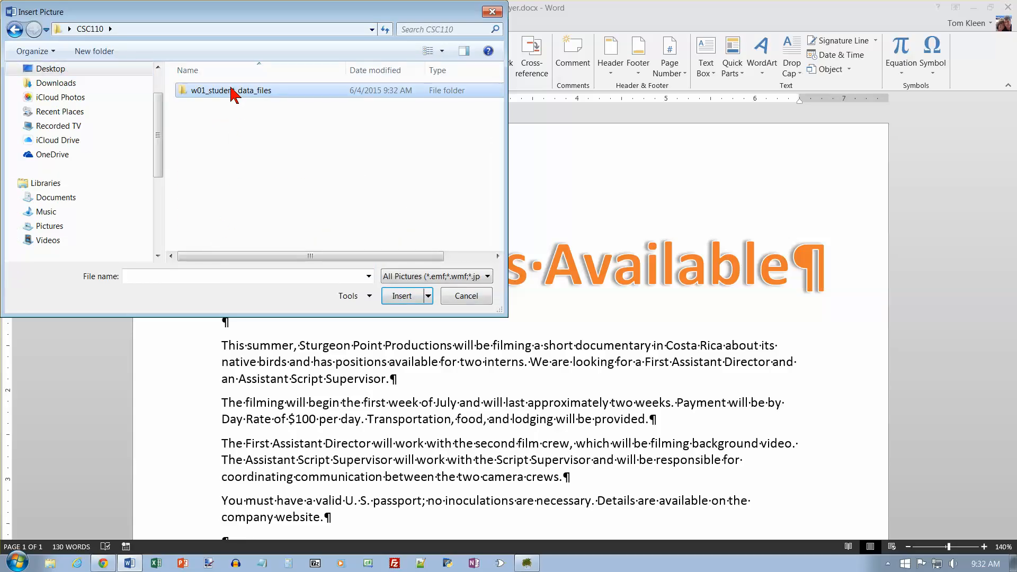
{"action": "double_click", "coordinate": [230, 90]}
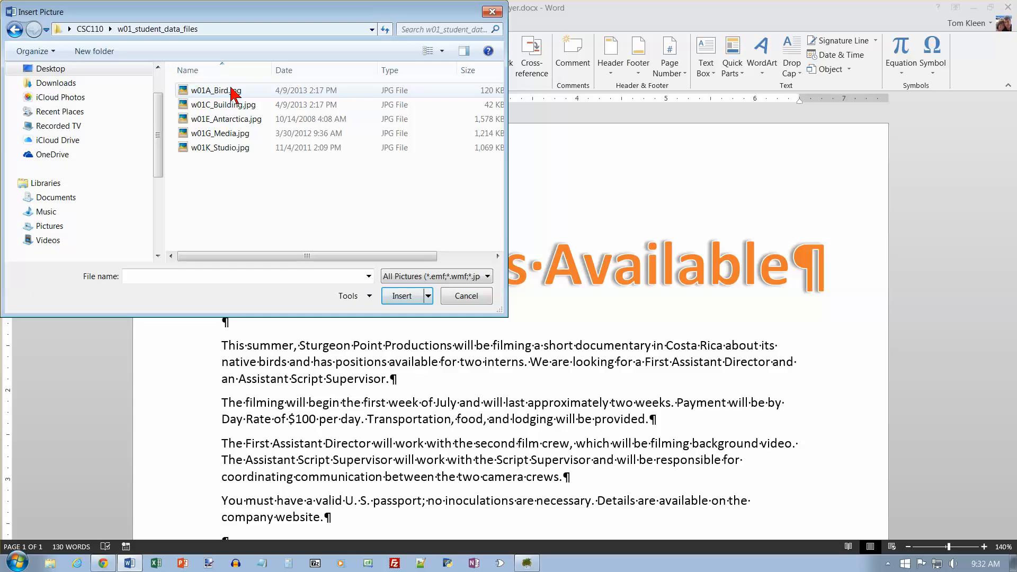
{"action": "left_click", "coordinate": [216, 90]}
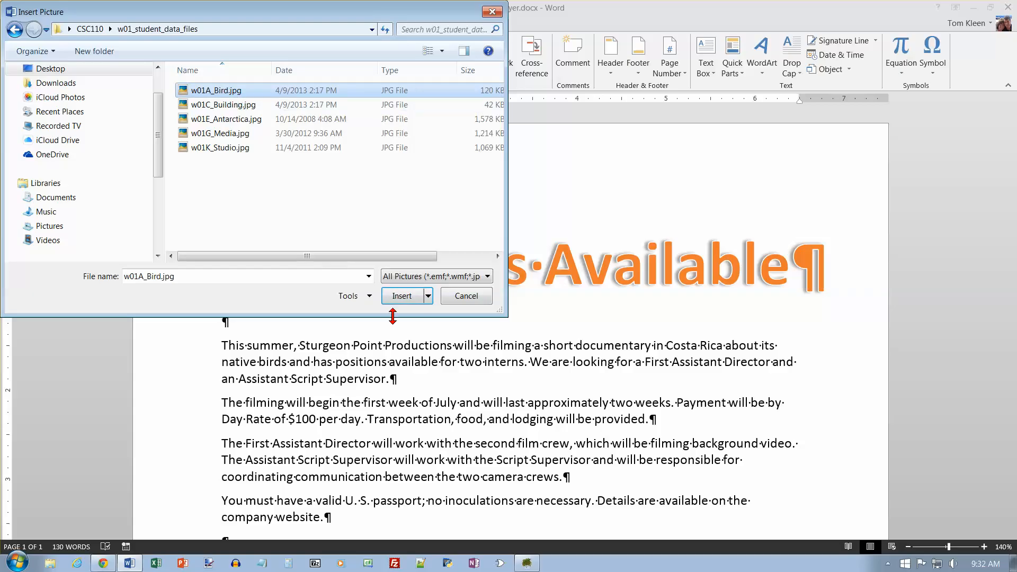
{"action": "left_click", "coordinate": [402, 296]}
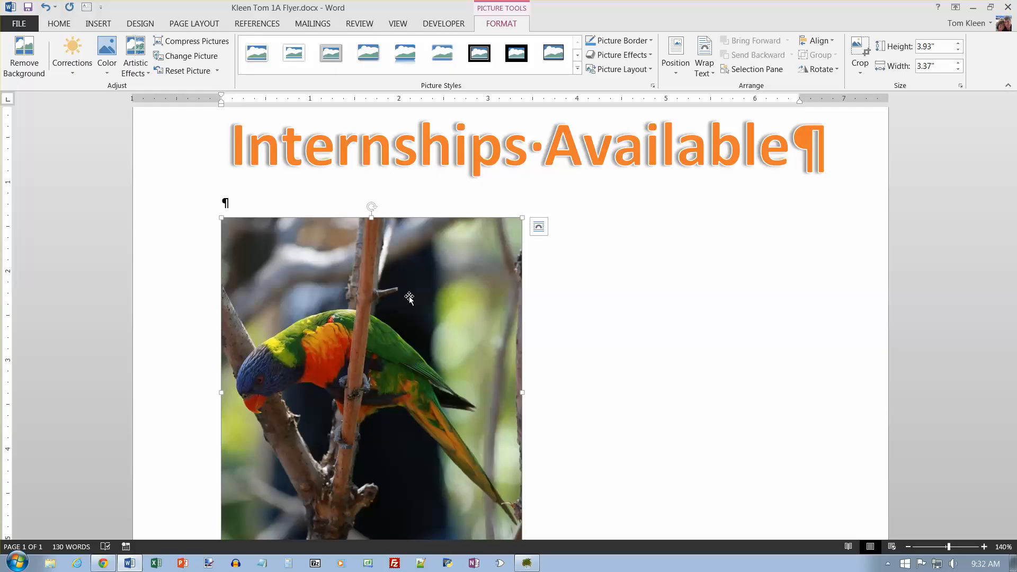
{"action": "mouse_move", "coordinate": [522, 246]}
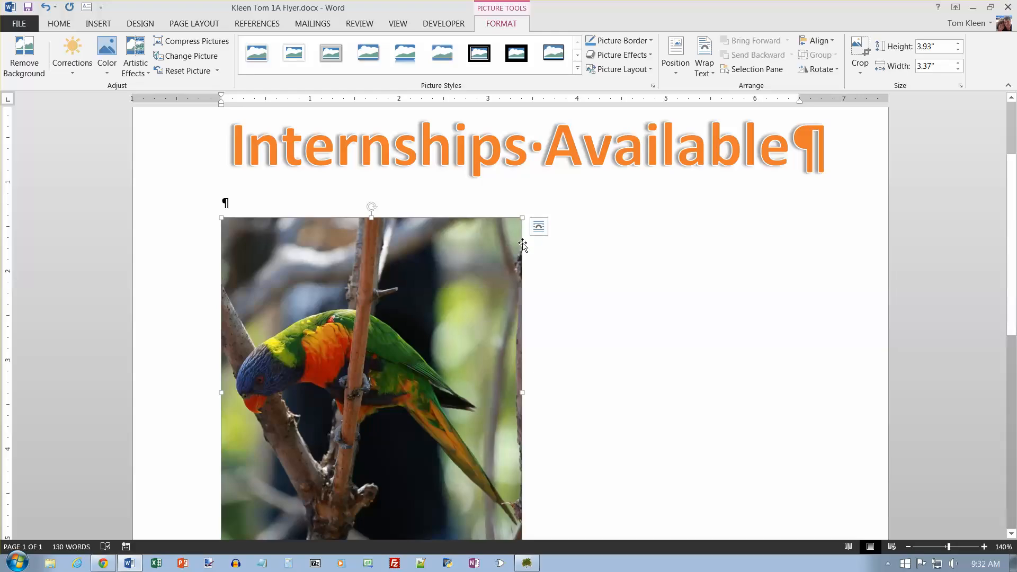
{"action": "mouse_move", "coordinate": [539, 226]}
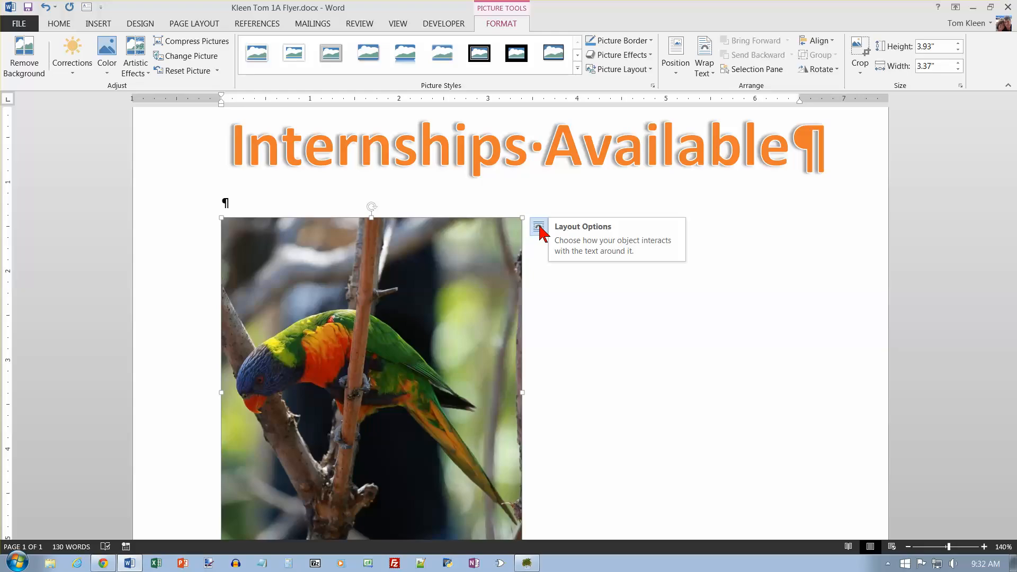
Give the parrot photo Square text wrapping so the paragraphs flow beside it.
{"action": "left_click", "coordinate": [538, 226]}
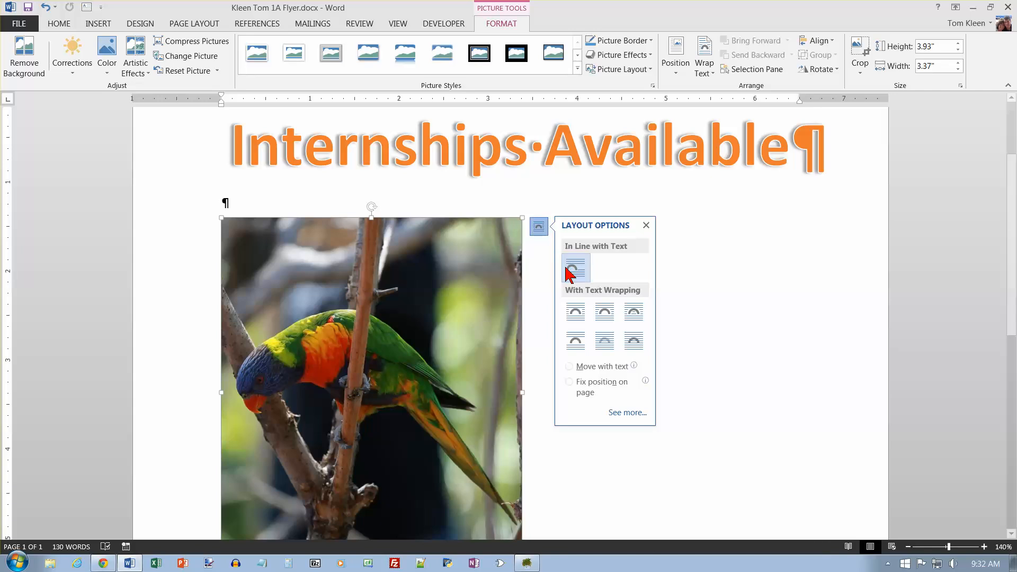
{"action": "mouse_move", "coordinate": [575, 311]}
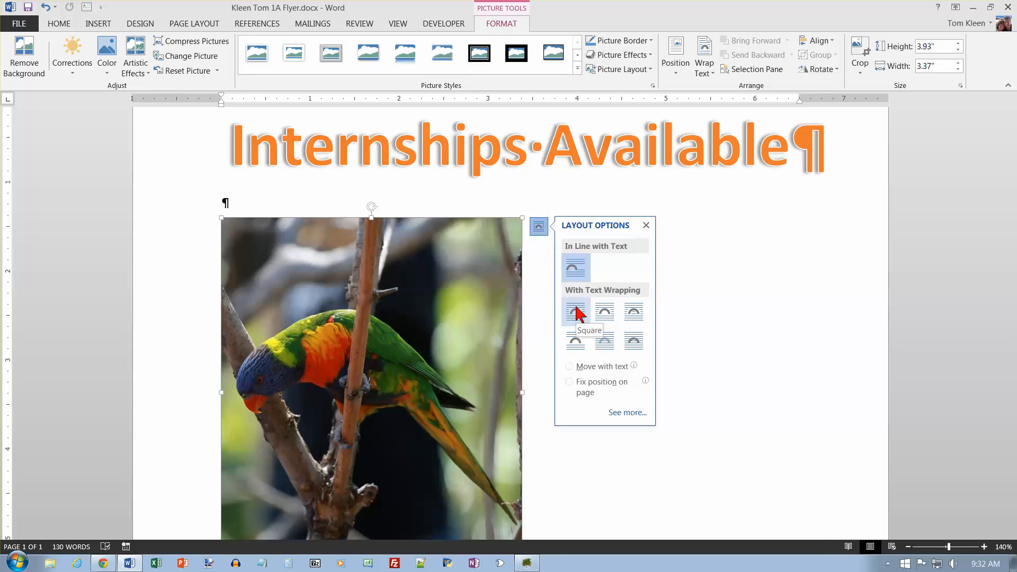
{"action": "left_click", "coordinate": [577, 311]}
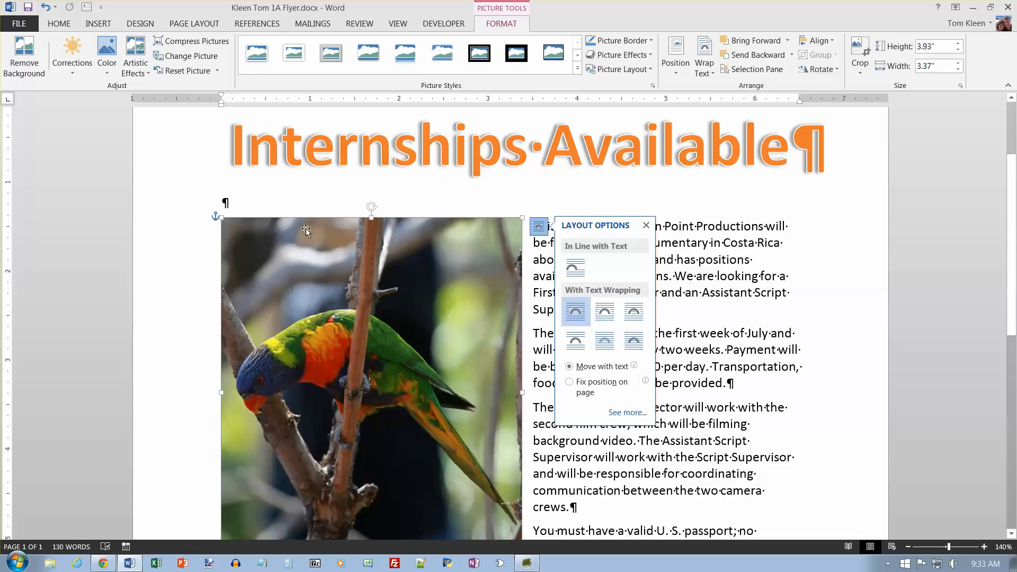
{"action": "mouse_move", "coordinate": [216, 216]}
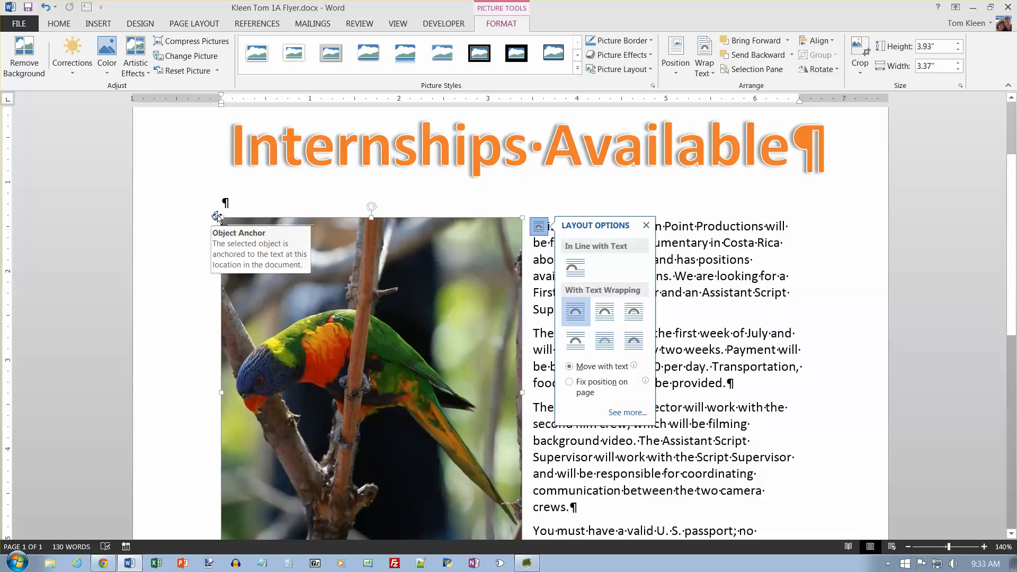
{"action": "mouse_move", "coordinate": [252, 229]}
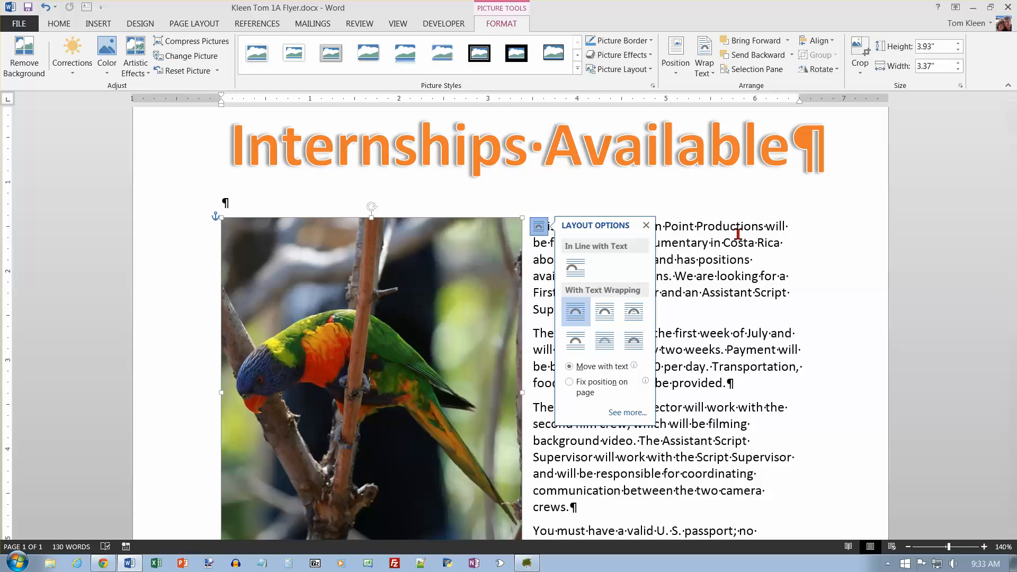
Dismiss the wrapping choices and select the parrot photo for resizing.
{"action": "left_click", "coordinate": [574, 311]}
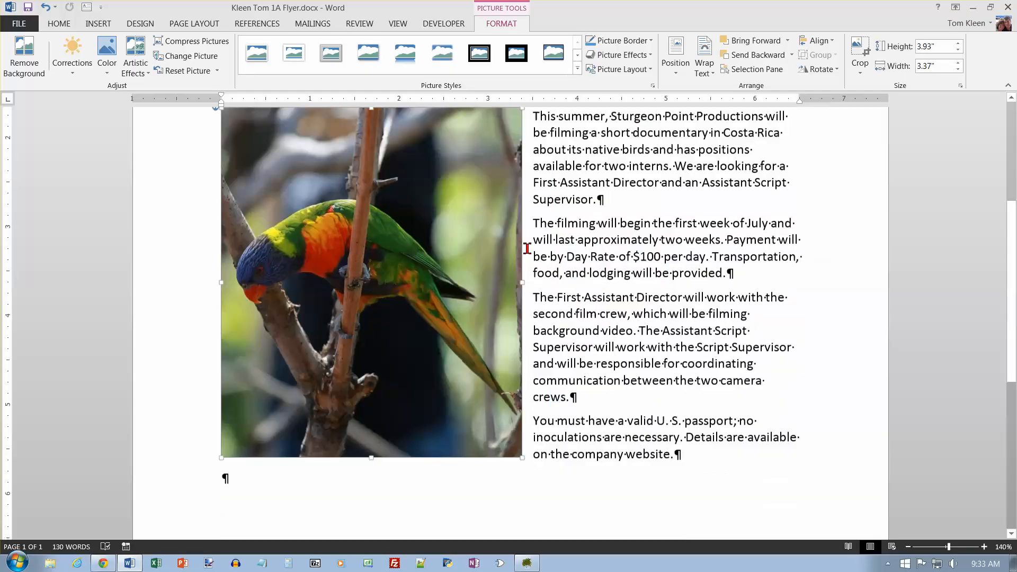
{"action": "left_click", "coordinate": [539, 115]}
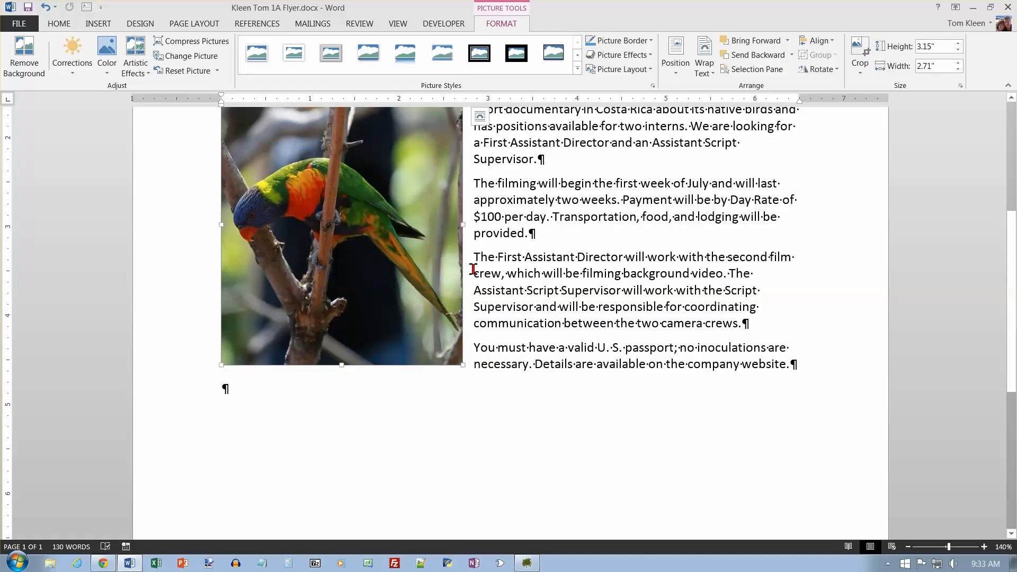
{"action": "mouse_move", "coordinate": [463, 166]}
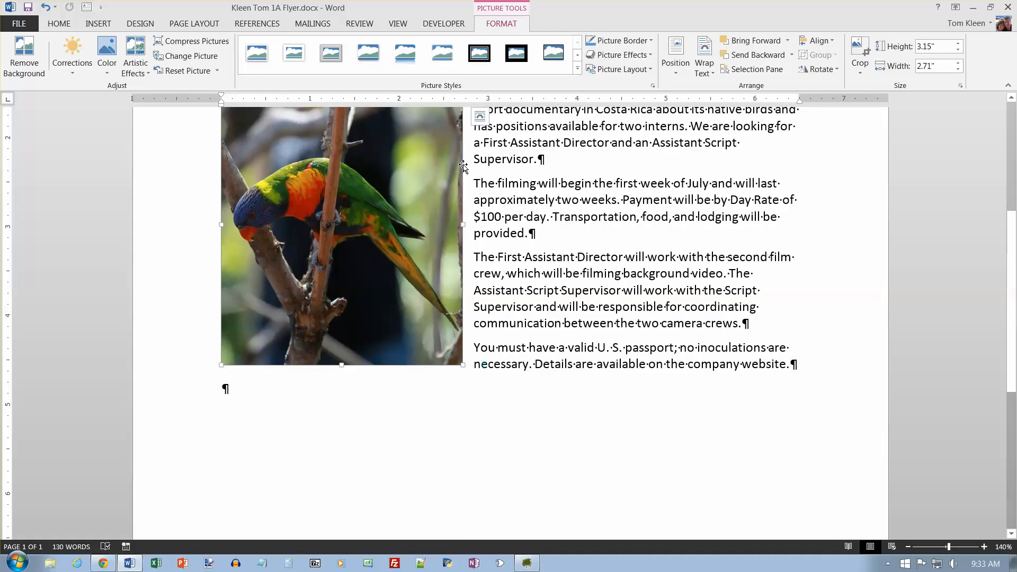
{"action": "mouse_move", "coordinate": [370, 218]}
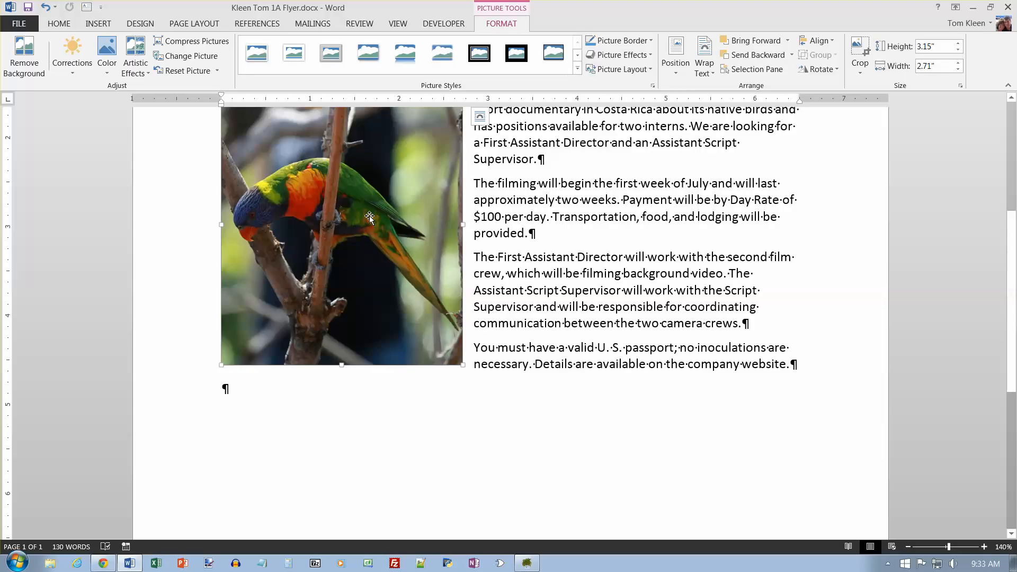
{"action": "mouse_move", "coordinate": [437, 218]}
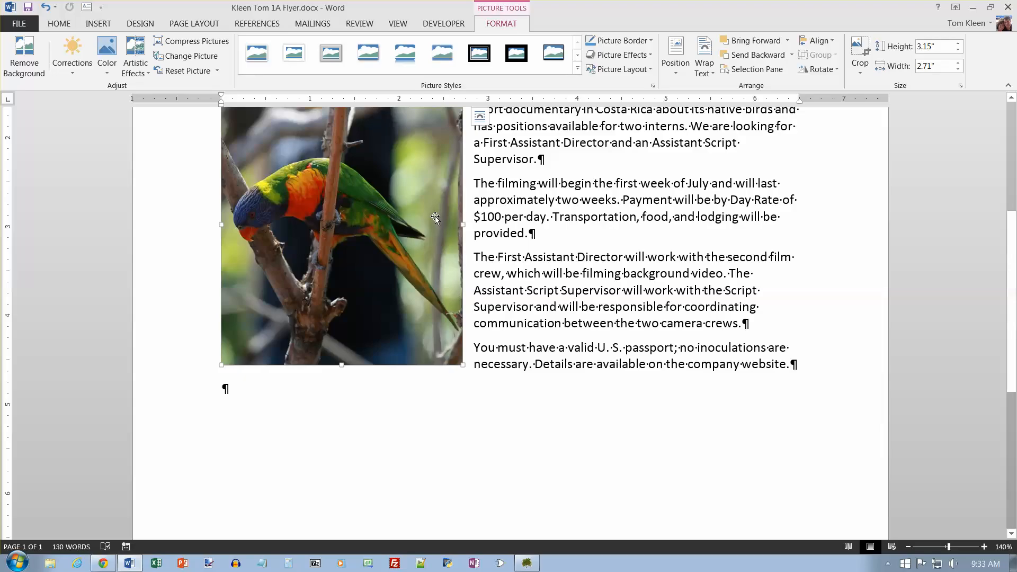
{"action": "mouse_move", "coordinate": [459, 362]}
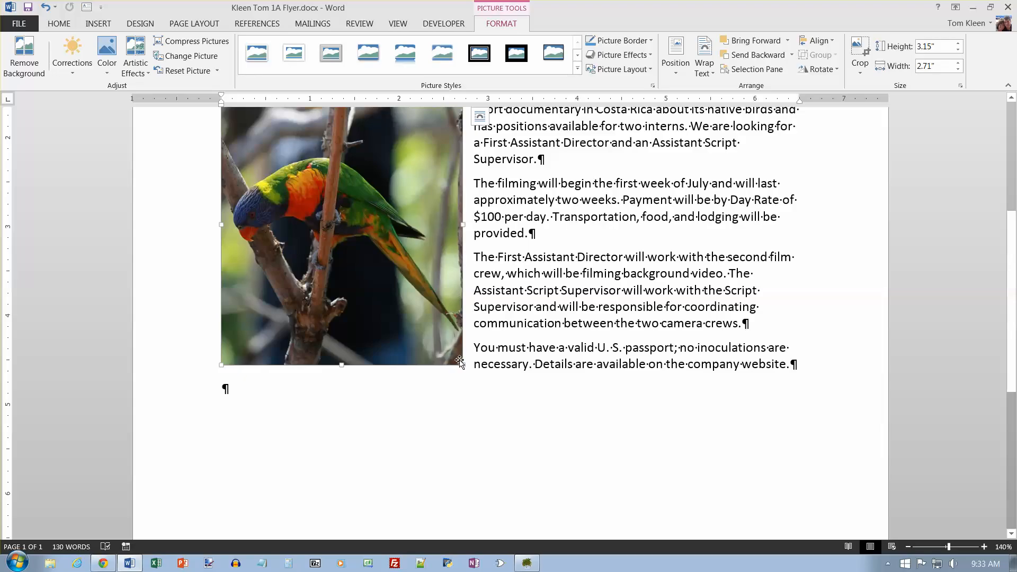
{"action": "mouse_move", "coordinate": [436, 338]}
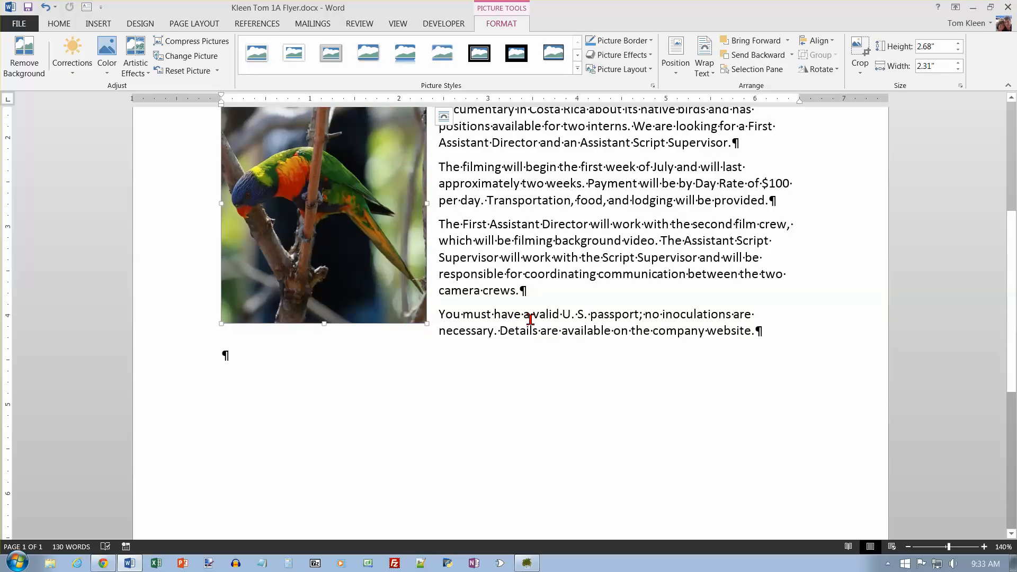
{"action": "mouse_move", "coordinate": [482, 322]}
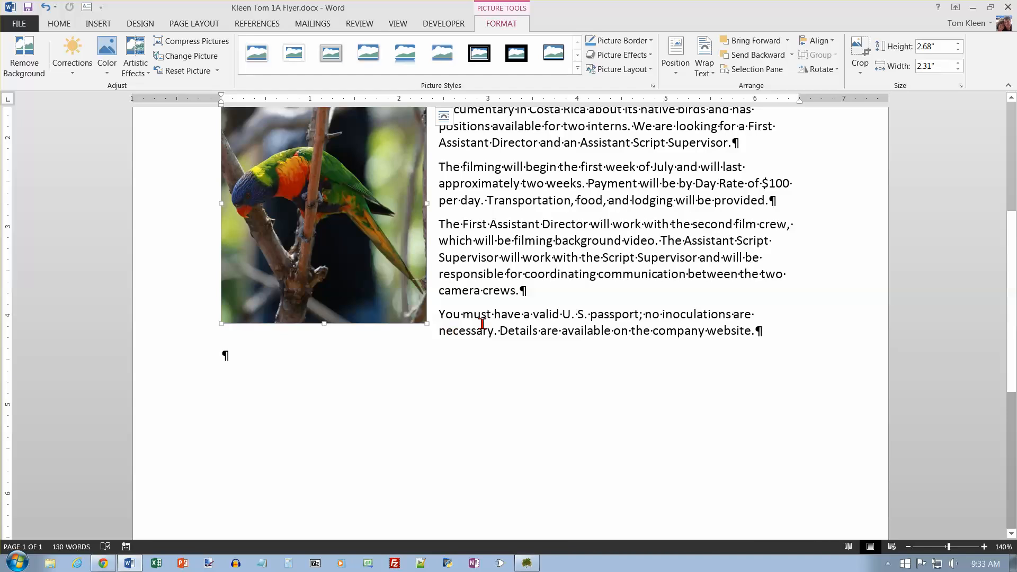
{"action": "mouse_move", "coordinate": [616, 330]}
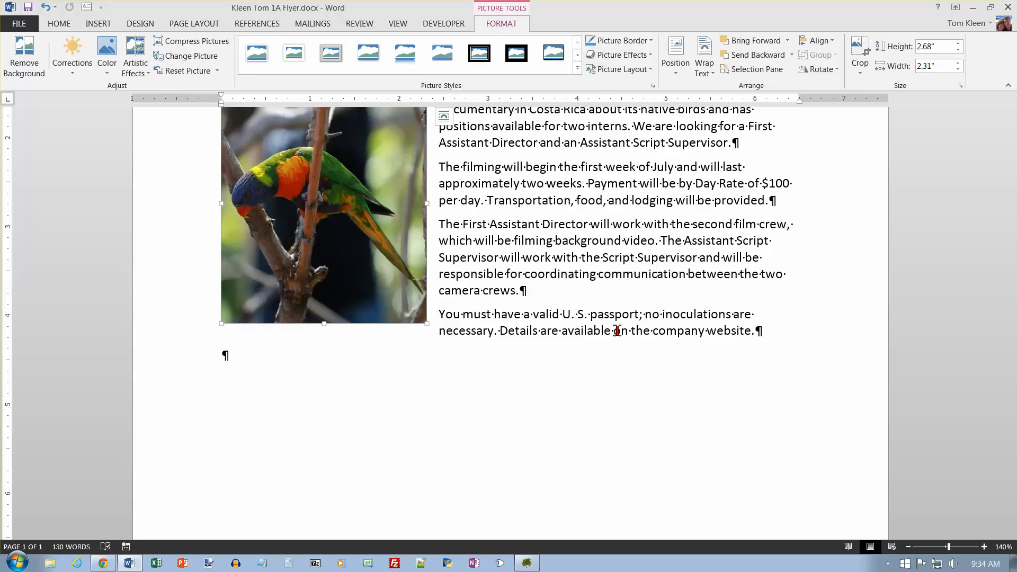
{"action": "mouse_move", "coordinate": [385, 232]}
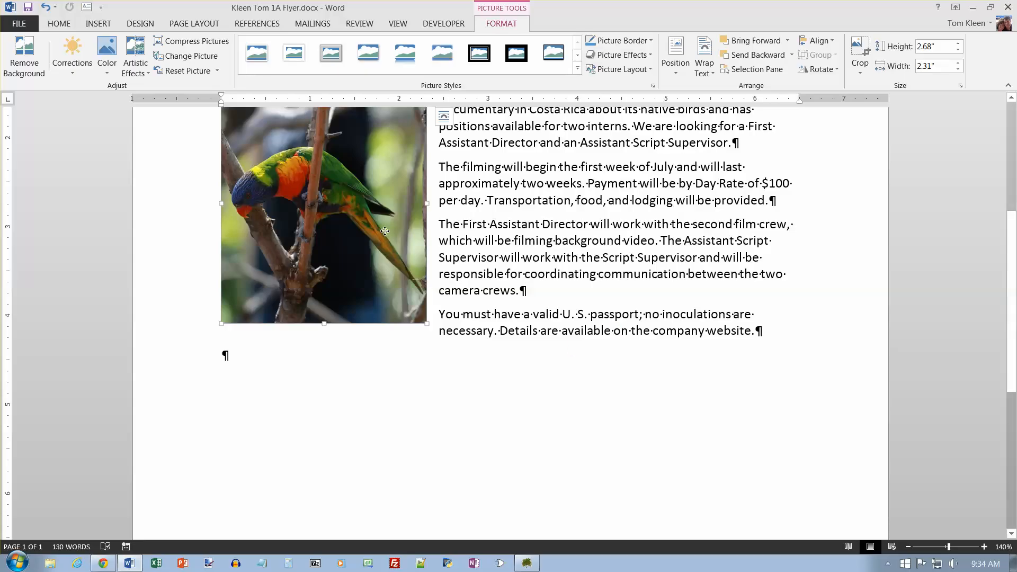
Raise the picture's Height spinner from 2.68" to 3.8", giving a 3.26" width.
{"action": "scroll", "scroll_direction": "up", "scroll_amount": 3}
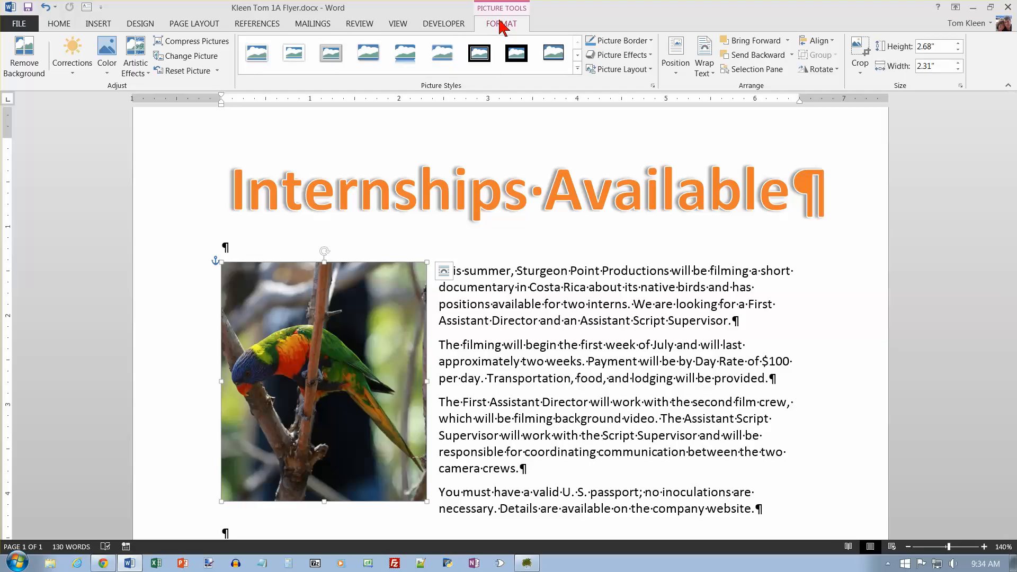
{"action": "mouse_move", "coordinate": [907, 93]}
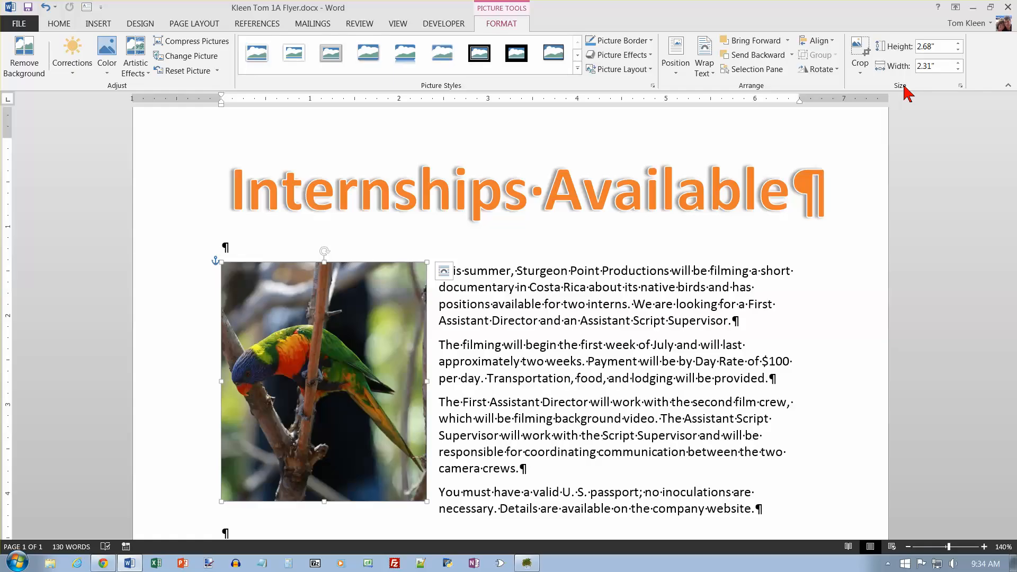
{"action": "left_click", "coordinate": [958, 42]}
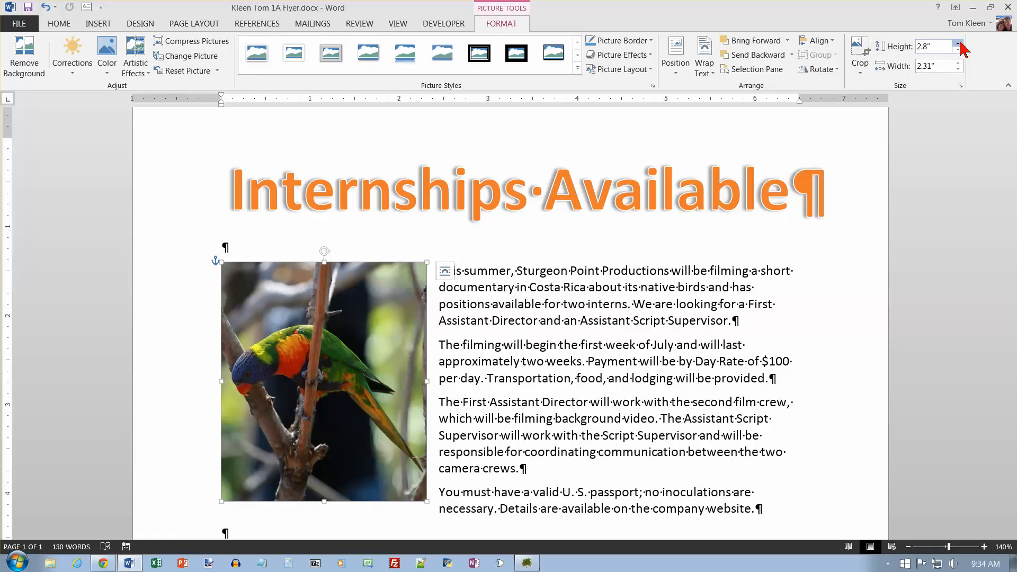
{"action": "left_click", "coordinate": [958, 42]}
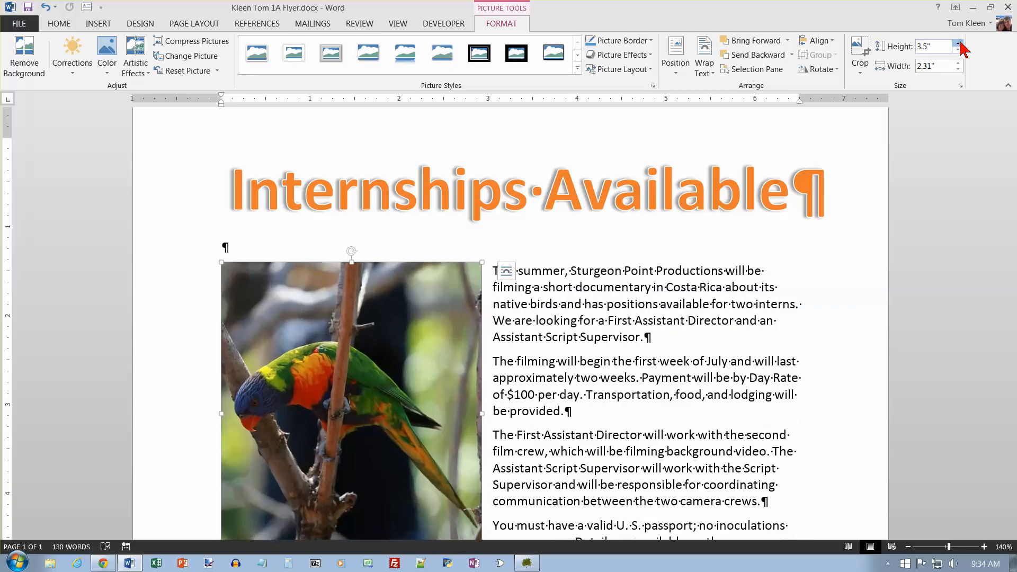
{"action": "left_click", "coordinate": [958, 42]}
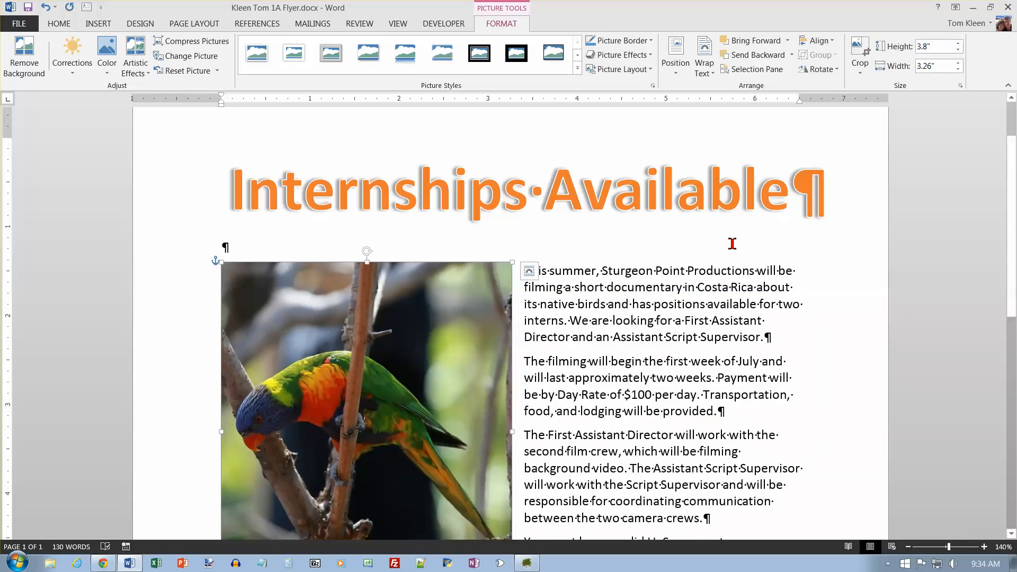
{"action": "mouse_move", "coordinate": [691, 253]}
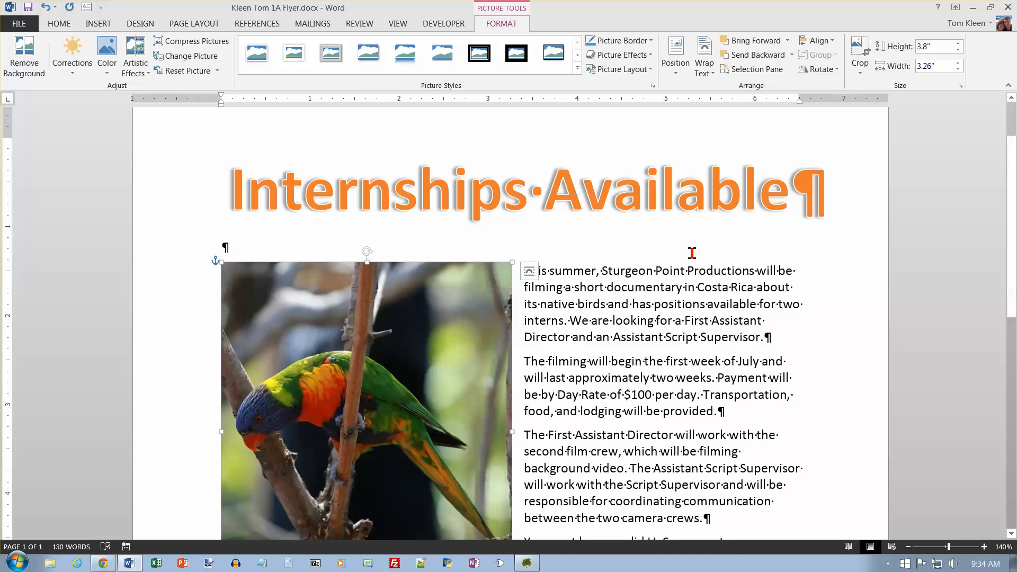
{"action": "mouse_move", "coordinate": [620, 299]}
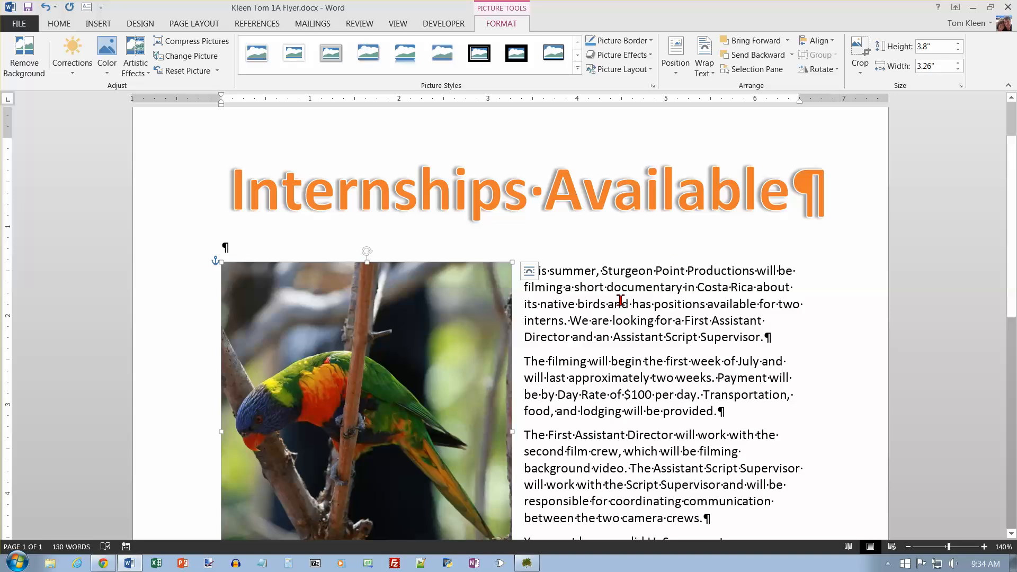
{"action": "mouse_move", "coordinate": [951, 97]}
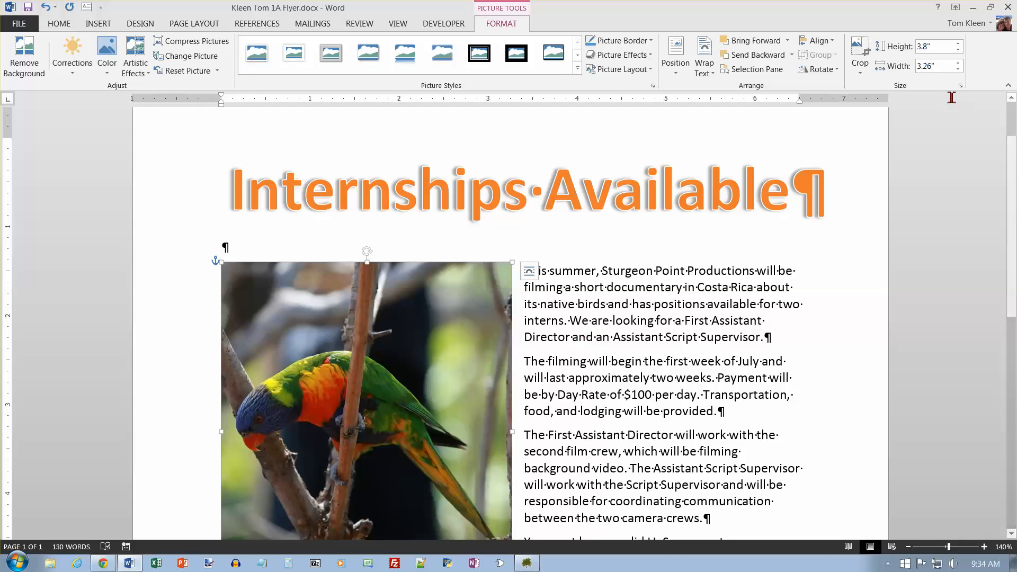
{"action": "mouse_move", "coordinate": [948, 82]}
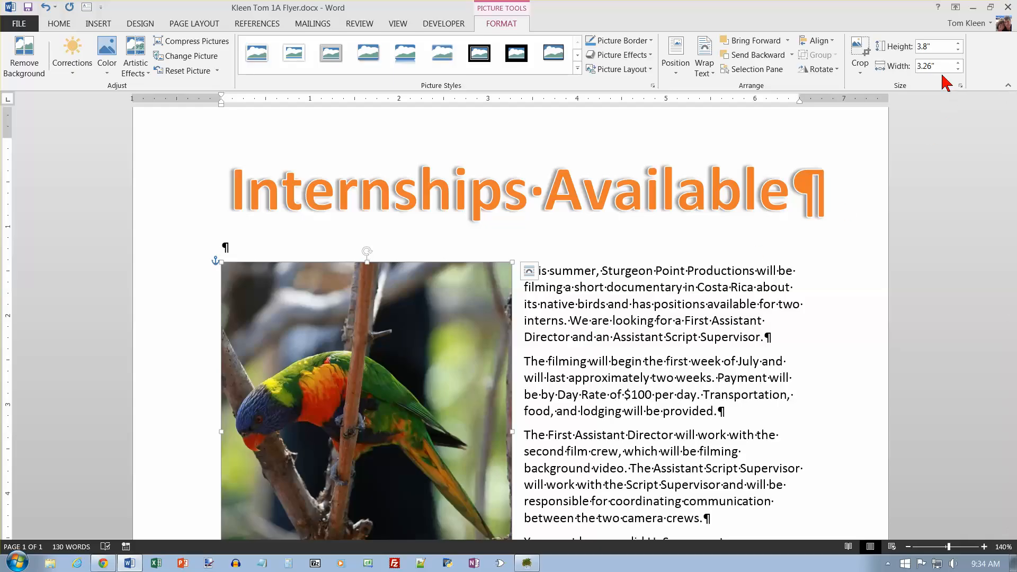
{"action": "mouse_move", "coordinate": [940, 82]}
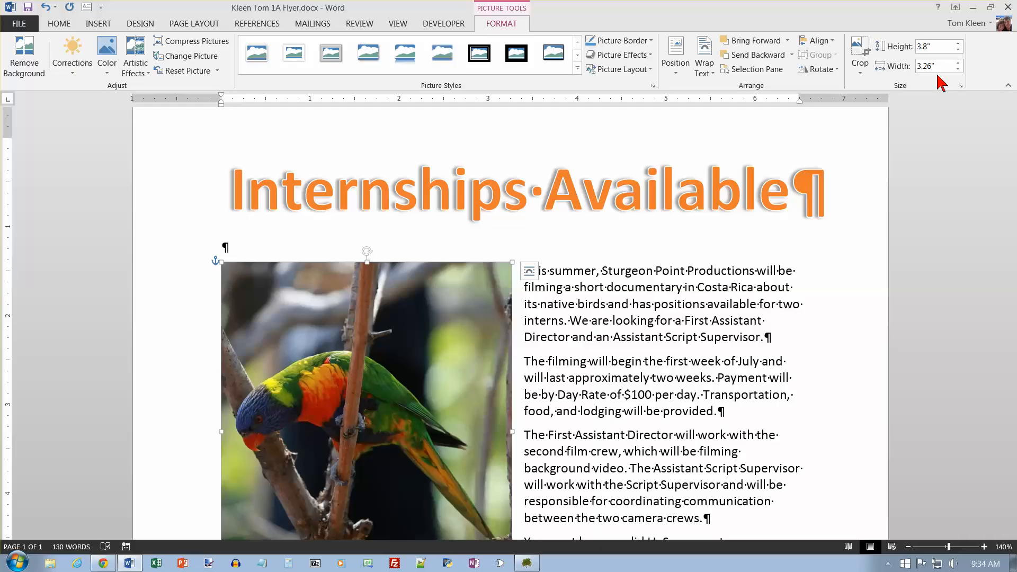
{"action": "mouse_move", "coordinate": [616, 109]}
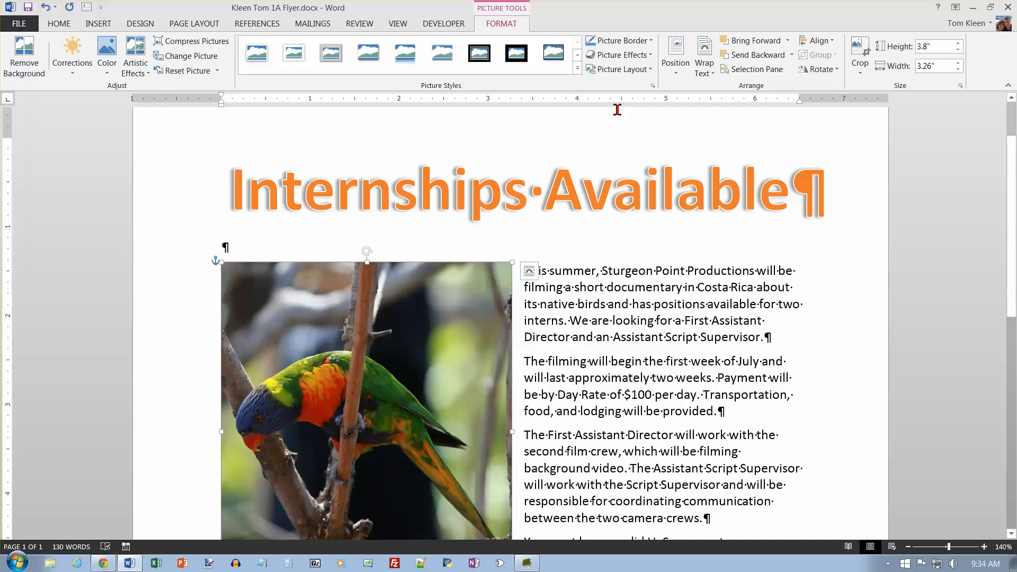
{"action": "scroll", "scroll_direction": "down", "scroll_amount": 3}
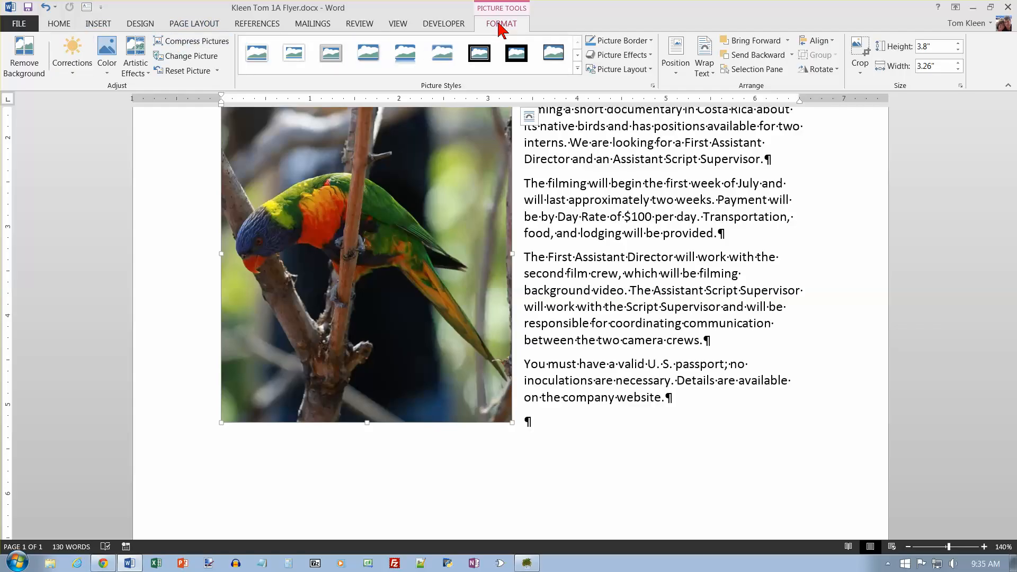
{"action": "mouse_move", "coordinate": [750, 96]}
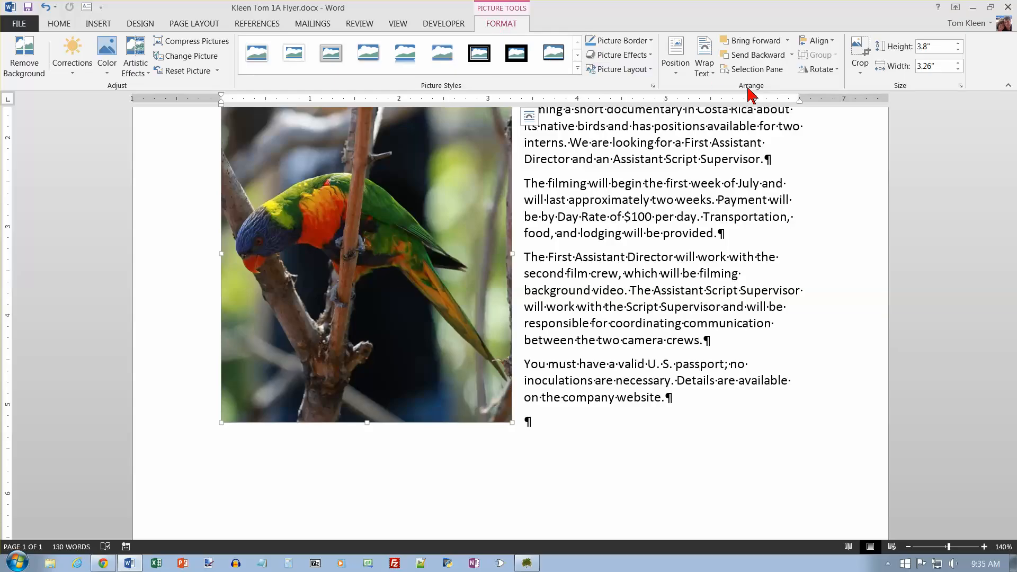
Reach More Layout Options from the Position menu to show the Layout dialog.
{"action": "left_click", "coordinate": [674, 55]}
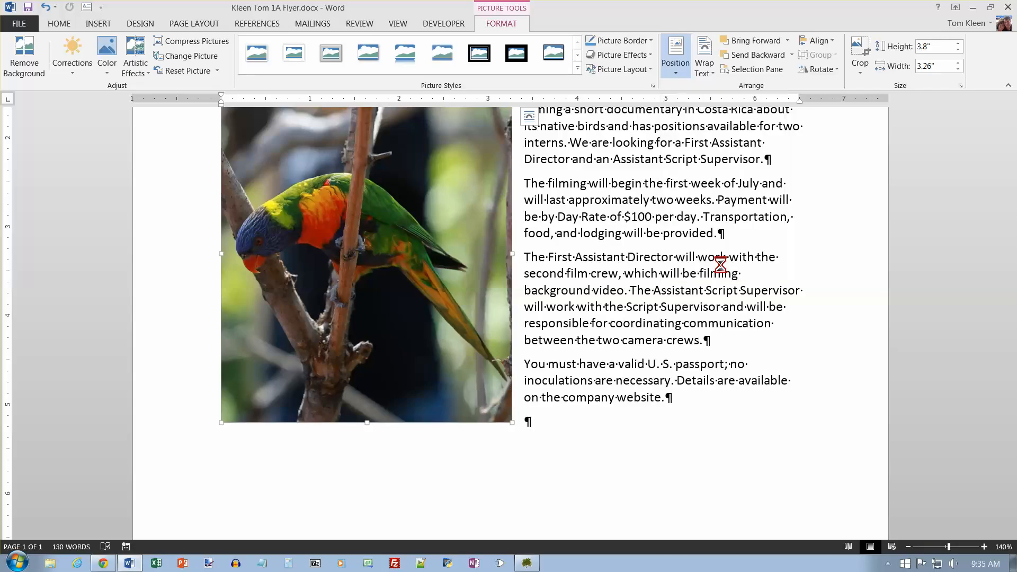
{"action": "left_click", "coordinate": [675, 54]}
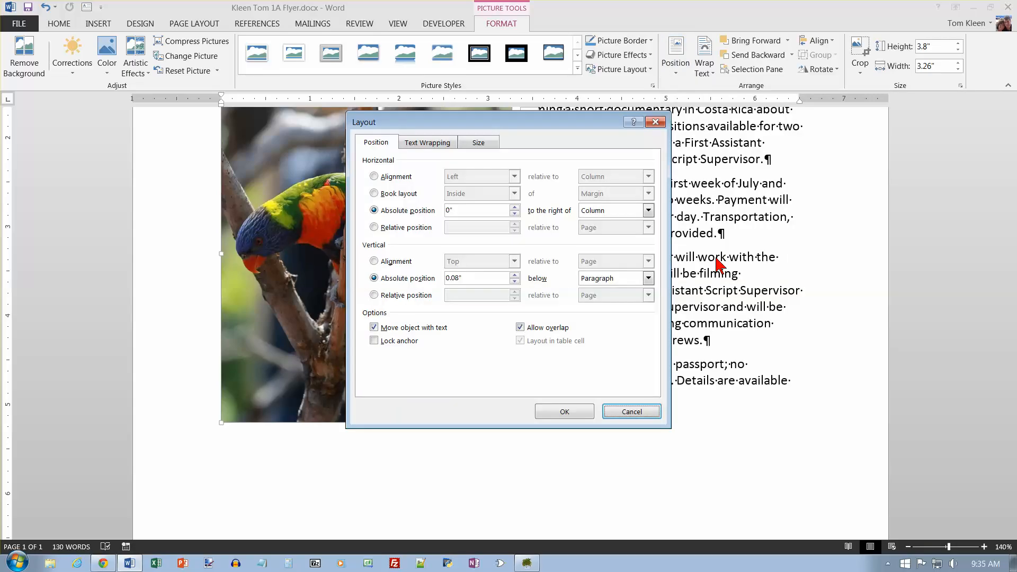
{"action": "mouse_move", "coordinate": [389, 148]}
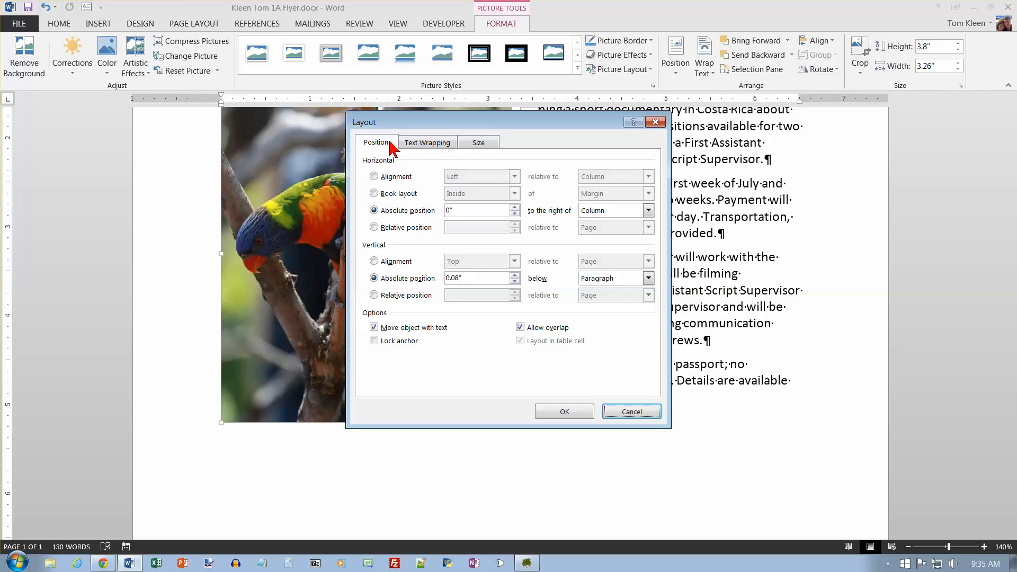
Set horizontal alignment to Right relative to the Margin.
{"action": "left_click", "coordinate": [374, 177]}
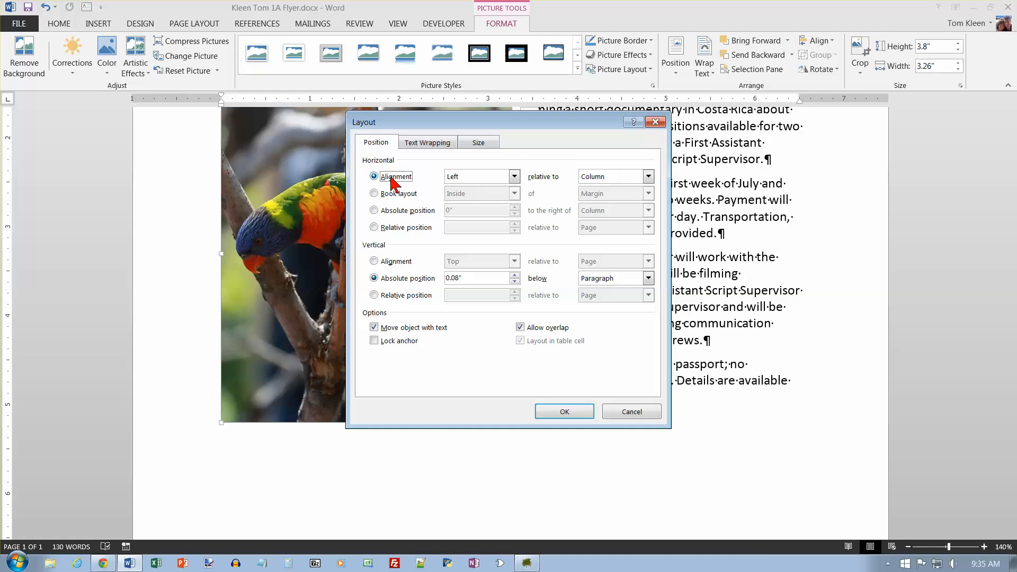
{"action": "mouse_move", "coordinate": [515, 177]}
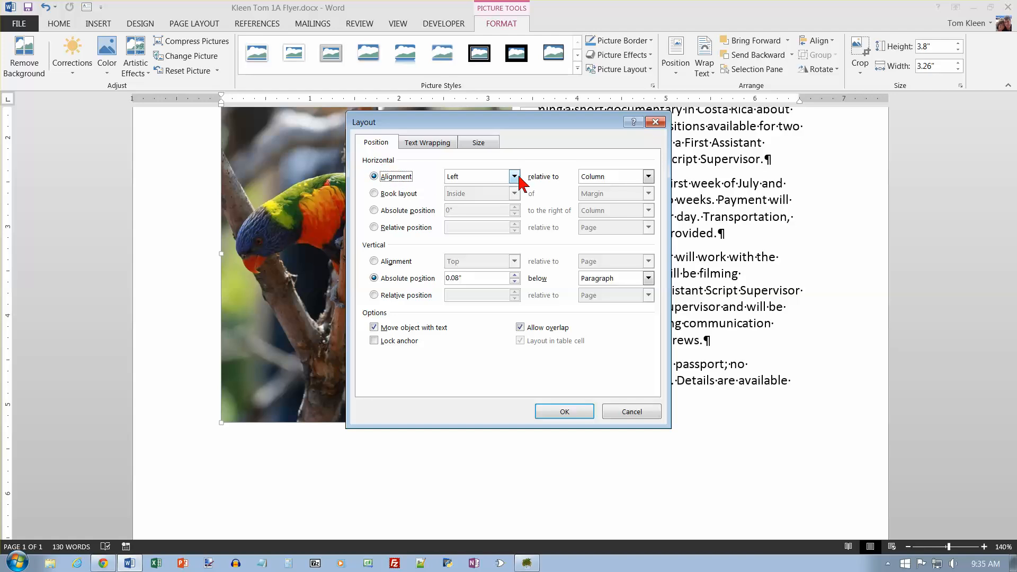
{"action": "left_click", "coordinate": [514, 177]}
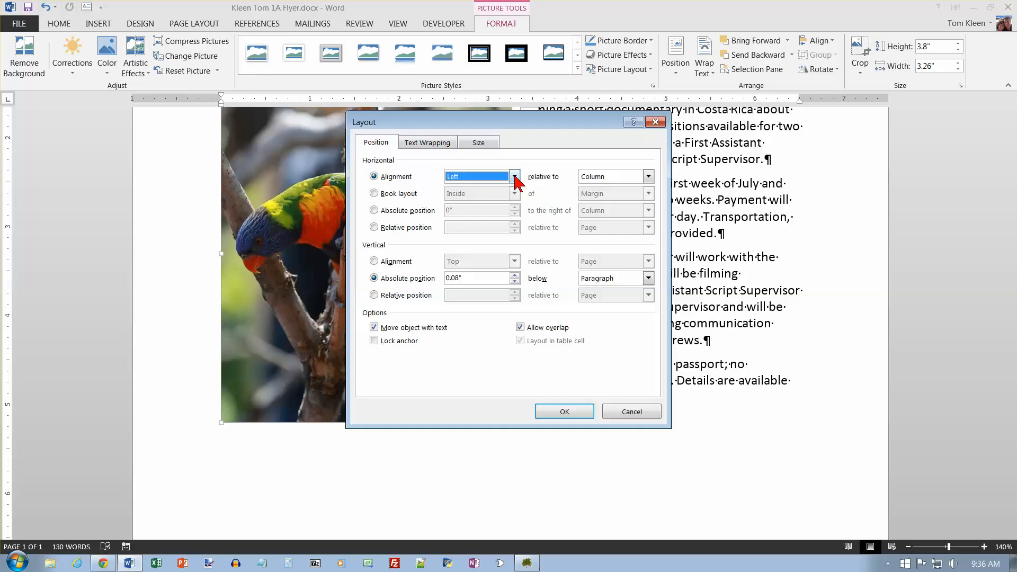
{"action": "left_click", "coordinate": [514, 176]}
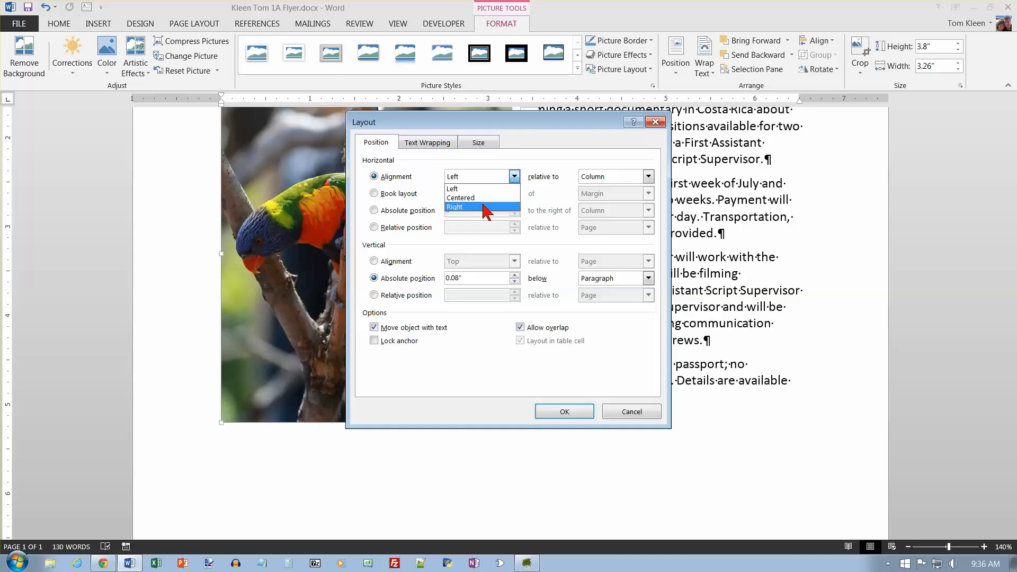
{"action": "left_click", "coordinate": [454, 207]}
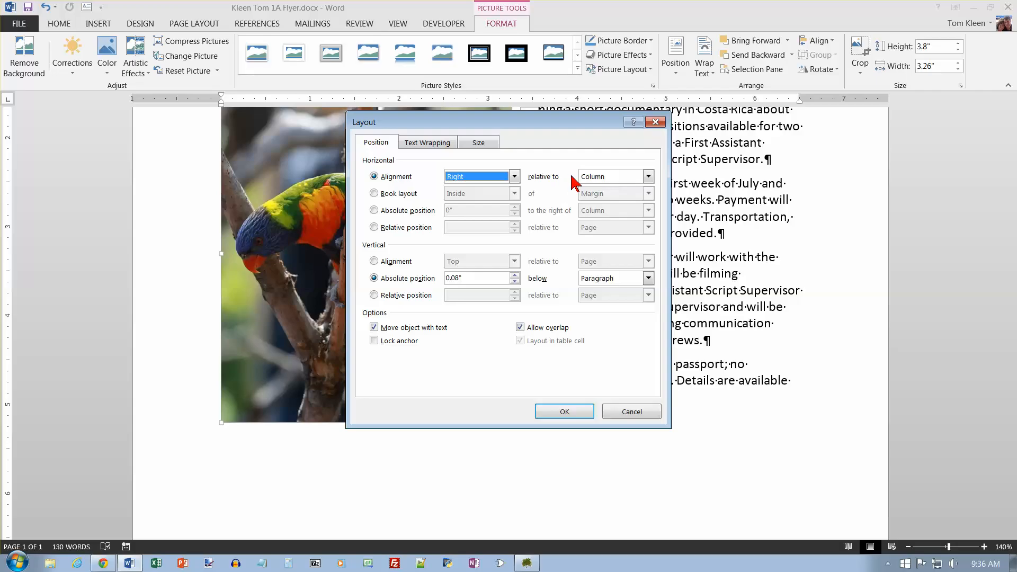
{"action": "mouse_move", "coordinate": [634, 210]}
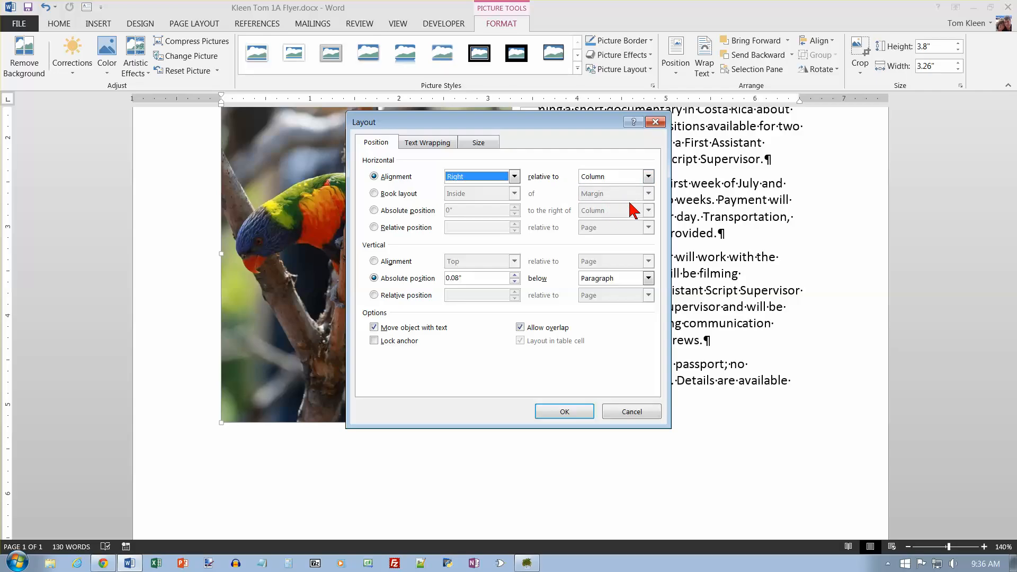
{"action": "left_click", "coordinate": [610, 177]}
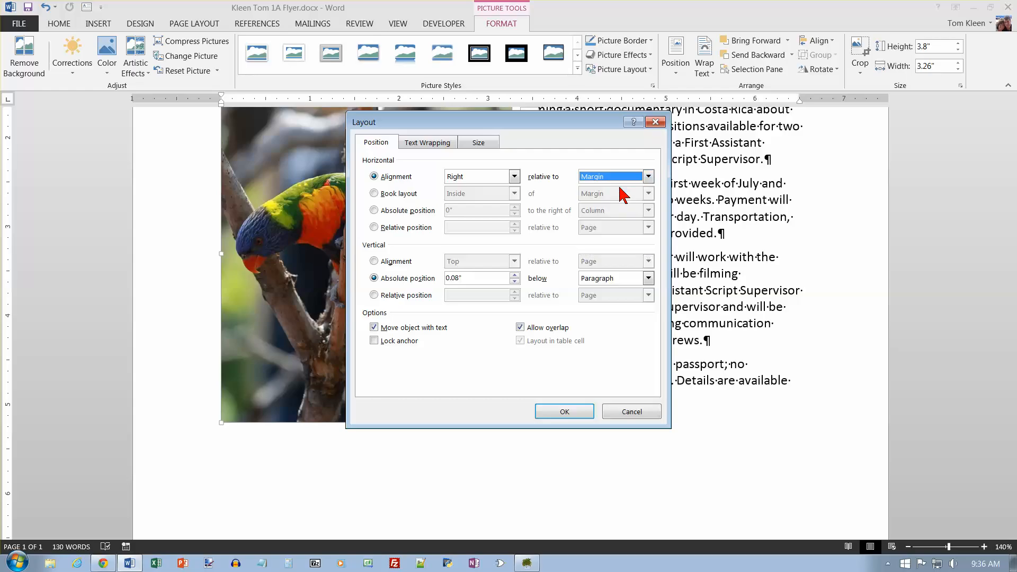
{"action": "mouse_move", "coordinate": [802, 110]}
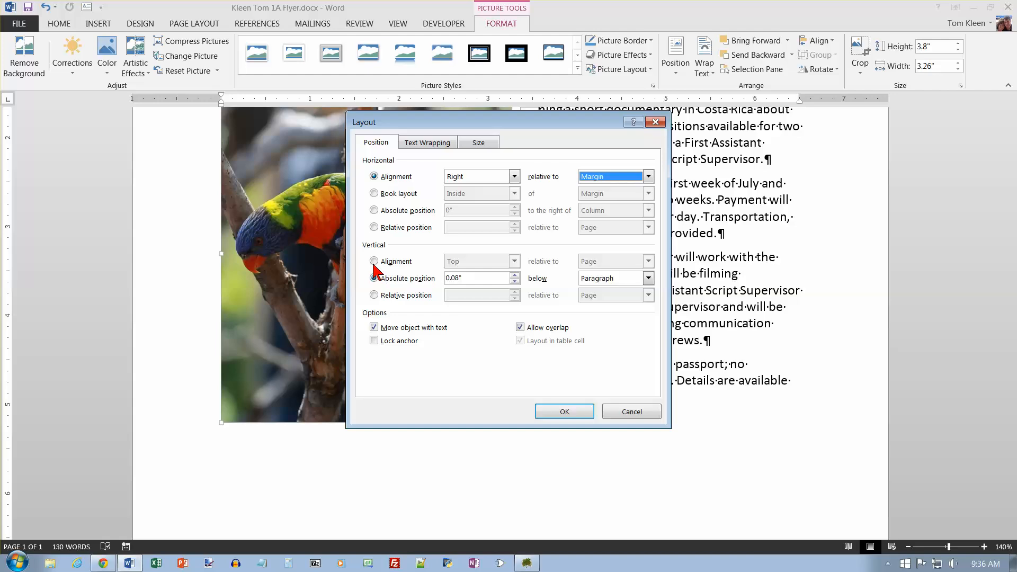
Set vertical alignment to Top relative to the Line and apply the new position.
{"action": "left_click", "coordinate": [374, 260]}
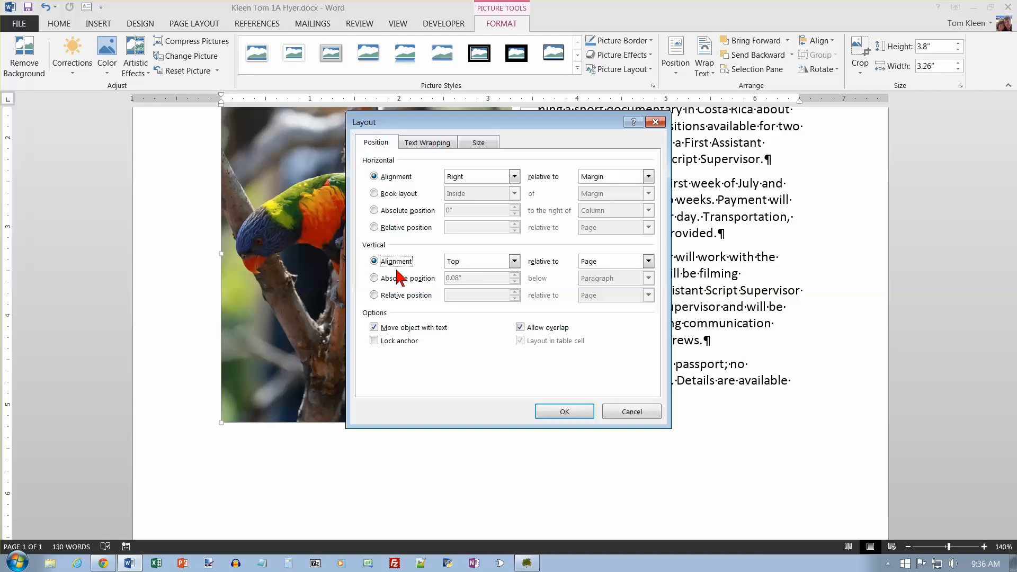
{"action": "mouse_move", "coordinate": [419, 322]}
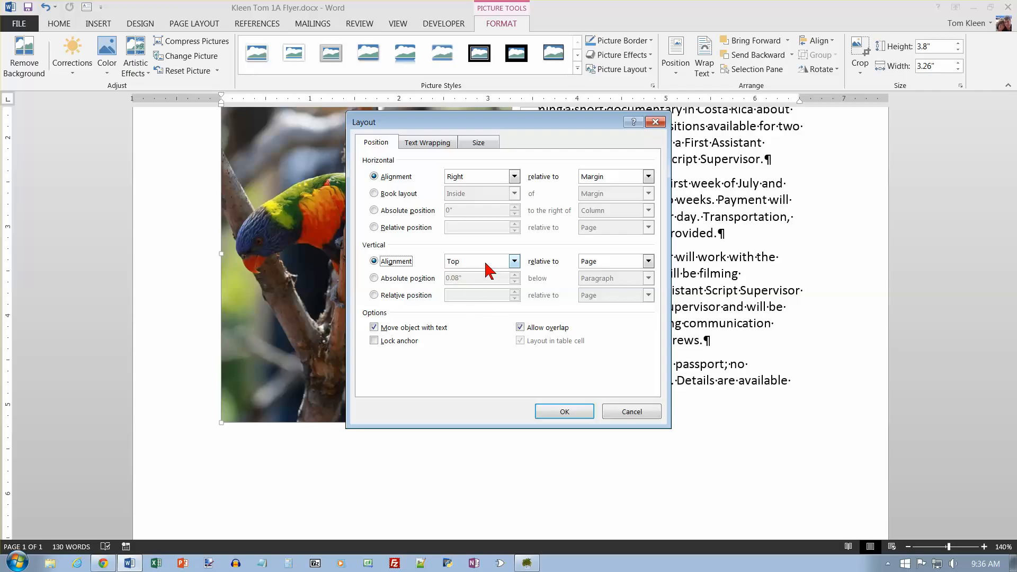
{"action": "left_click", "coordinate": [648, 261]}
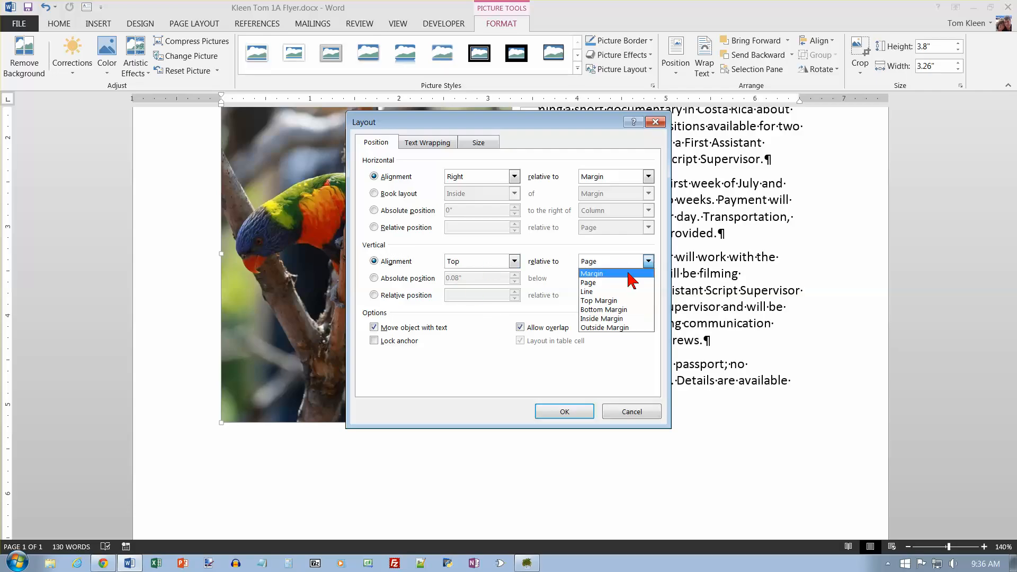
{"action": "mouse_move", "coordinate": [608, 291]}
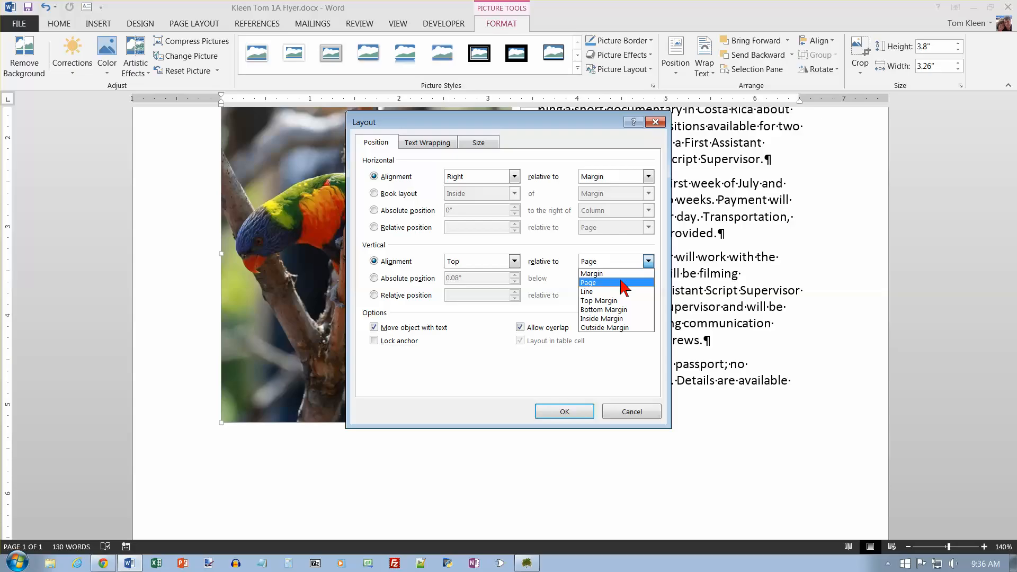
{"action": "left_click", "coordinate": [586, 291]}
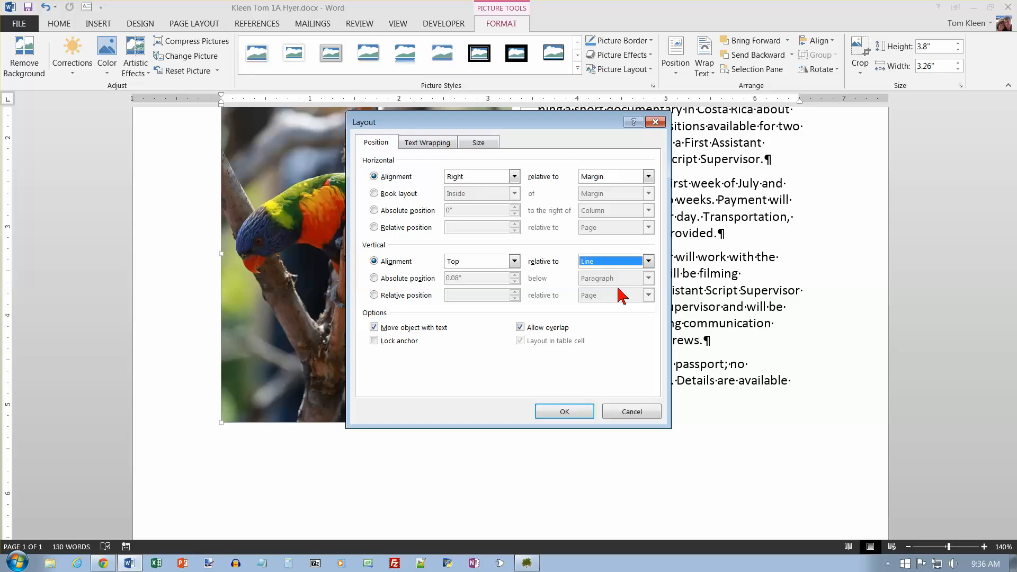
{"action": "mouse_move", "coordinate": [206, 154]}
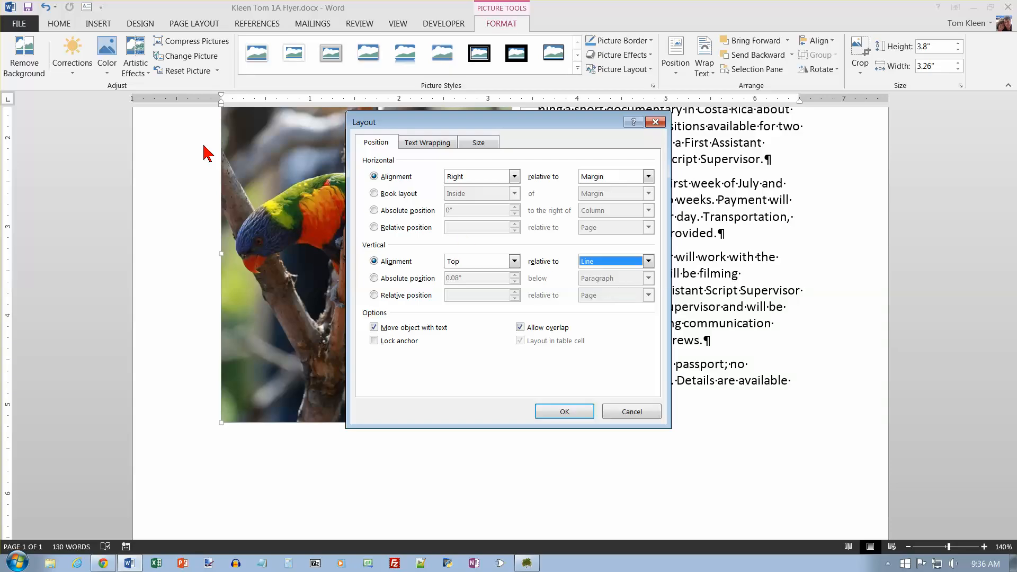
{"action": "left_click", "coordinate": [562, 410]}
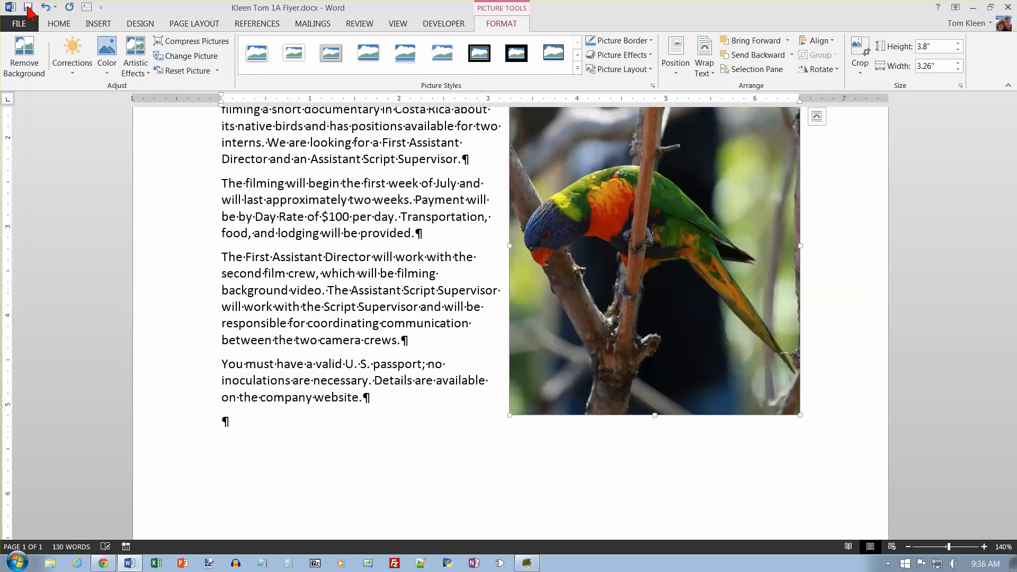
{"action": "mouse_move", "coordinate": [72, 55]}
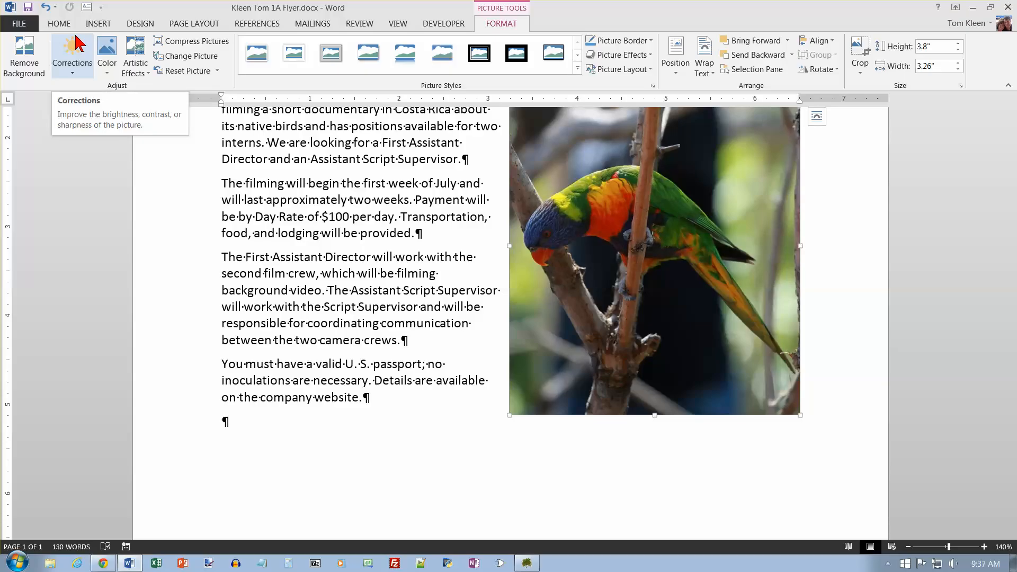
{"action": "mouse_move", "coordinate": [508, 182]}
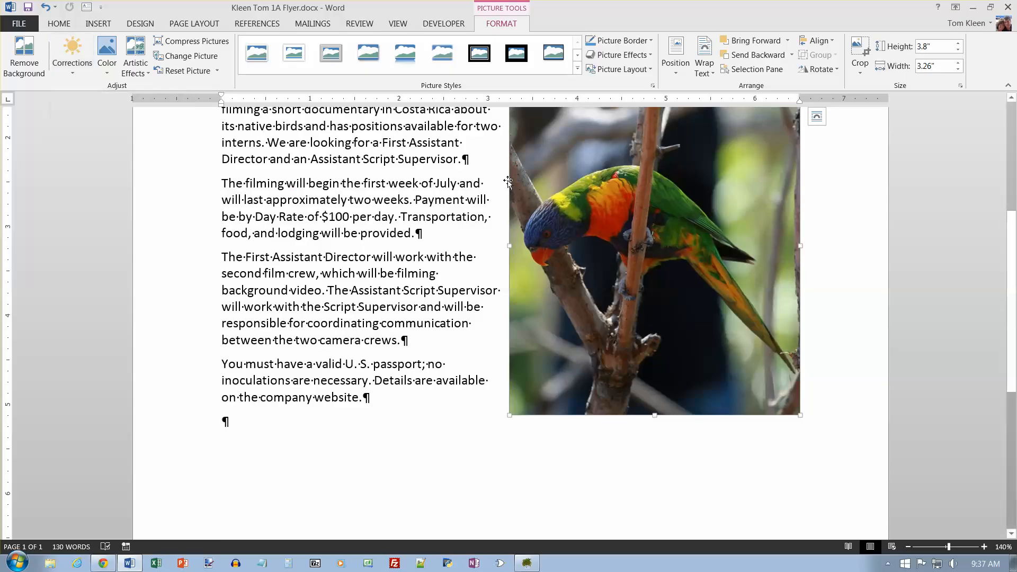
{"action": "mouse_move", "coordinate": [505, 178]}
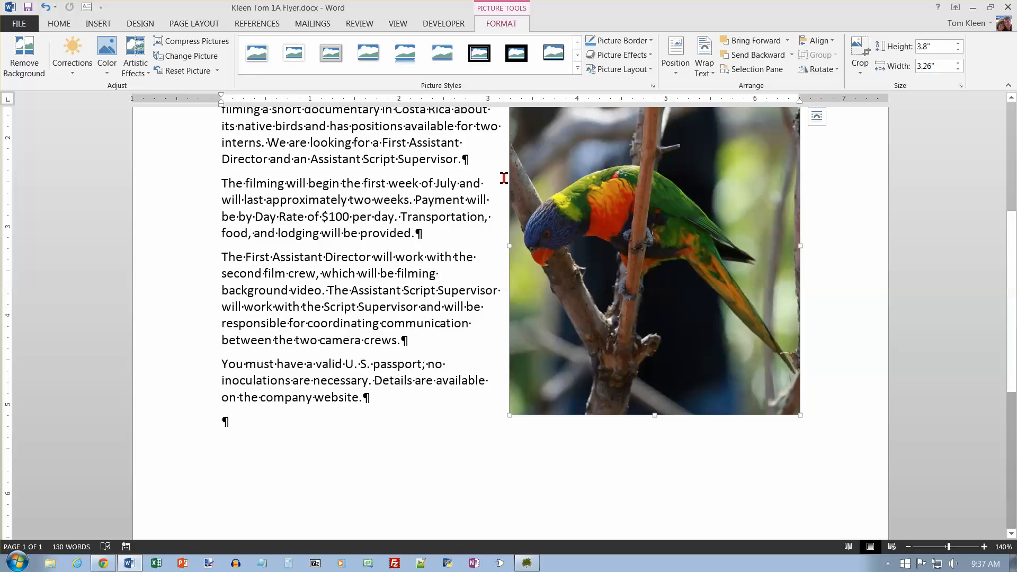
{"action": "mouse_move", "coordinate": [518, 181]}
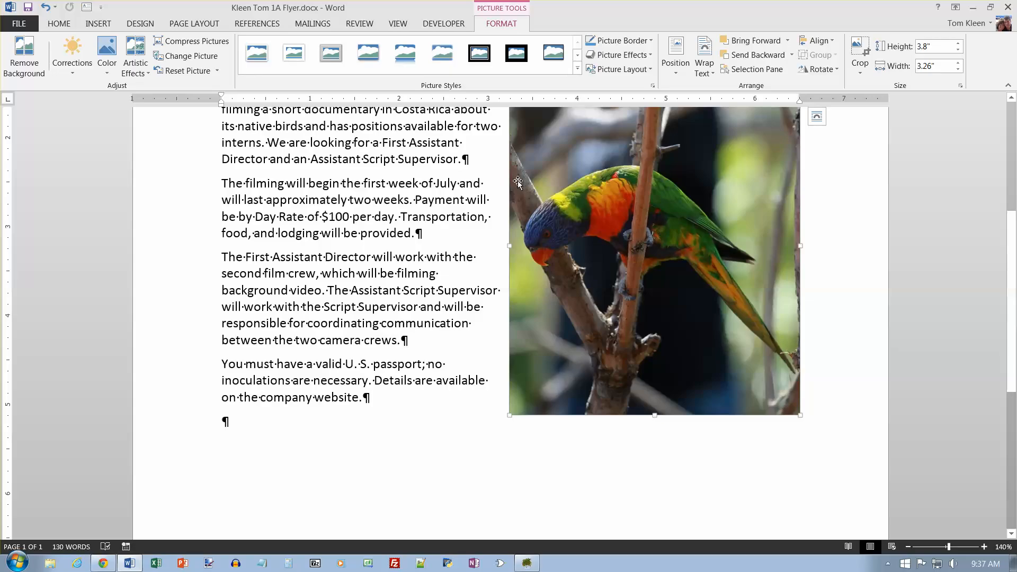
{"action": "mouse_move", "coordinate": [499, 107]}
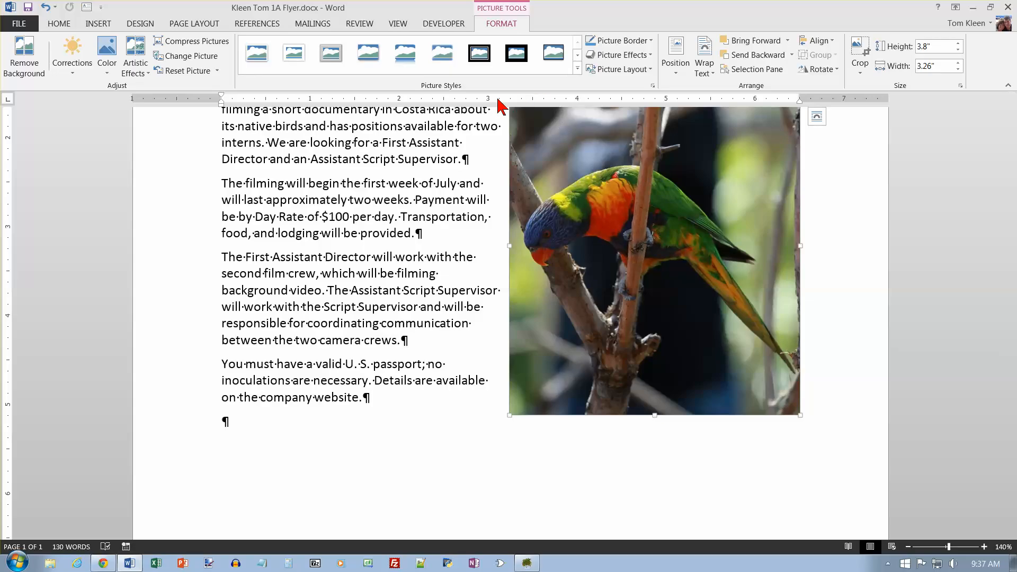
{"action": "mouse_move", "coordinate": [622, 70]}
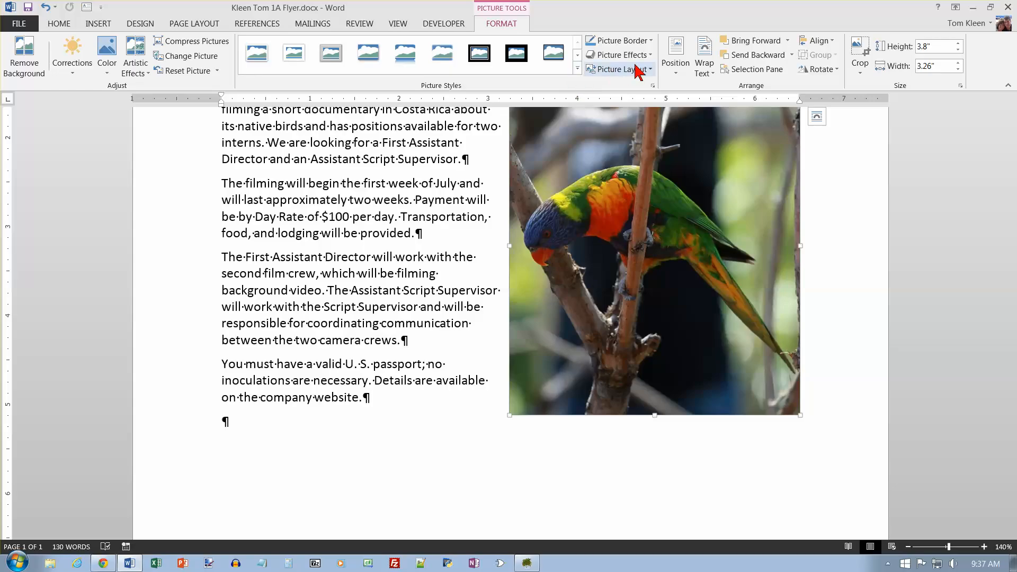
Apply a Soft Edges picture effect to the parrot photo and show the artistic effects gallery.
{"action": "left_click", "coordinate": [618, 54]}
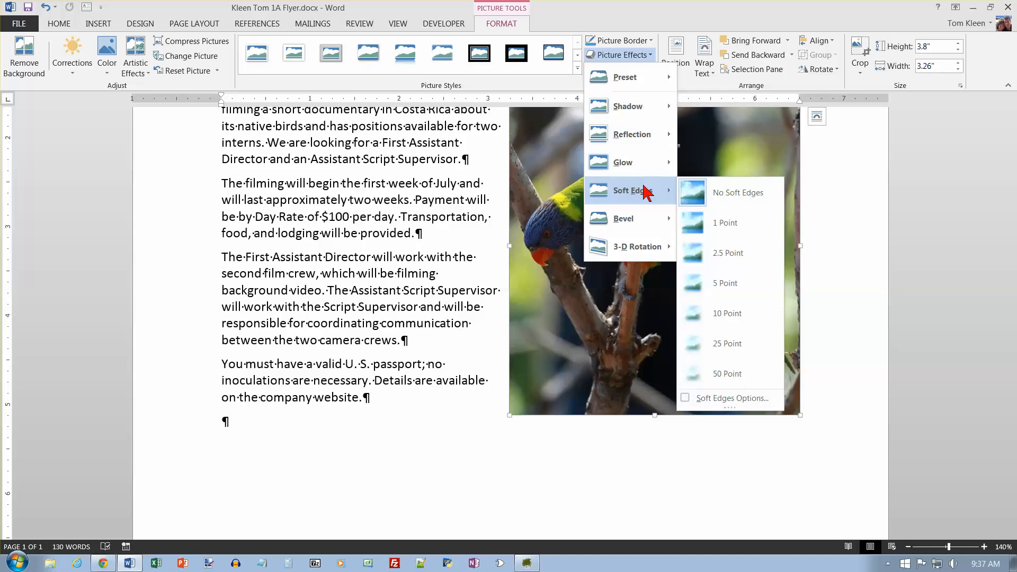
{"action": "left_click", "coordinate": [737, 193]}
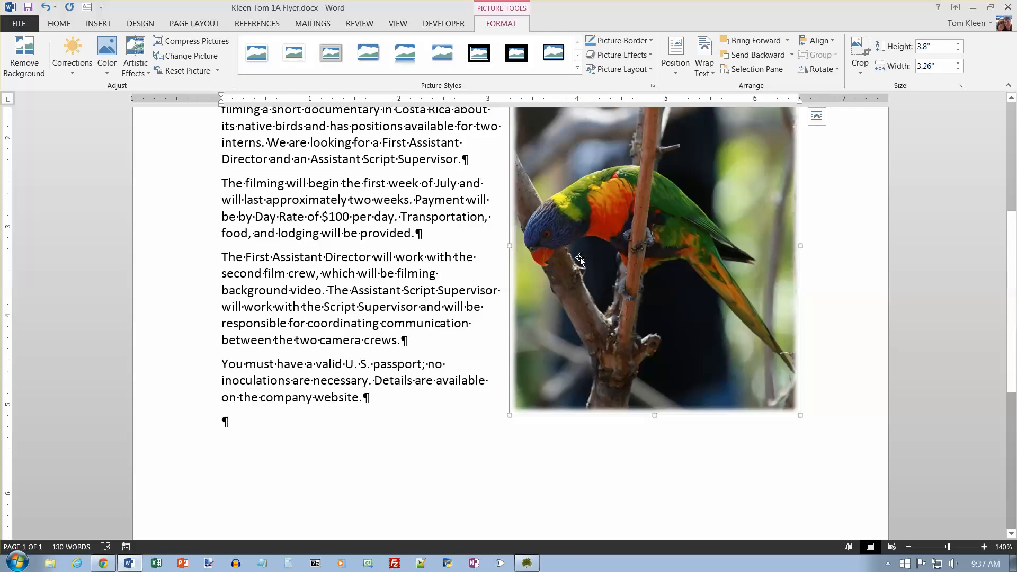
{"action": "mouse_move", "coordinate": [431, 209]}
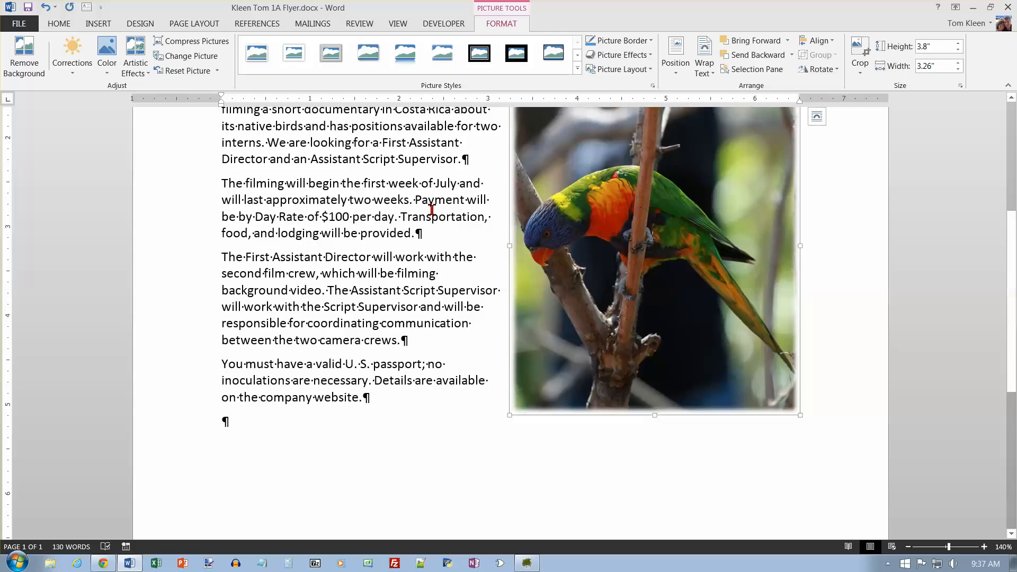
{"action": "mouse_move", "coordinate": [325, 120]}
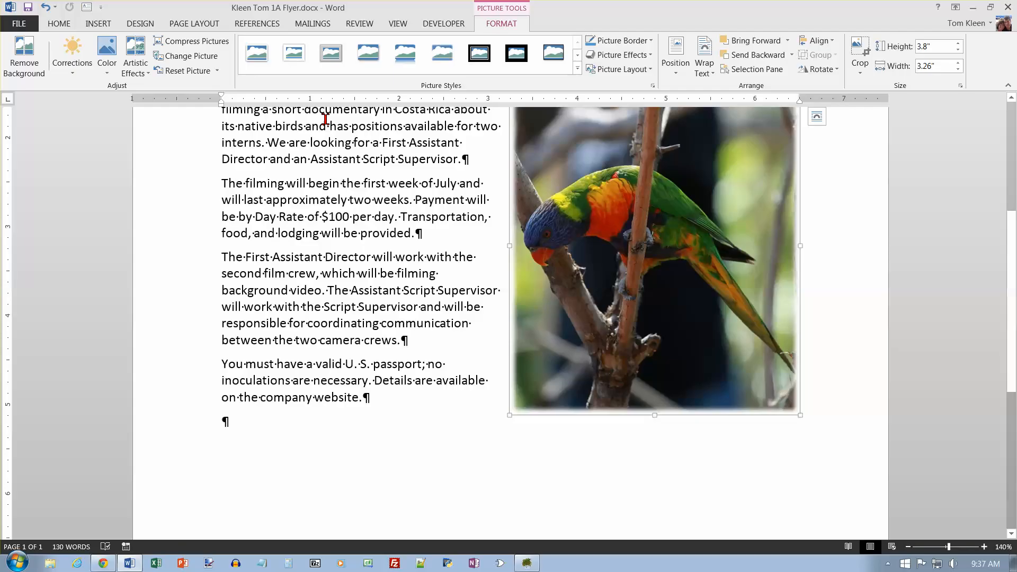
{"action": "mouse_move", "coordinate": [596, 140]}
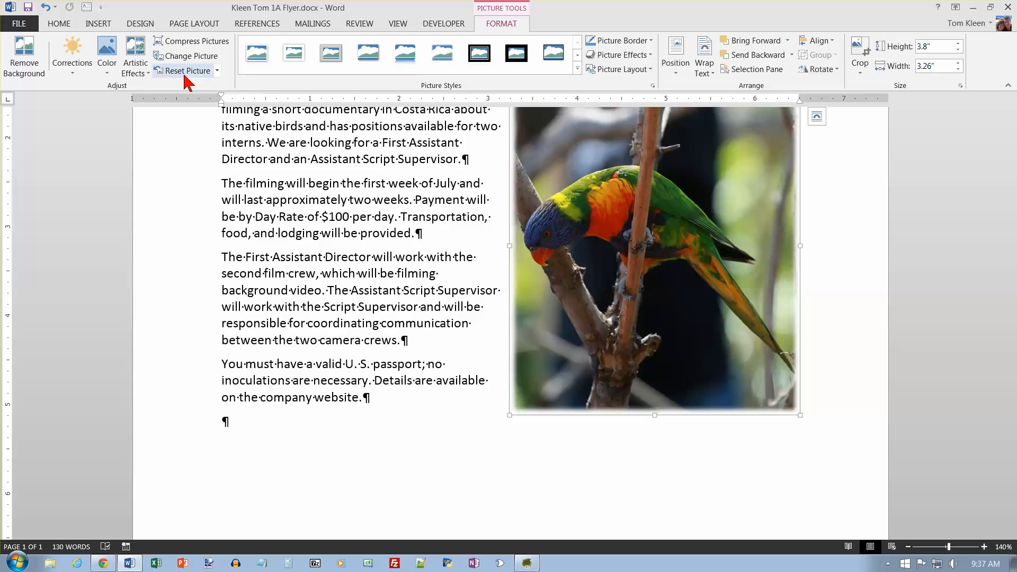
{"action": "left_click", "coordinate": [135, 58]}
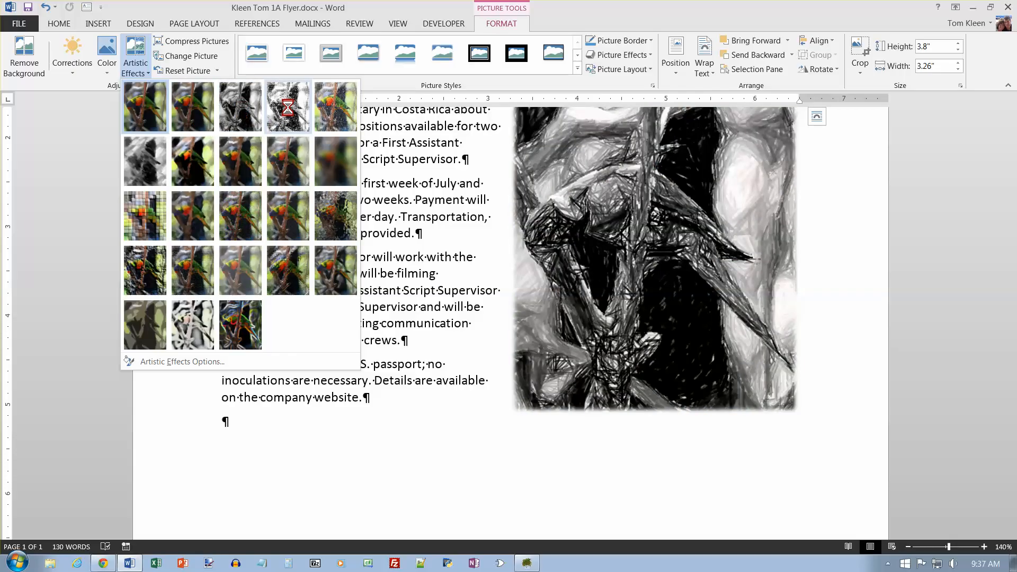
{"action": "mouse_move", "coordinate": [287, 106]}
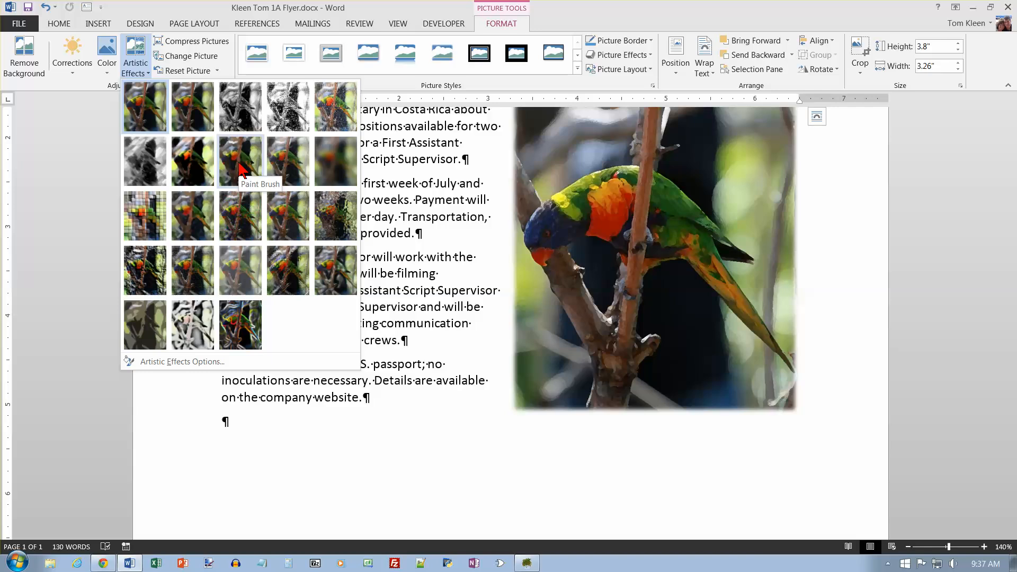
{"action": "mouse_move", "coordinate": [243, 141]}
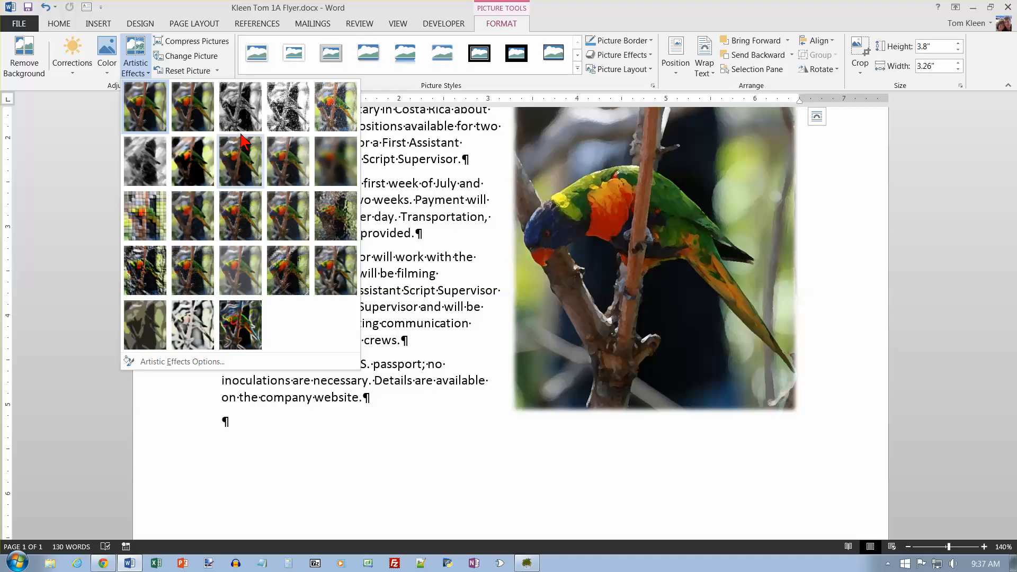
{"action": "mouse_move", "coordinate": [250, 169]}
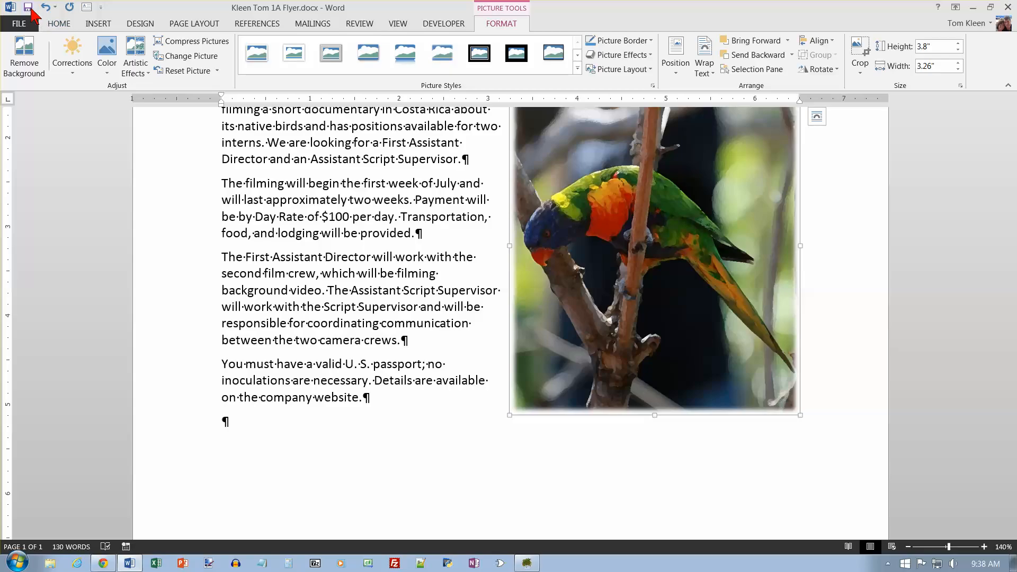
{"action": "mouse_move", "coordinate": [333, 154]}
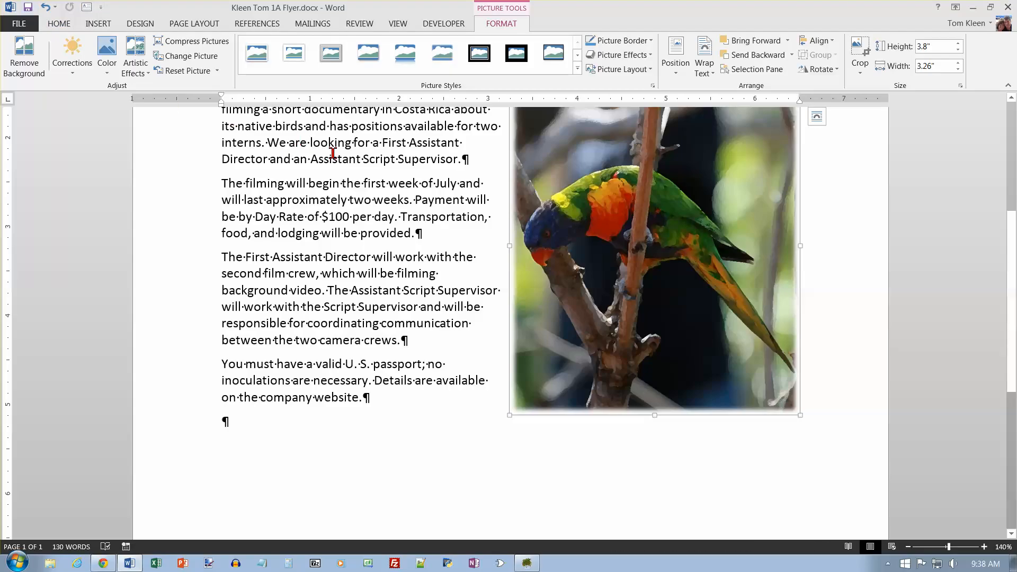
{"action": "mouse_move", "coordinate": [140, 23]}
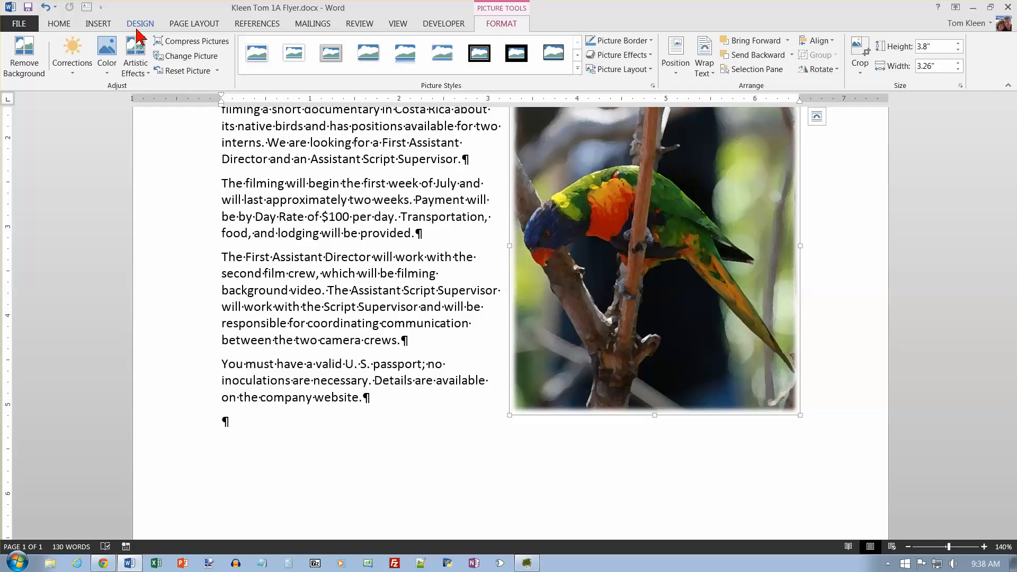
Switch to the Design ribbon for page background features.
{"action": "left_click", "coordinate": [140, 23]}
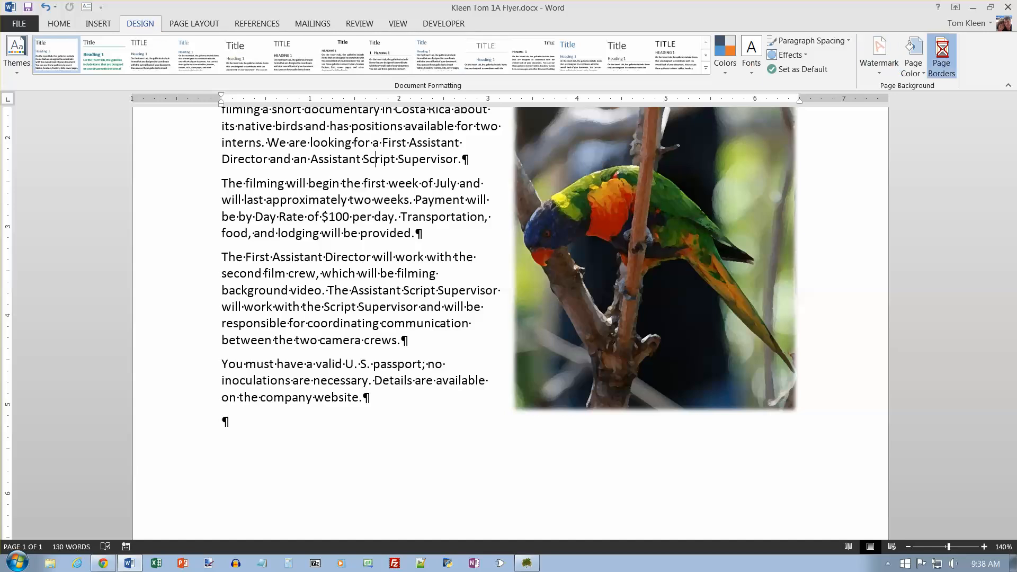
Choose a Box page border with the double-line style and reach the colour choices.
{"action": "left_click", "coordinate": [941, 55]}
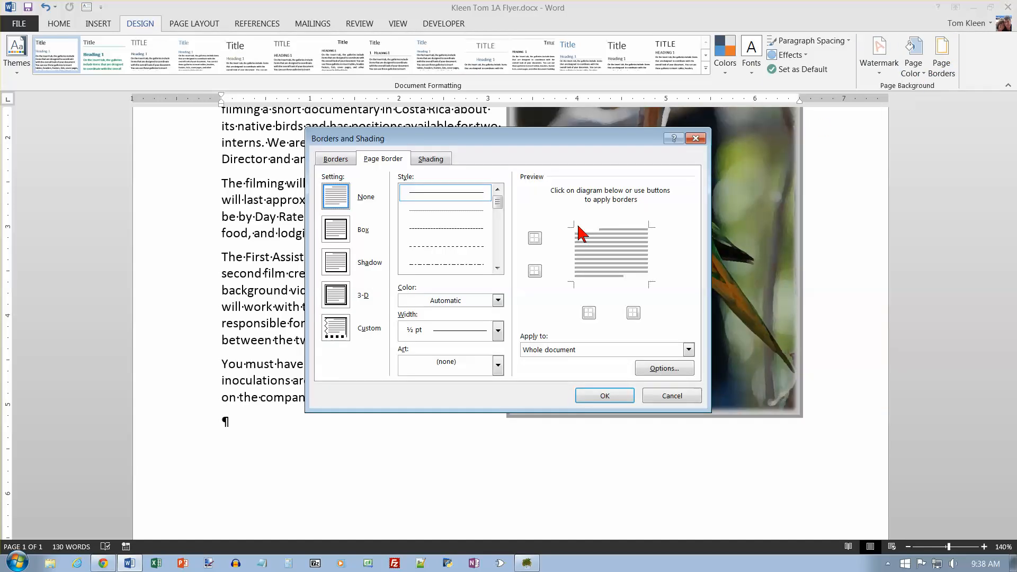
{"action": "mouse_move", "coordinate": [616, 245]}
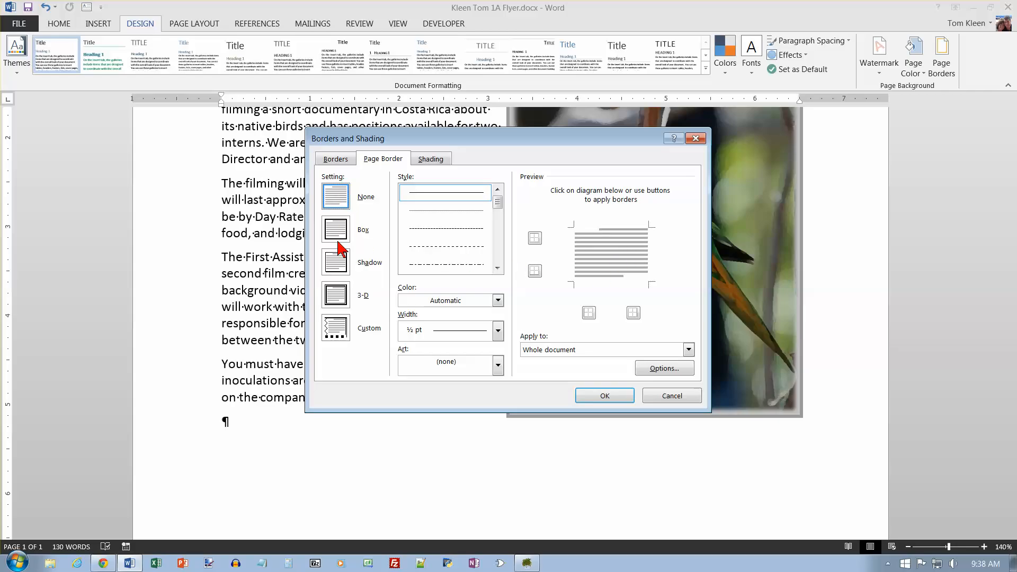
{"action": "left_click", "coordinate": [336, 230]}
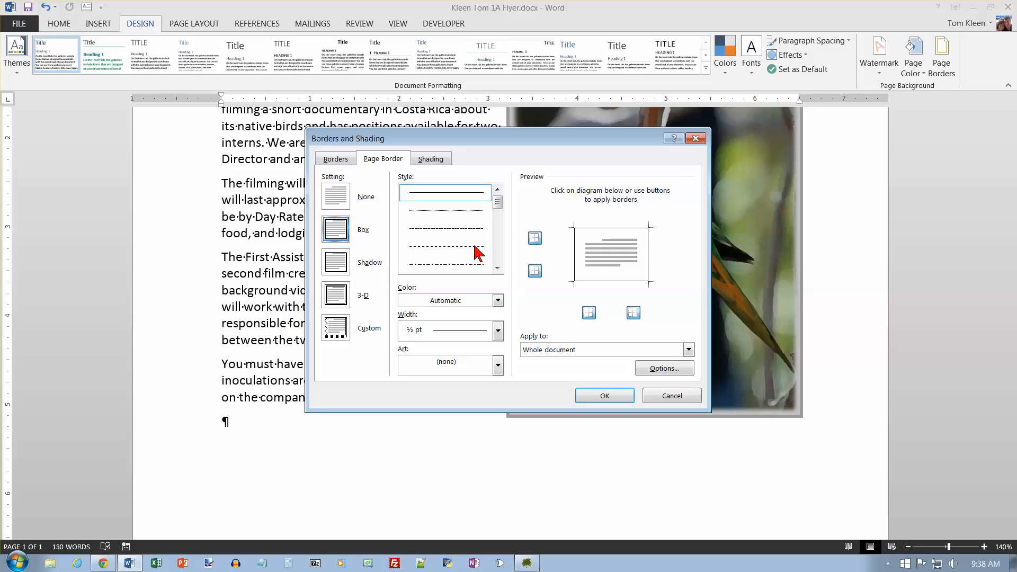
{"action": "mouse_move", "coordinate": [501, 287]}
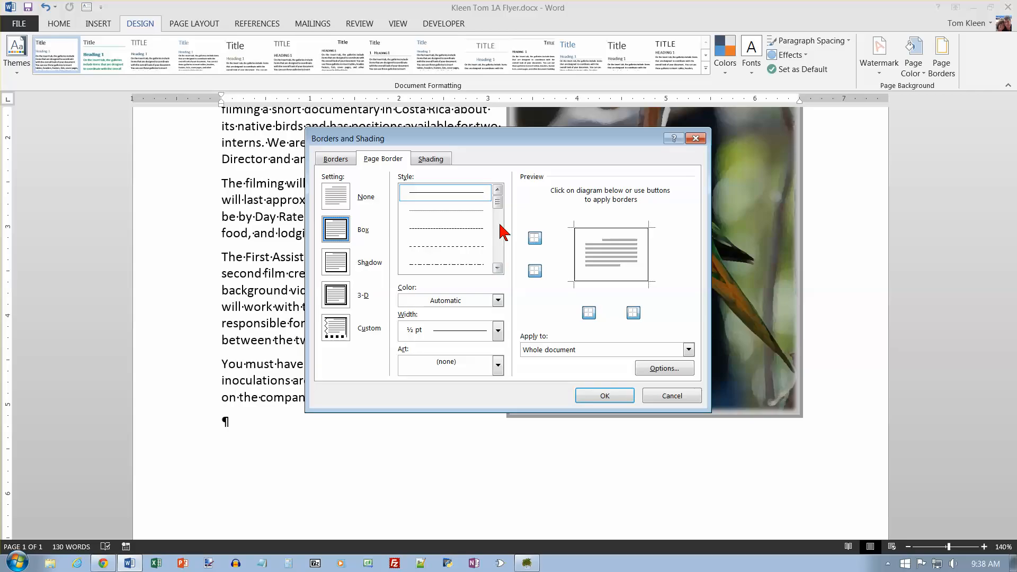
{"action": "left_click", "coordinate": [444, 210]}
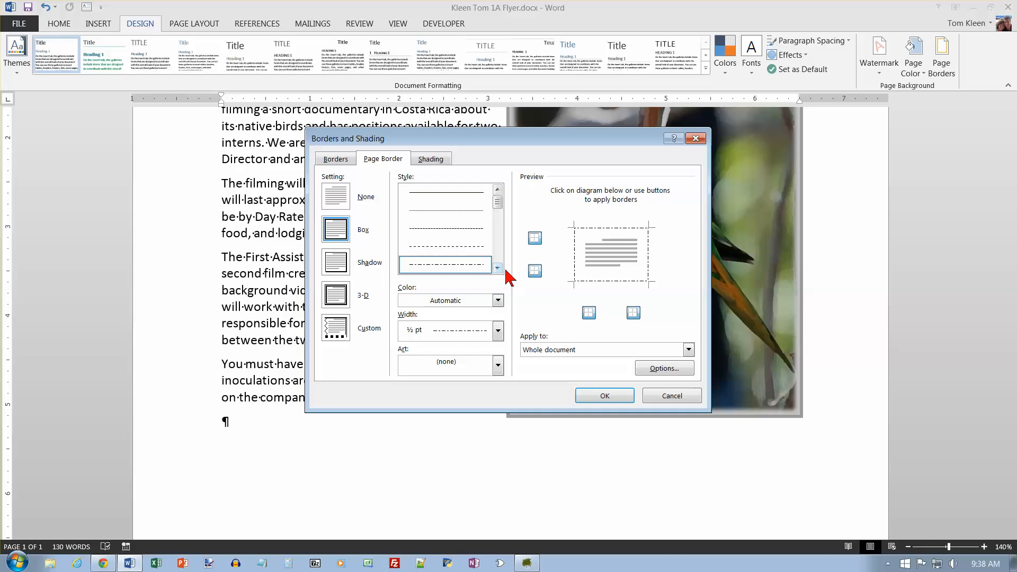
{"action": "left_click", "coordinate": [443, 265]}
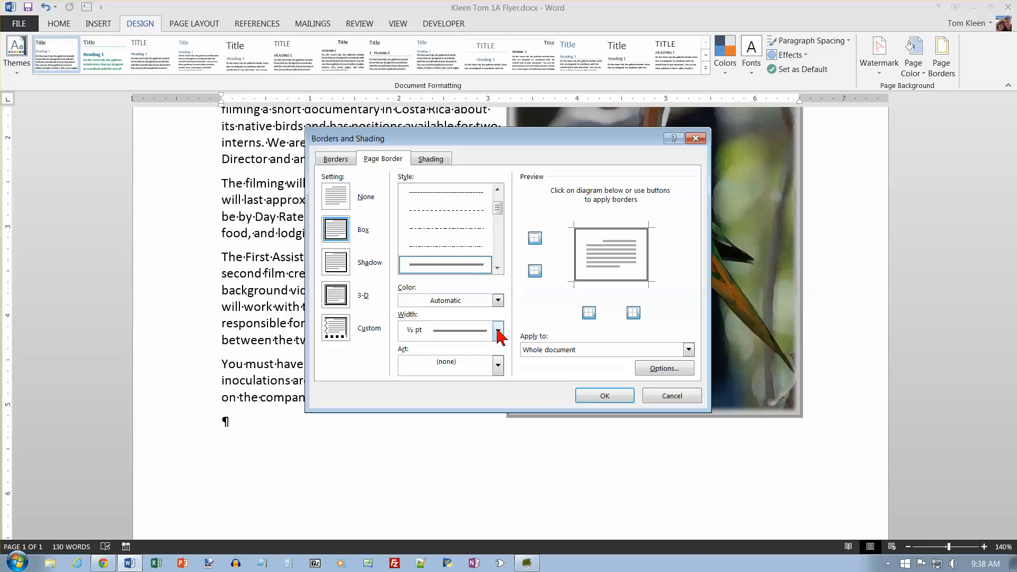
{"action": "left_click", "coordinate": [497, 300]}
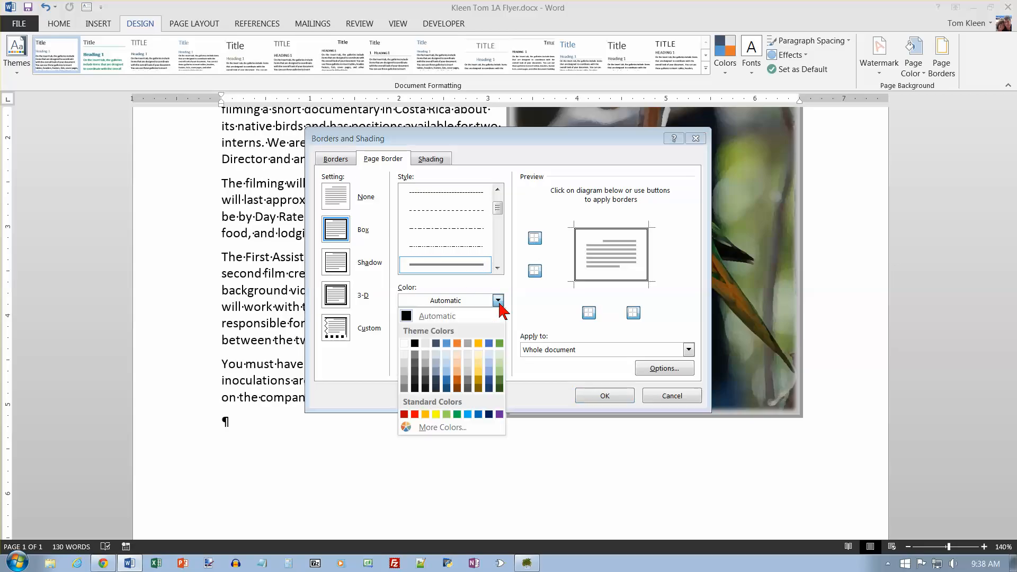
{"action": "mouse_move", "coordinate": [458, 343]}
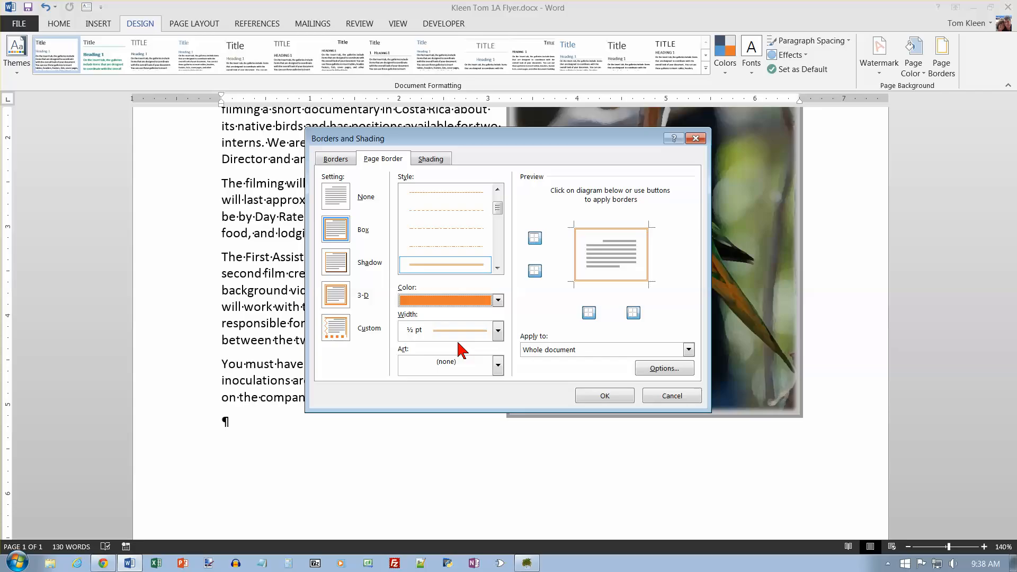
{"action": "mouse_move", "coordinate": [550, 366]}
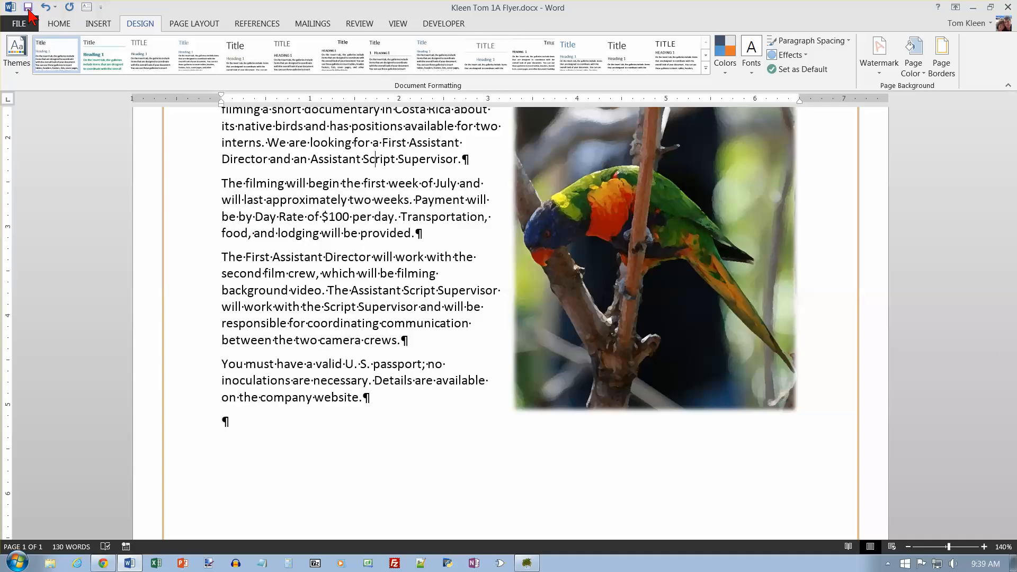
{"action": "mouse_move", "coordinate": [256, 129]}
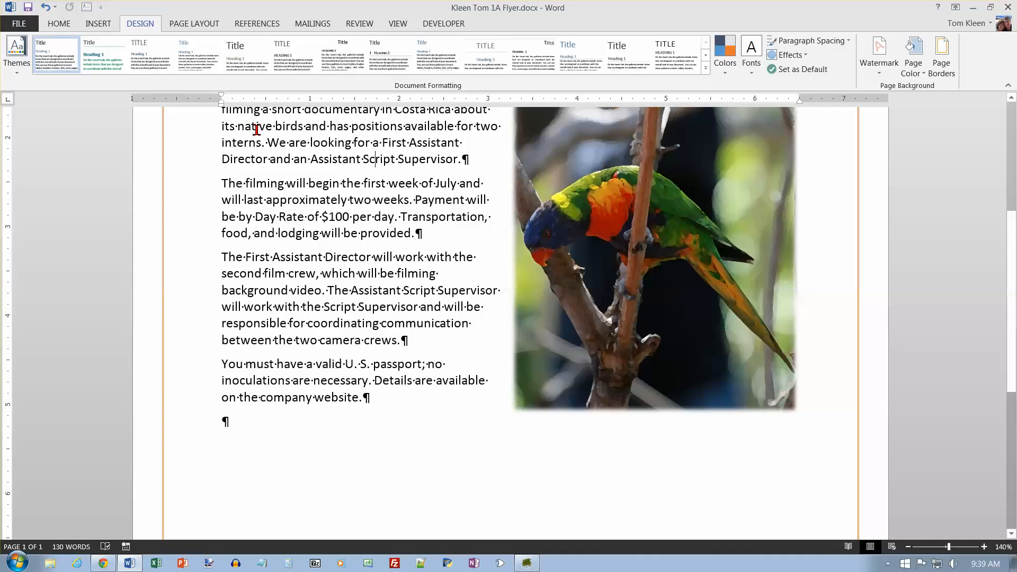